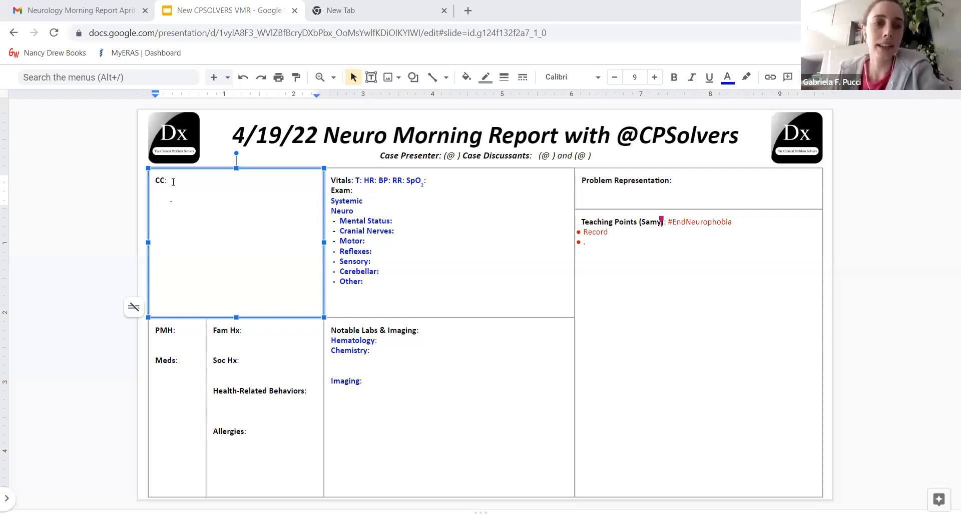
- Enter 'Facial pain' after 'CC:' as the chief complaint
click(172, 181)
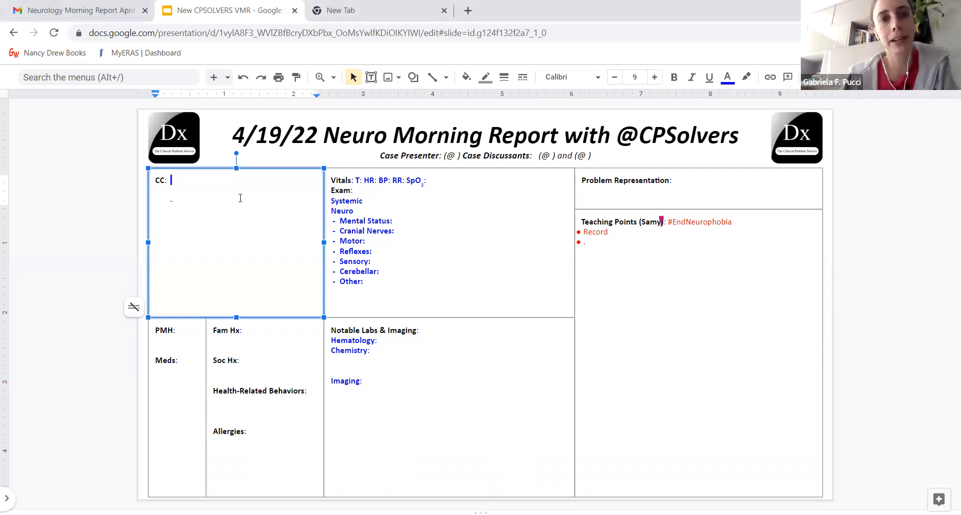
text(Faci)
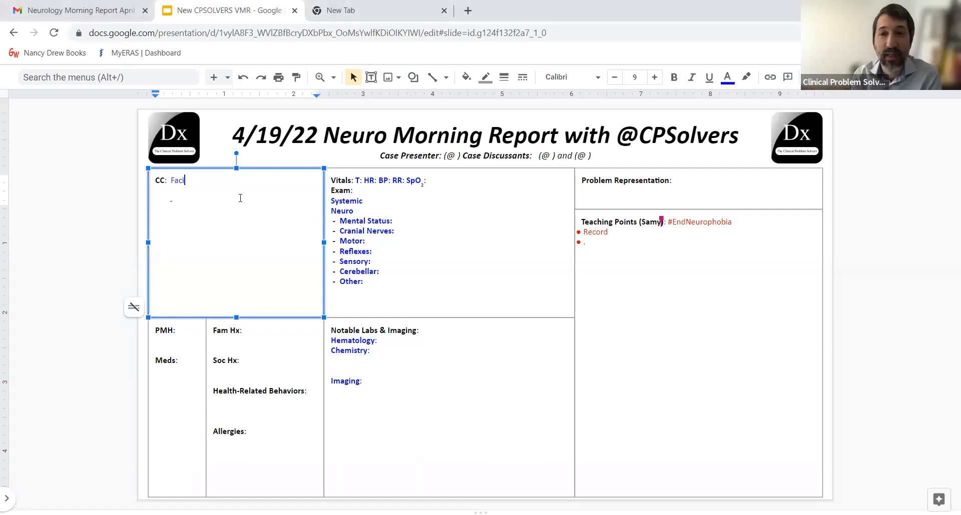
text(al pain)
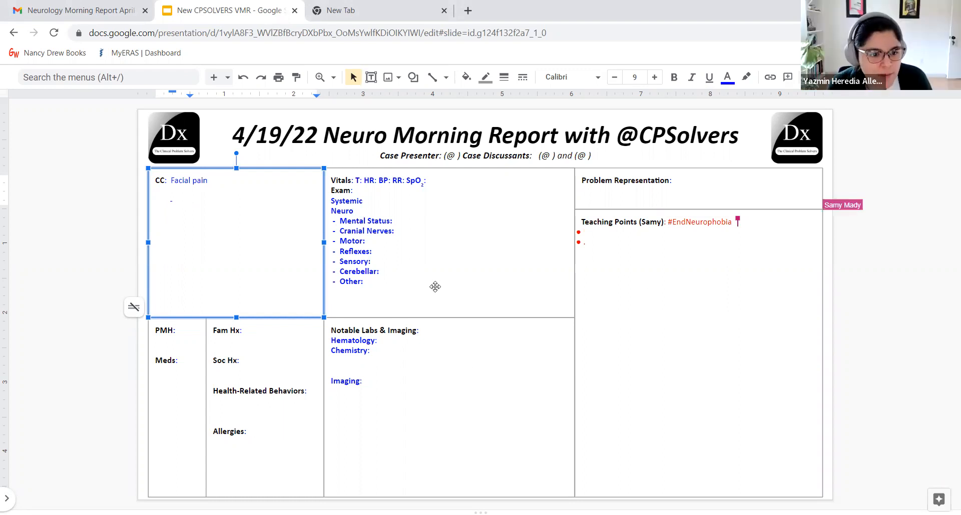
- Enter the presenter Gabriela and the discussants with their handles in the subtitle line
click(190, 200)
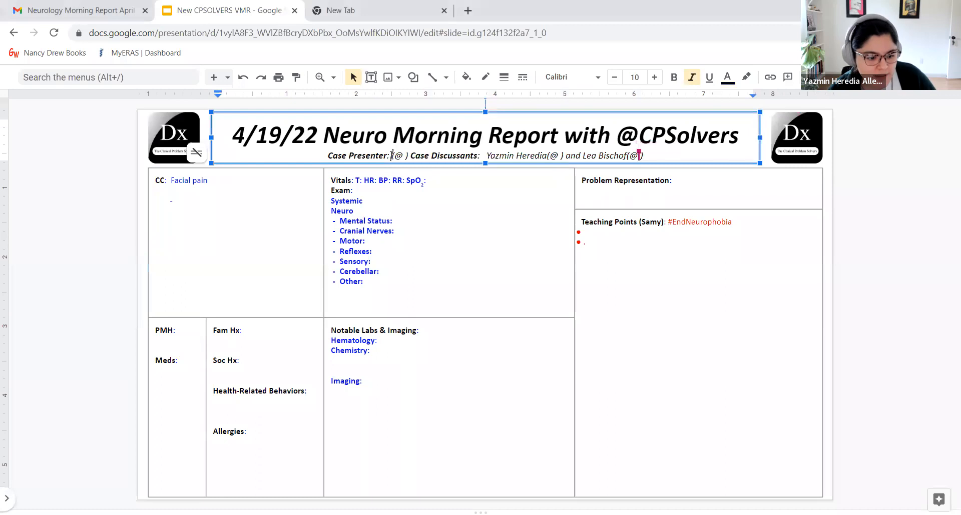
text(Gabriela Pucci)
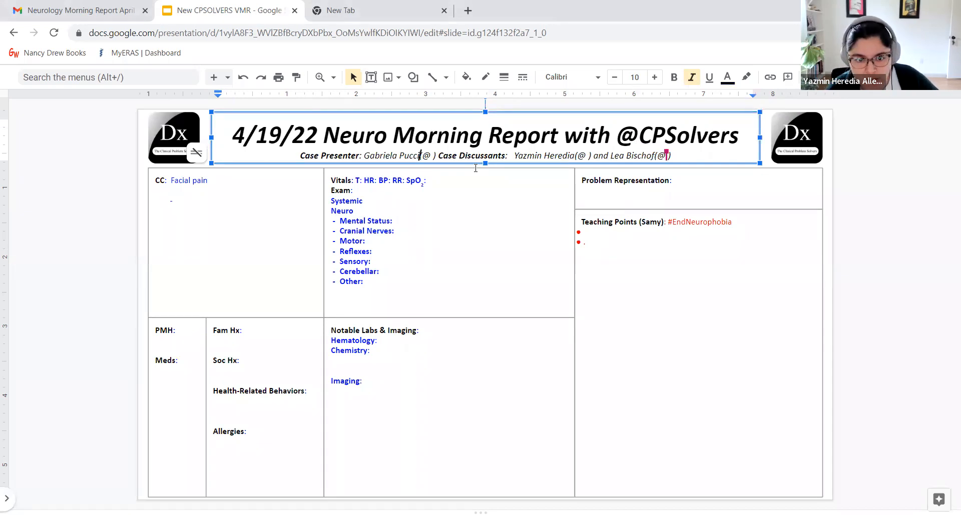
text(leabishof)
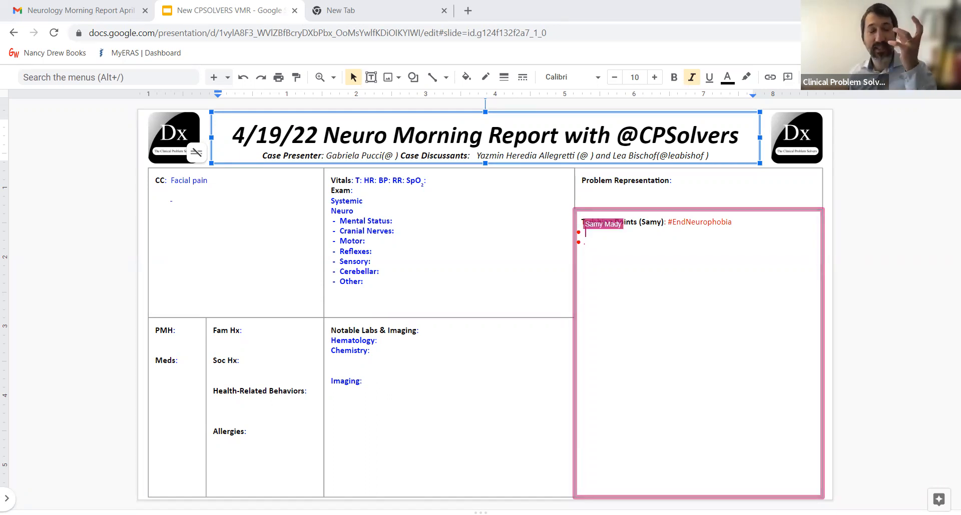
- Write the first teaching point 'Facial pain: type 1 thinking -> trigeminal neuralgia' with #EndNeurophobia
text(Facial pain:)
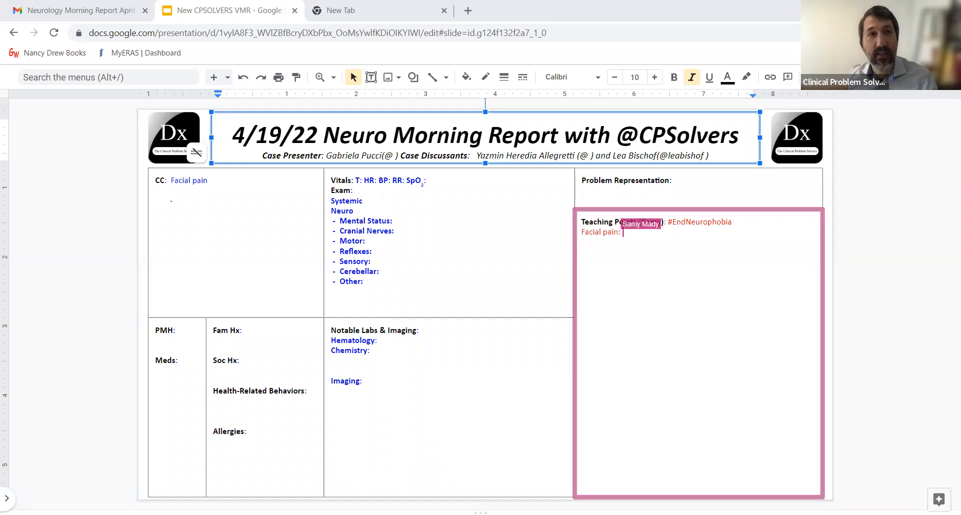
text(type 1 thinking)
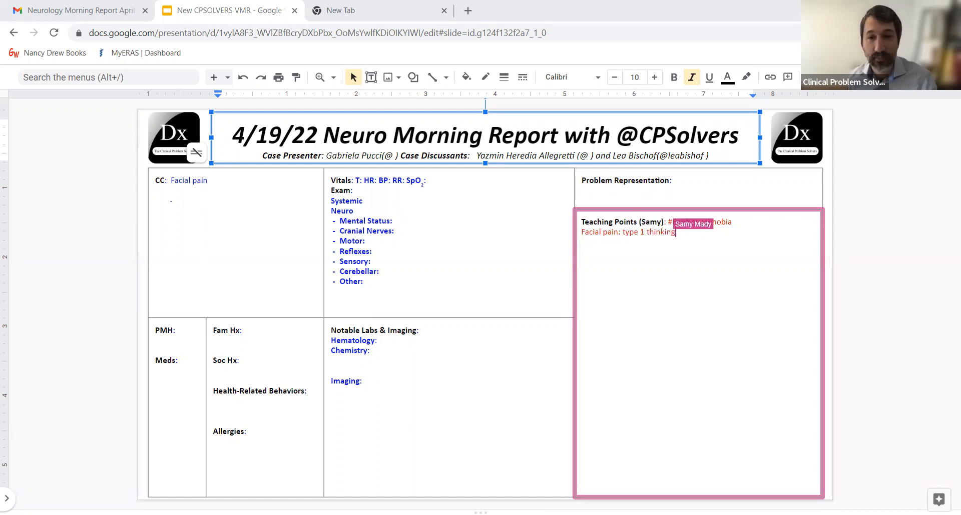
text(#EndNeurophobia)
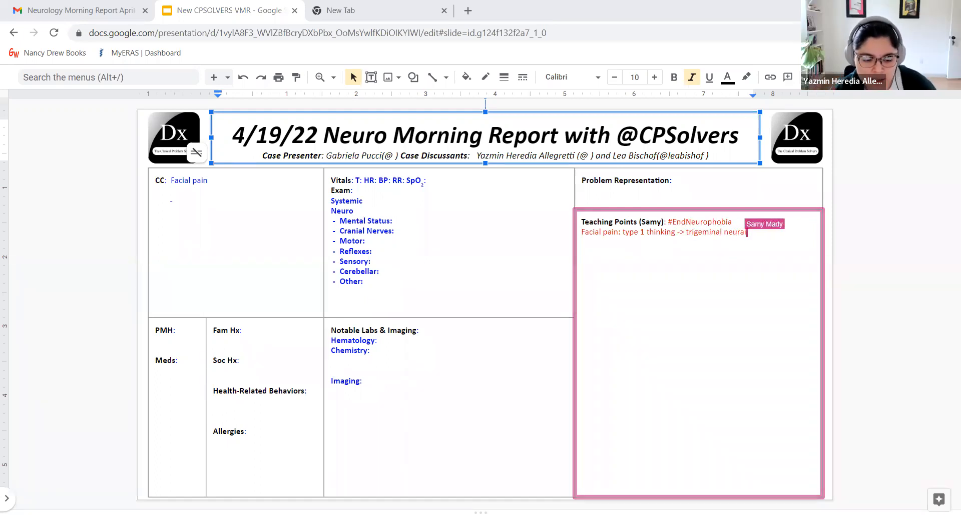
text(gia)
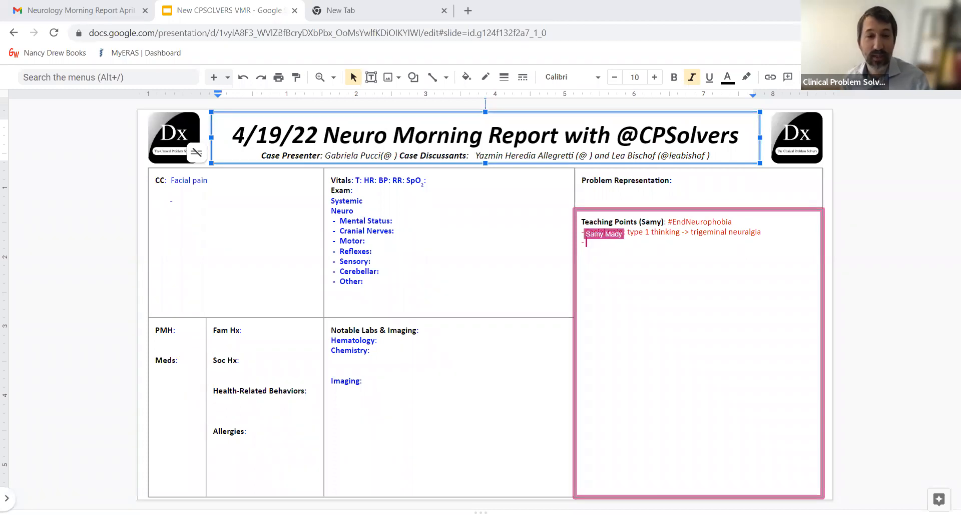
- Specify trigeminal neuralgia as most commonly V2/V3 branches with shocklike neuropathic pain
text(Facial pain)
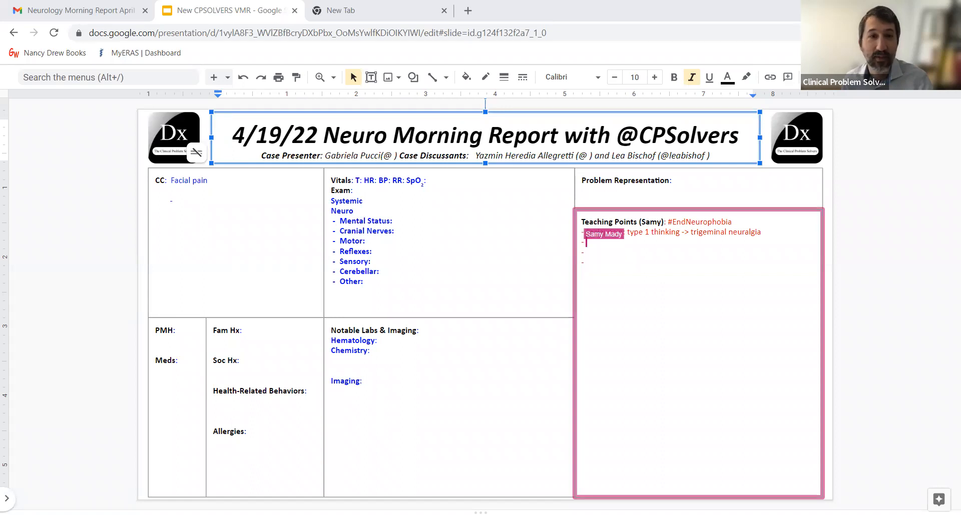
text(Facial pain:)
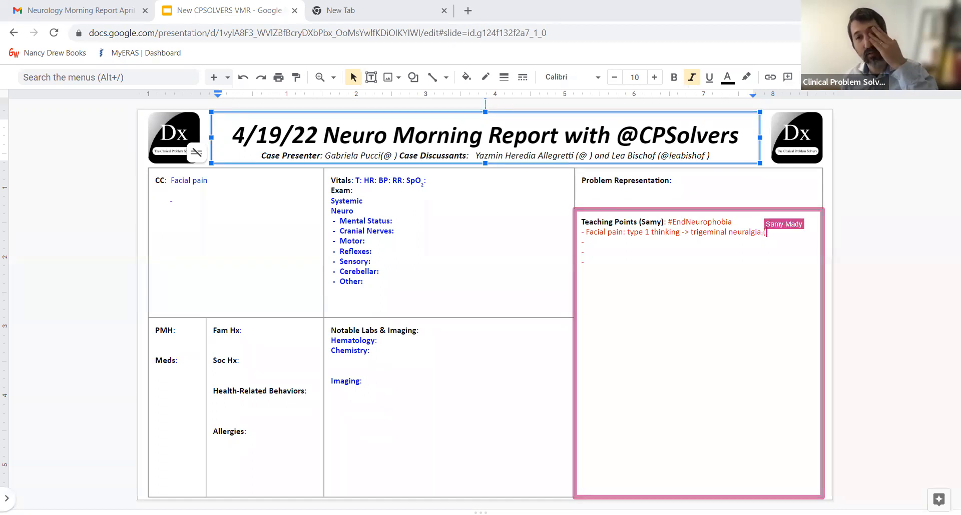
text((most comm)
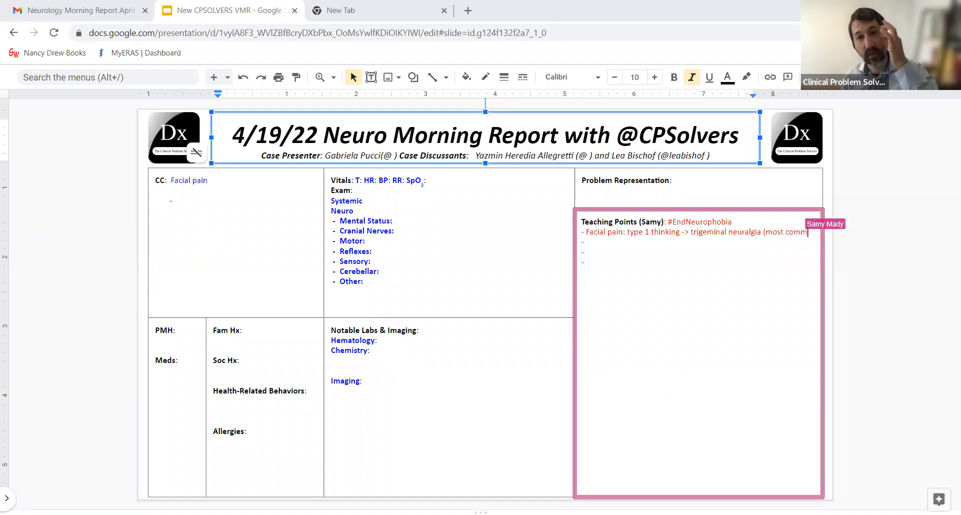
text(commonly V2, V3)
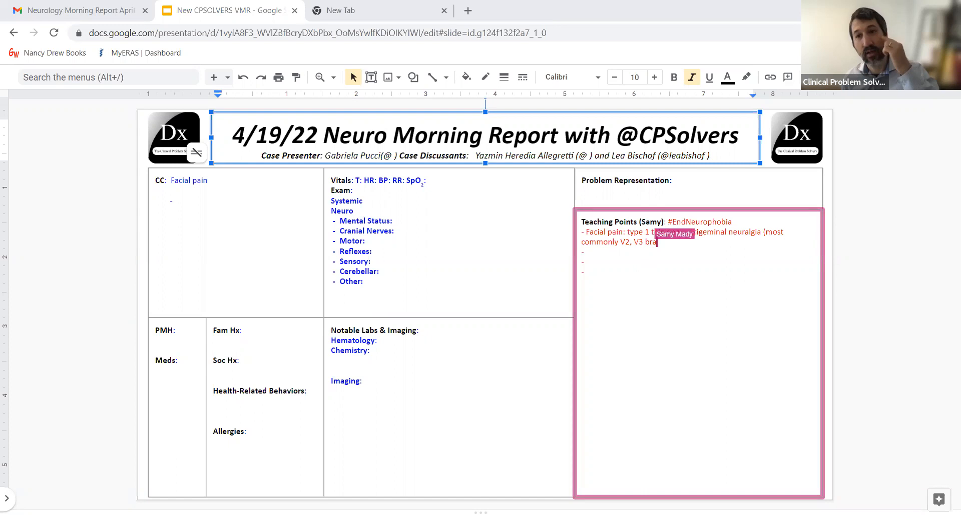
text(branches-mandibular): shoc)
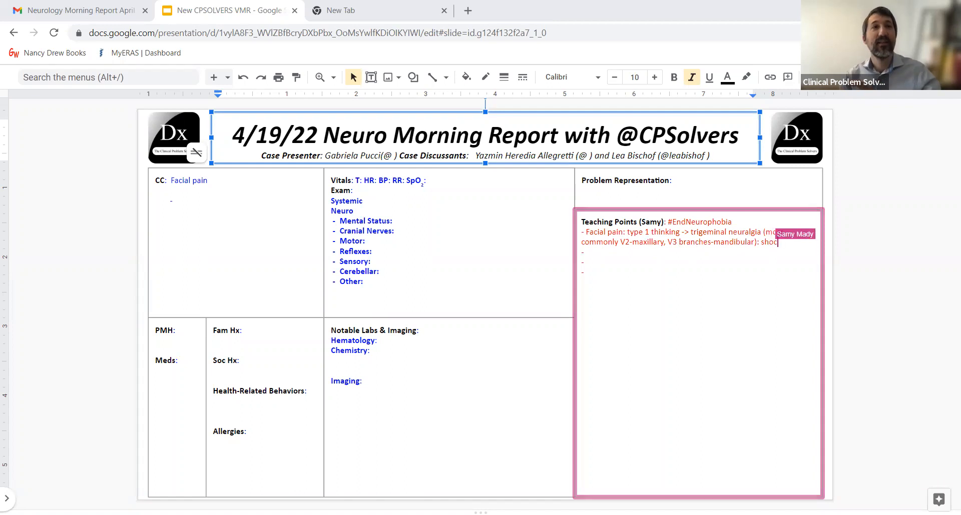
text(klike neuropathic pain)
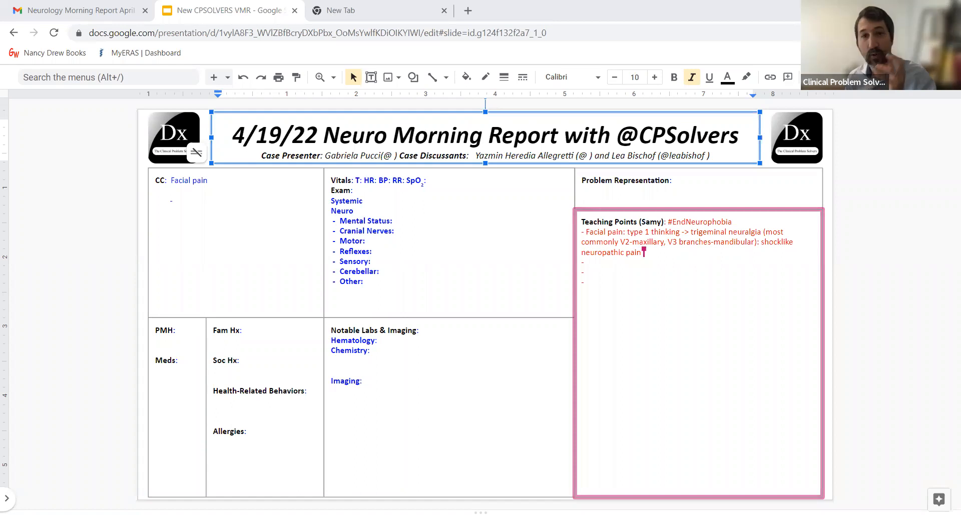
- Add extremely disabling course, diagnosis by history and MS association to the facial pain point
text(, extremely disabling, associa)
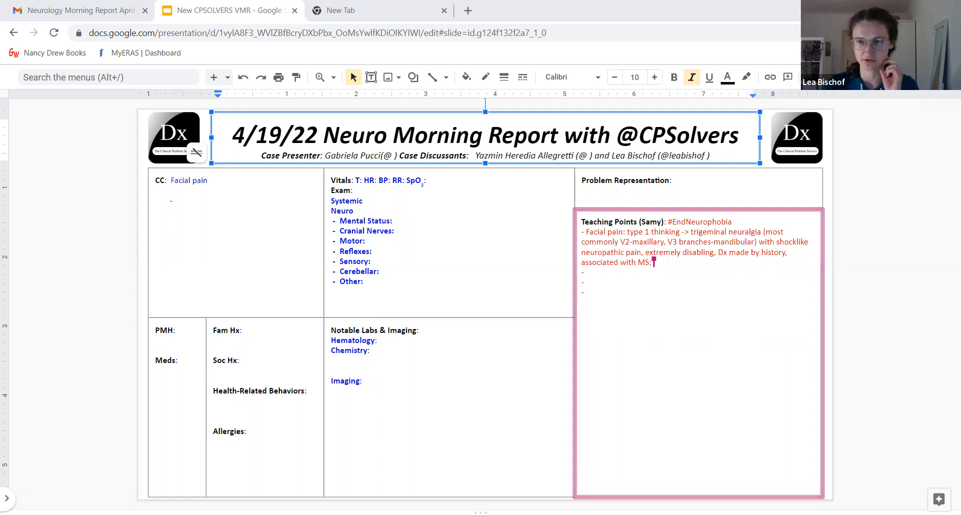
text(also nerve impingement, Herpesvirus)
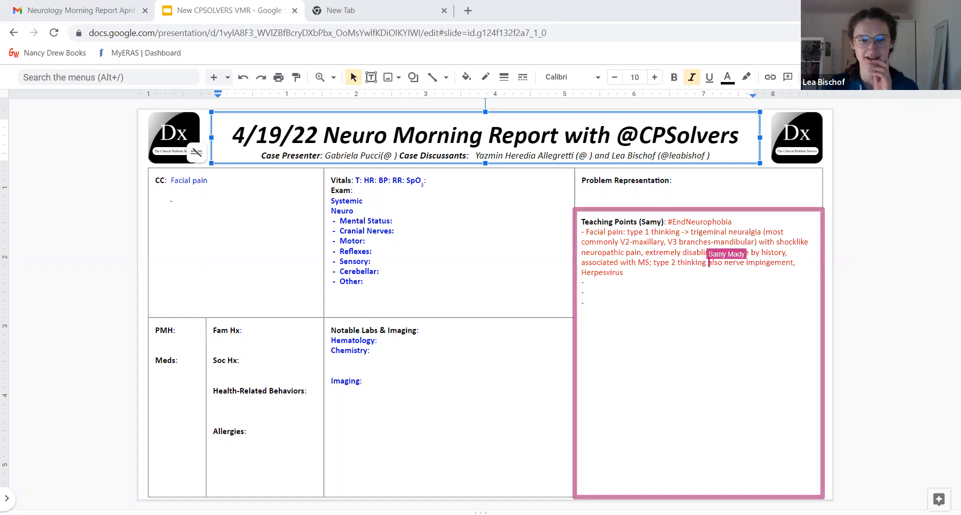
- Revise the type 2 differentials to include VZV, HSV and dental pain
click(706, 263)
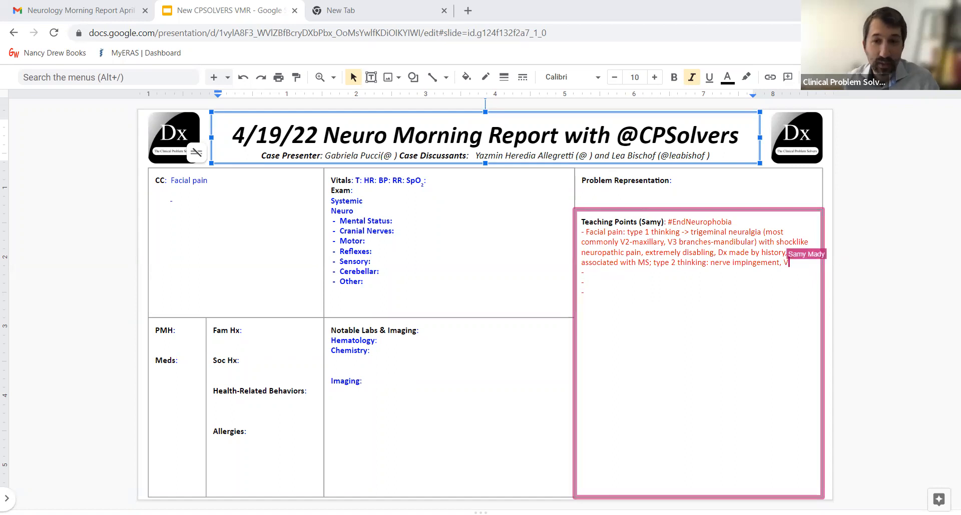
text(VZV, HSV)
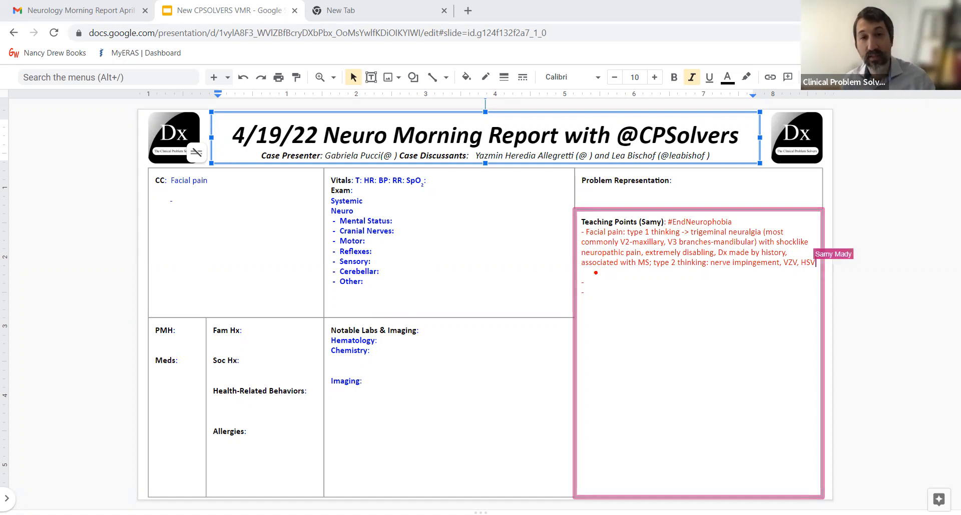
text(, dental pathologies, c)
click(700, 282)
text( CN V innervates the face)
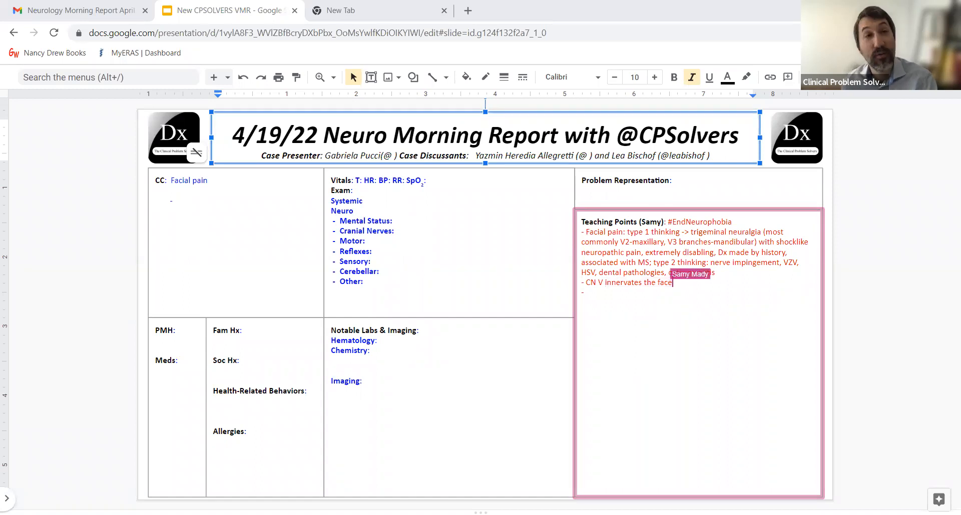
- Add osteomyelitis to the differentials and describe CN V motor supply to the masseter muscle
text(osteomyelitis)
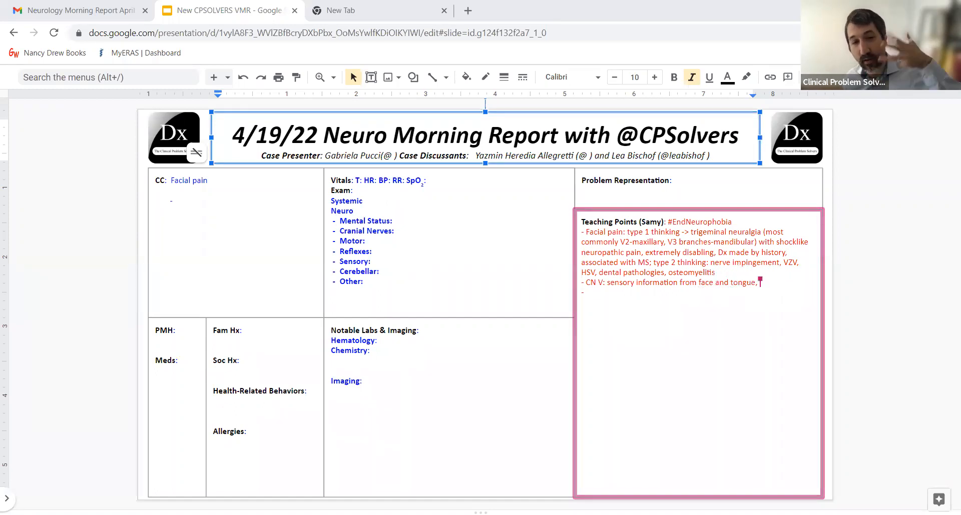
text(motoric for the masseter m)
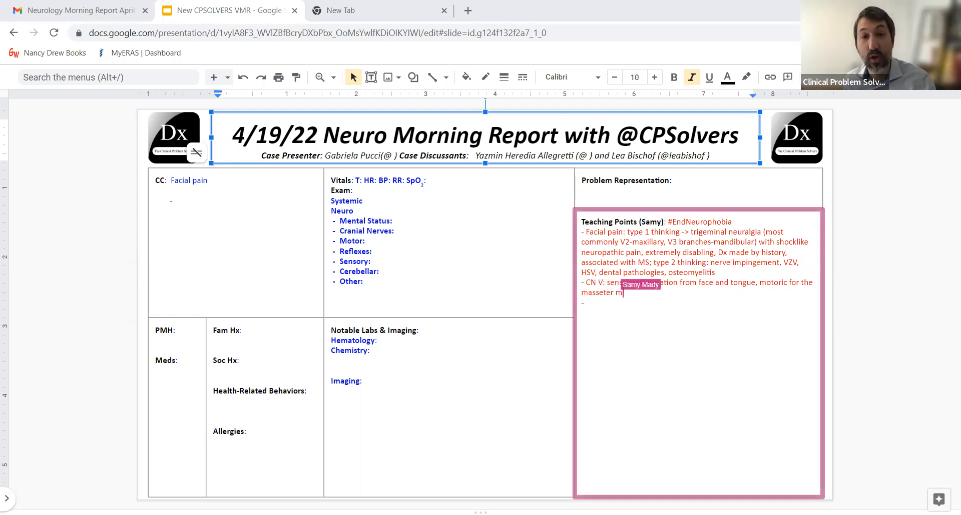
text(uscle)
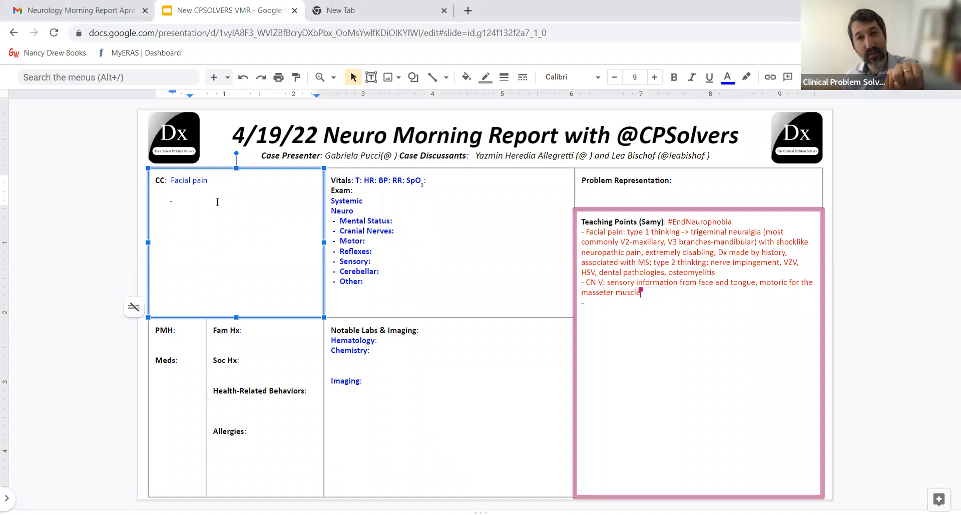
- Reword the CN V bullet to sensory innervation from face and tongue, keeping osteomyelitis in the differentials
click(190, 201)
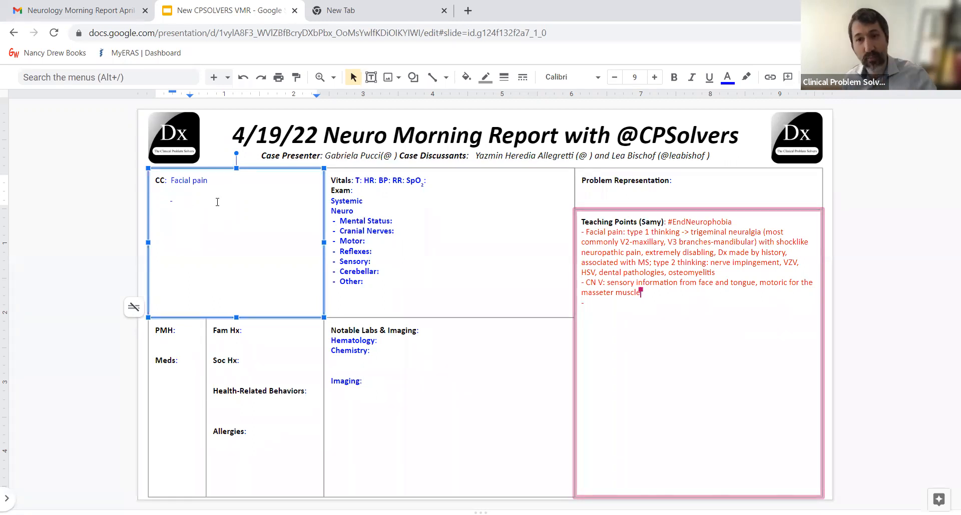
click(190, 201)
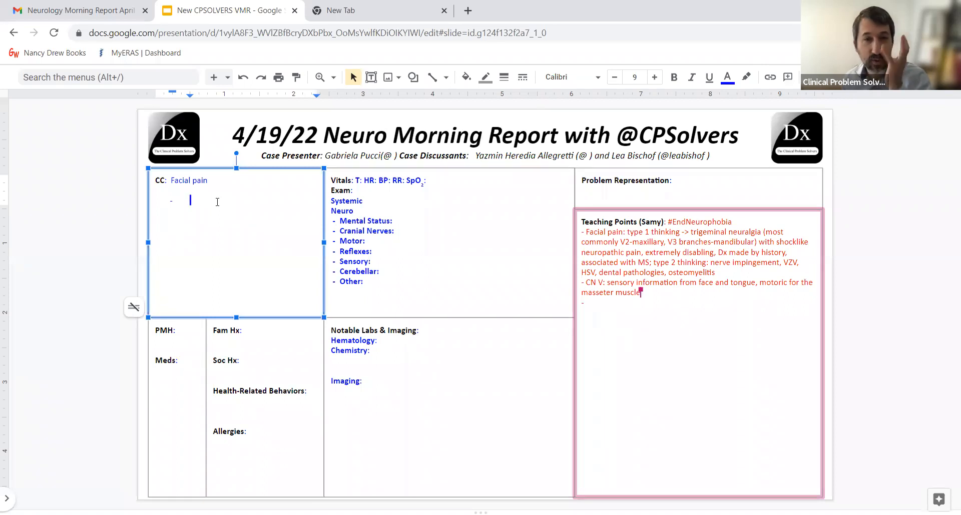
mouse_move(549, 276)
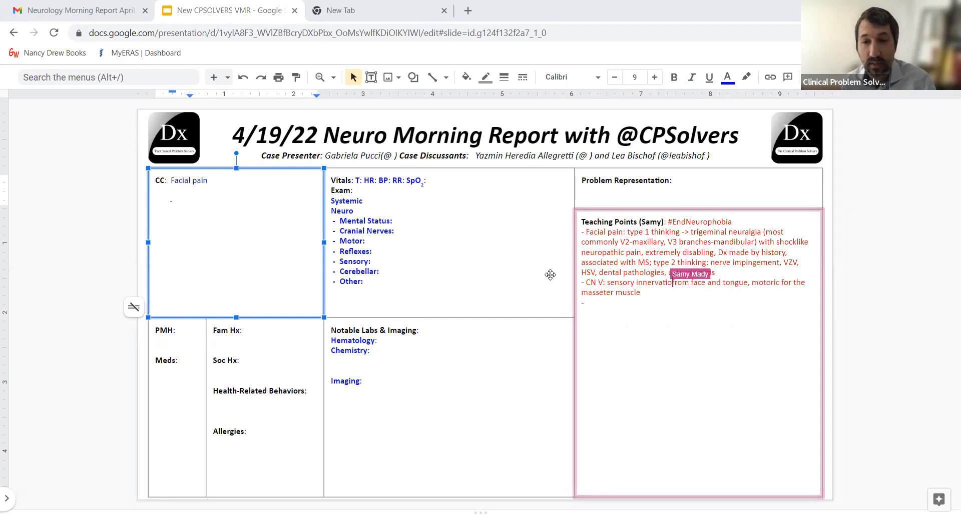
text(osteomyelitis)
text( Young pt with trigeminal neuralgia? th)
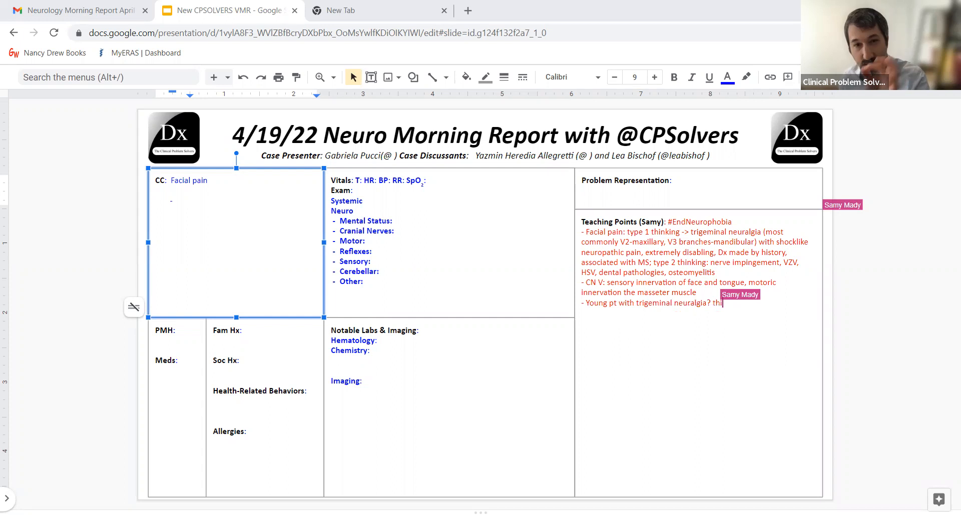
- Write: check for MS (demyelinating plaque at CN V entry in the pons), TN usually in older patients
text(Check for MS)
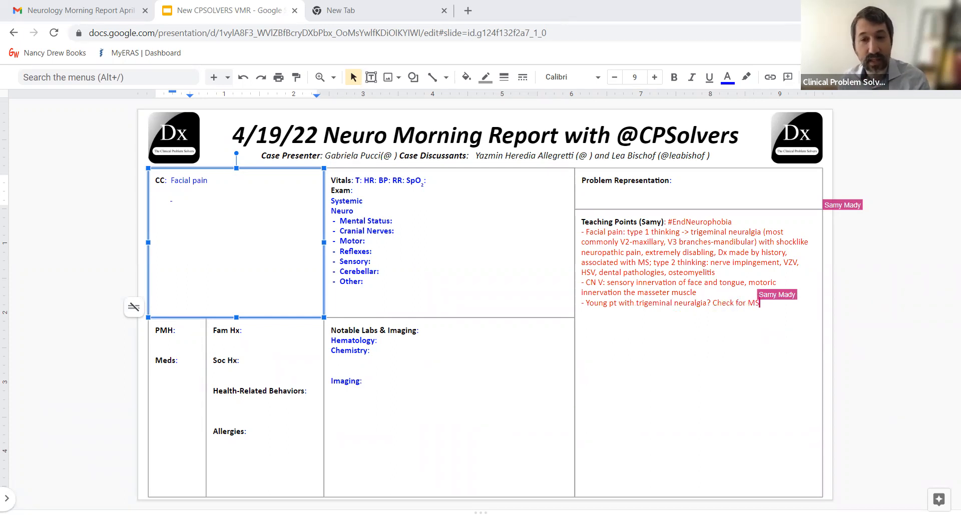
text((d)
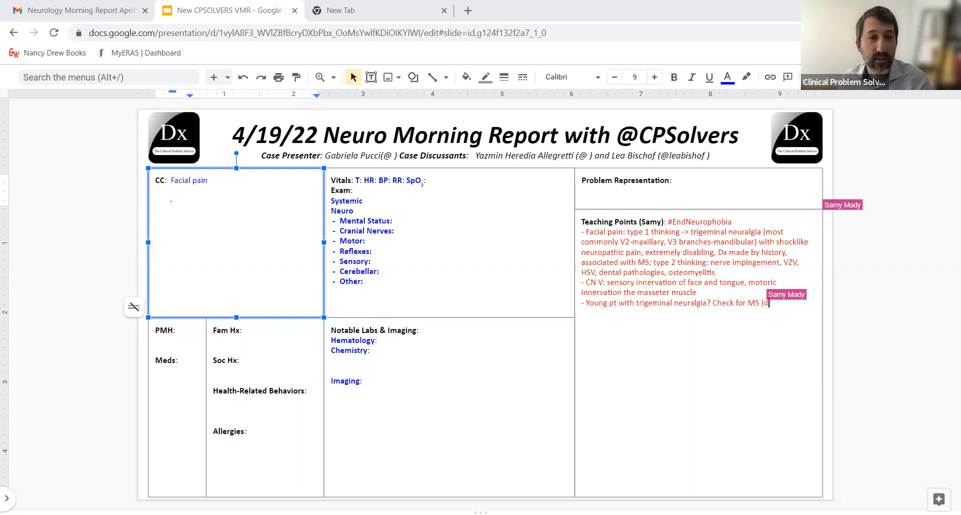
text(demyelinateing plaque at the entrance of)
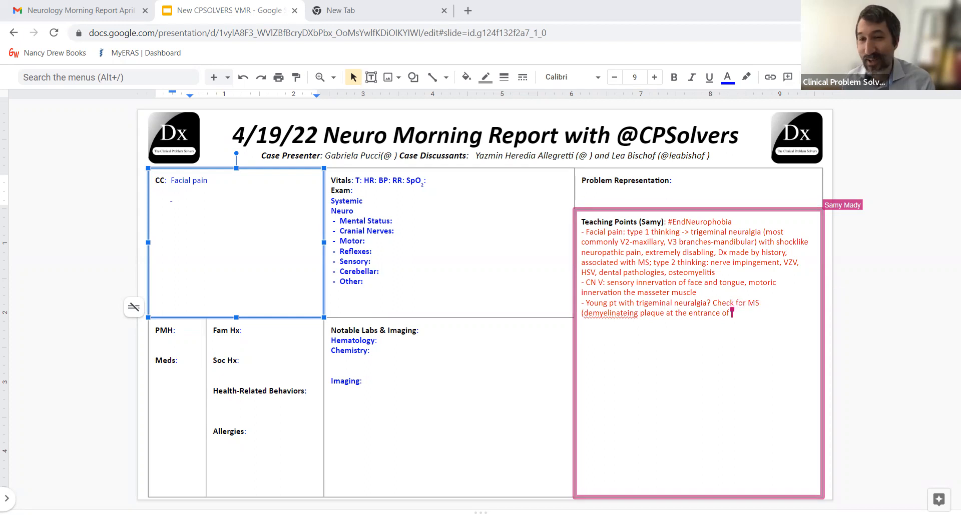
text(CN V into)
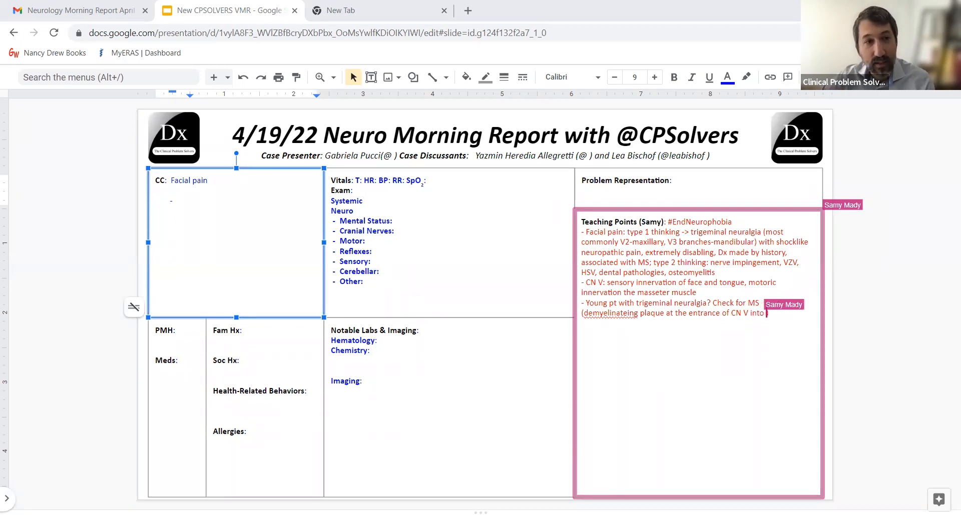
text(the pons)
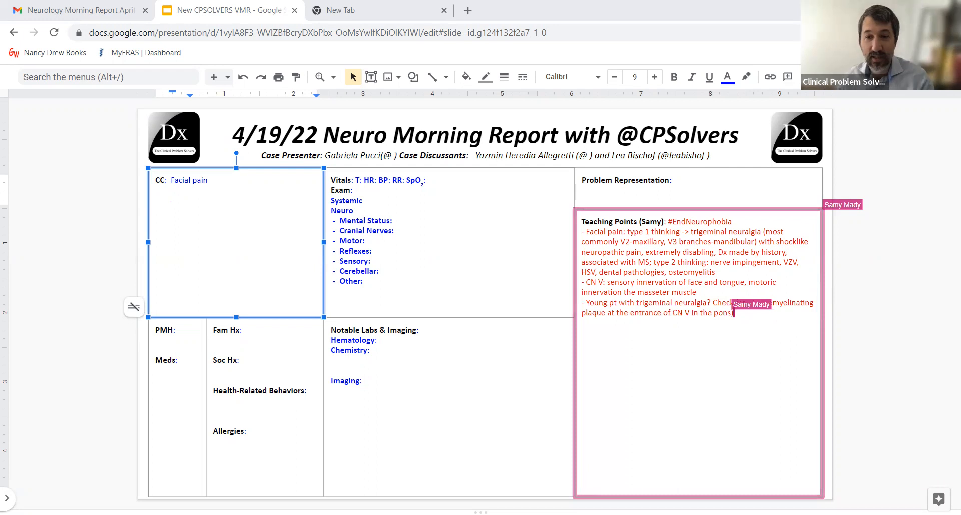
text(TN usually in older pts)
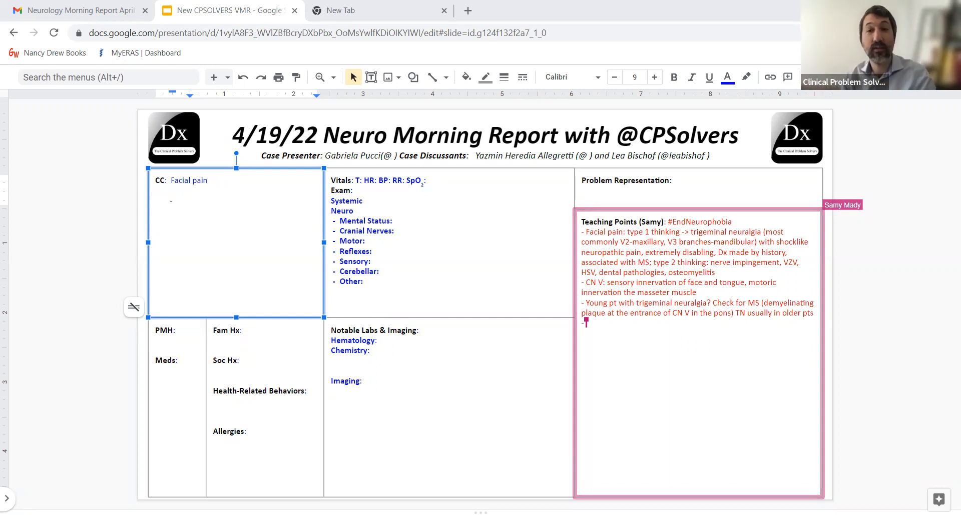
- Write that trigeminal autonomic cephalgias (SUNCT, SUNA, Hemicrania continua) cause facial pain plus local autonomic symptoms
text(Trigeminal autonomi)
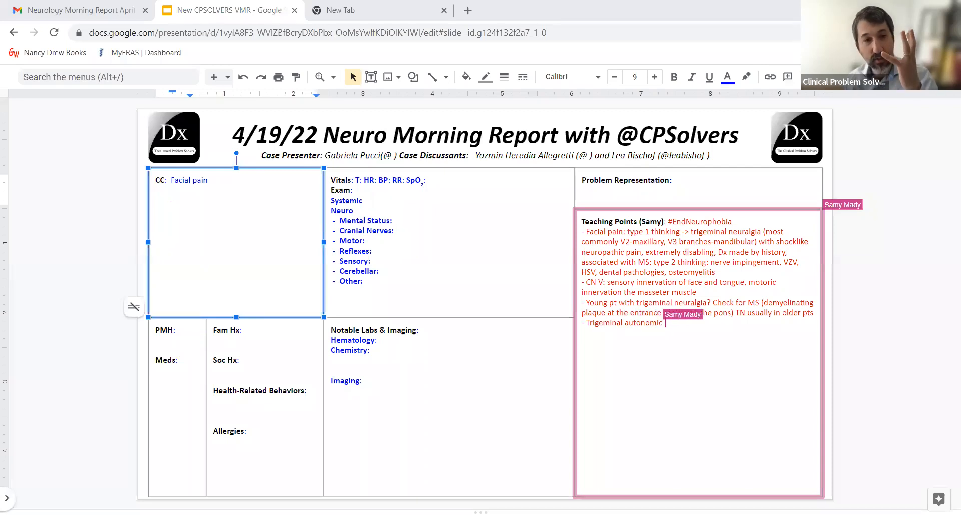
text(cephalgias (SUNCT, SUNA, Hemicrania)
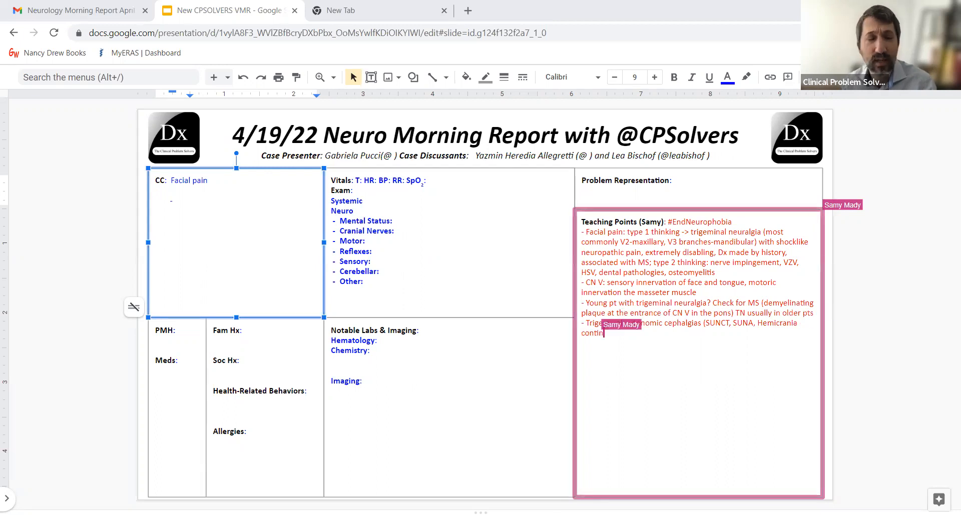
text(continua,)
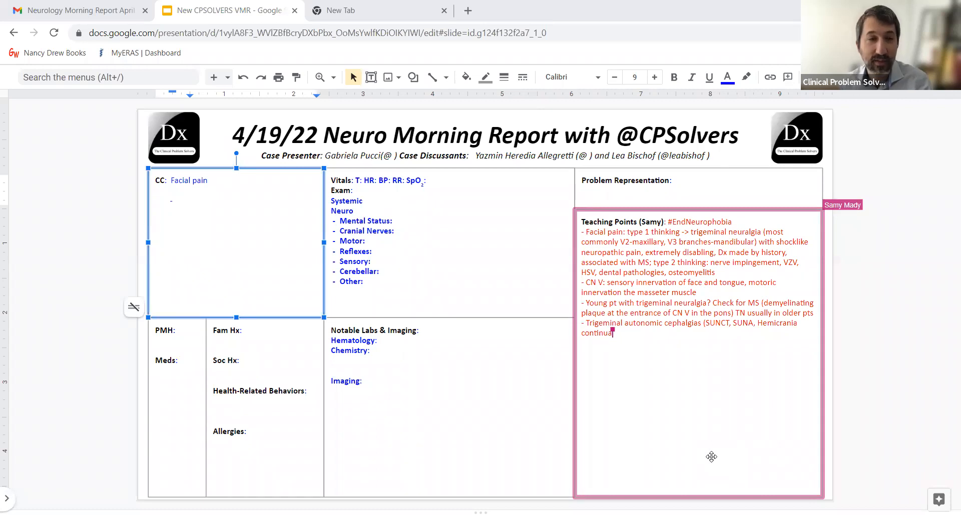
text(can also present with facial pain a)
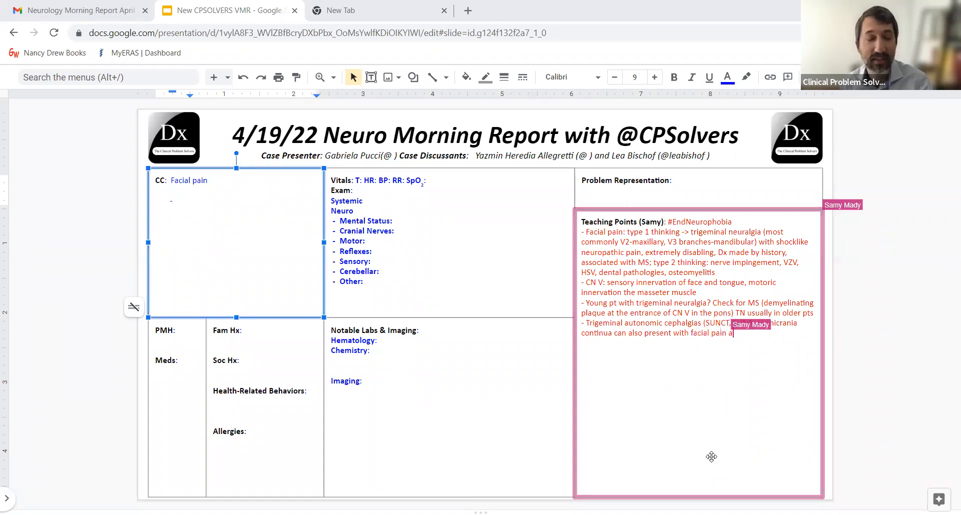
text(n)
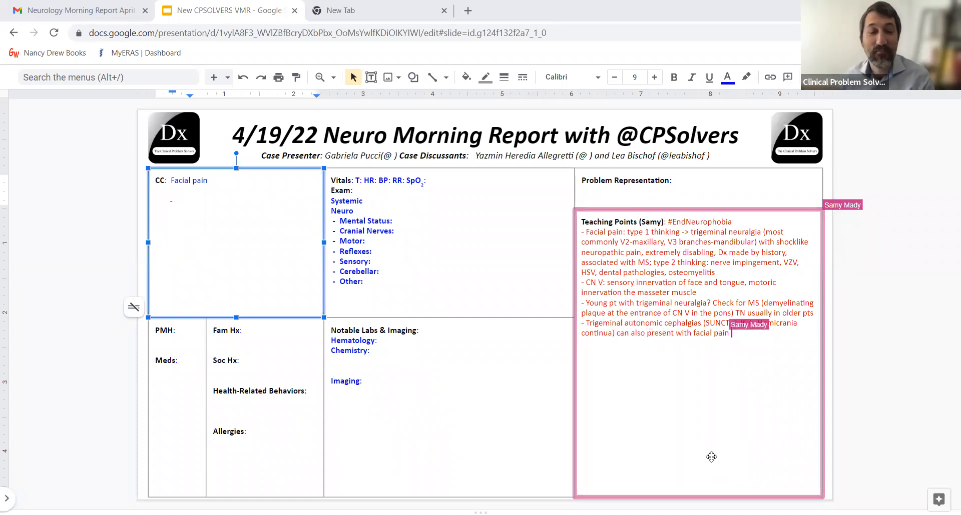
text(+ a)
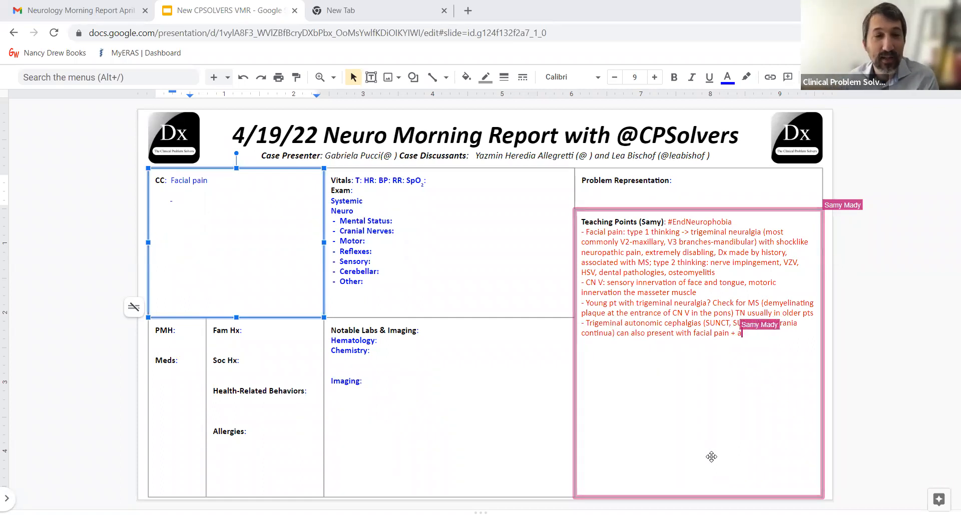
text(local autonomi)
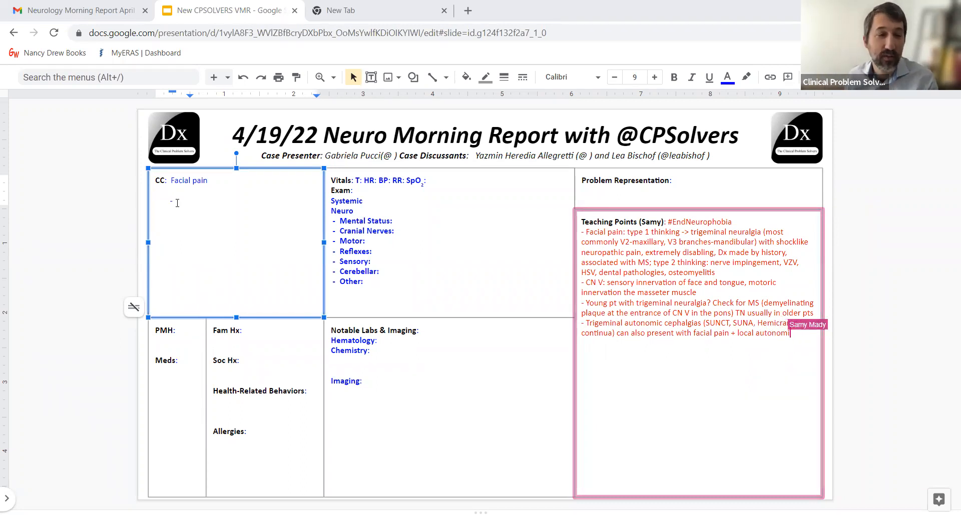
text(sy)
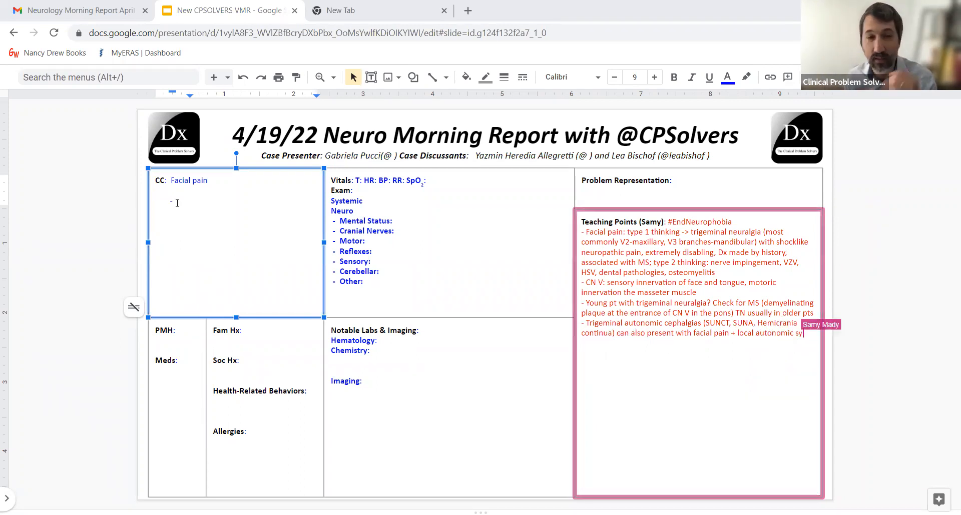
text(smptoms)
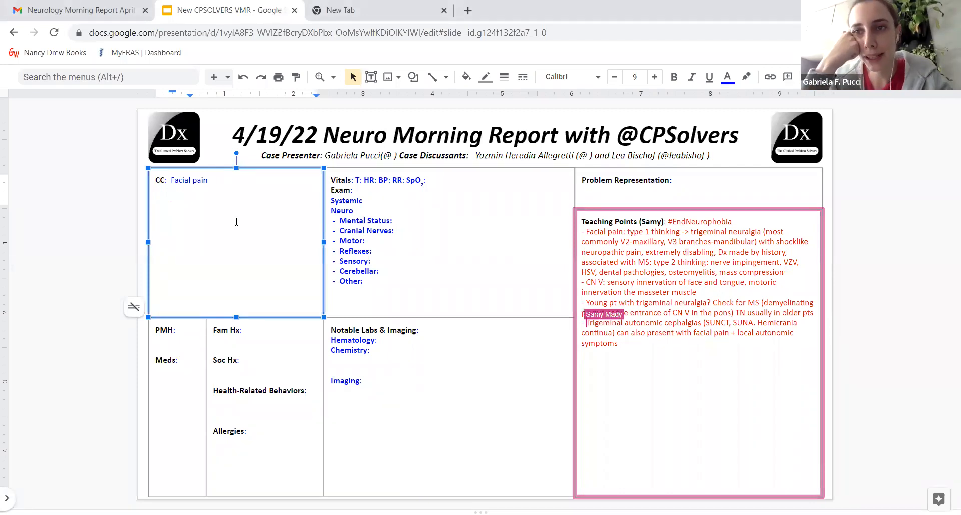
- Describe the patient as a female with right-sided facial pain in the CC bullet
text(#0 year old)
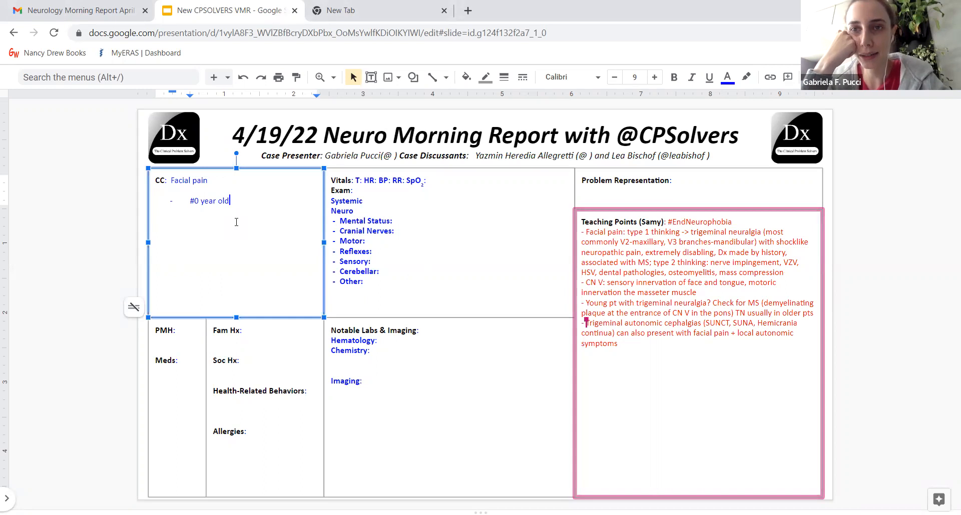
text(female)
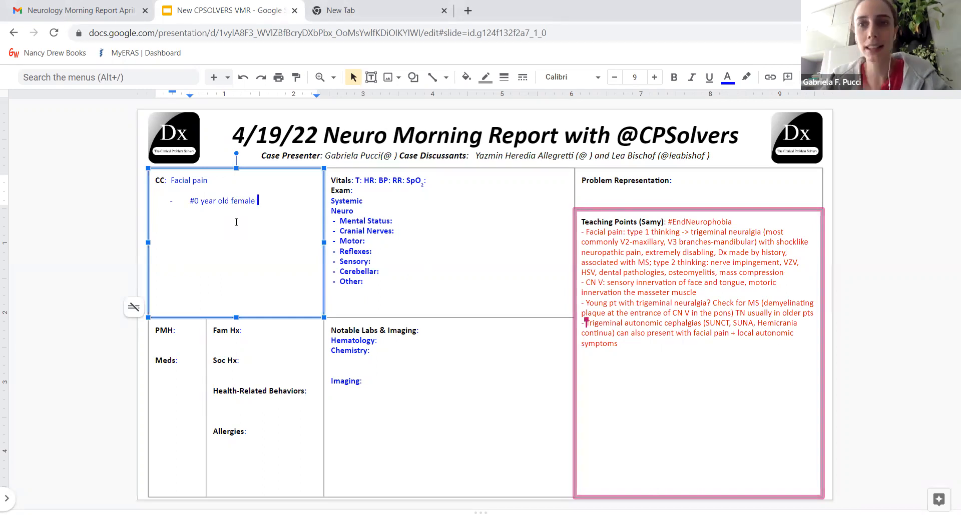
text(with rt)
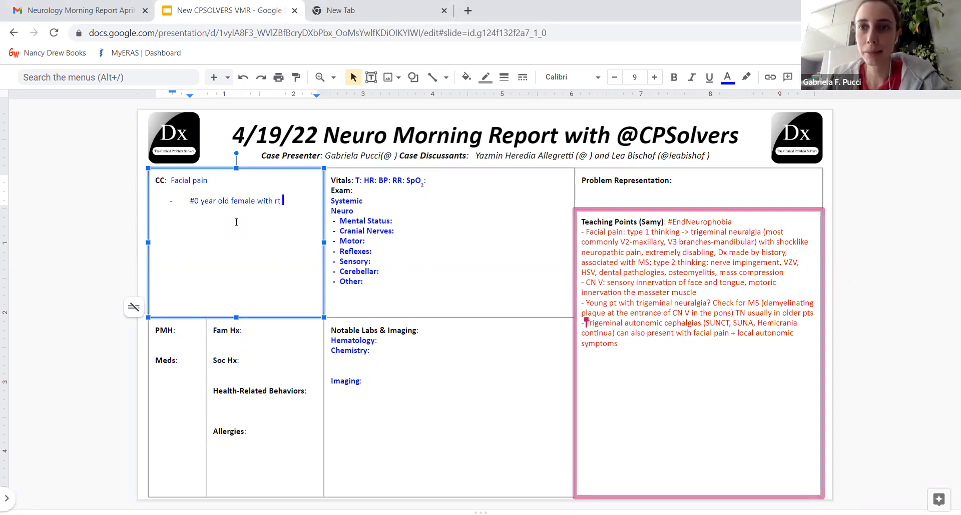
text(side p)
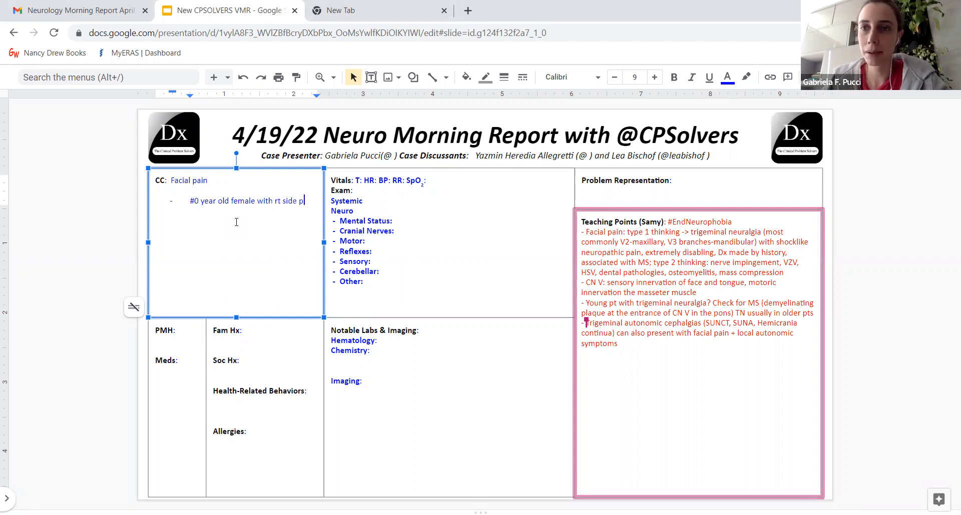
text(ain)
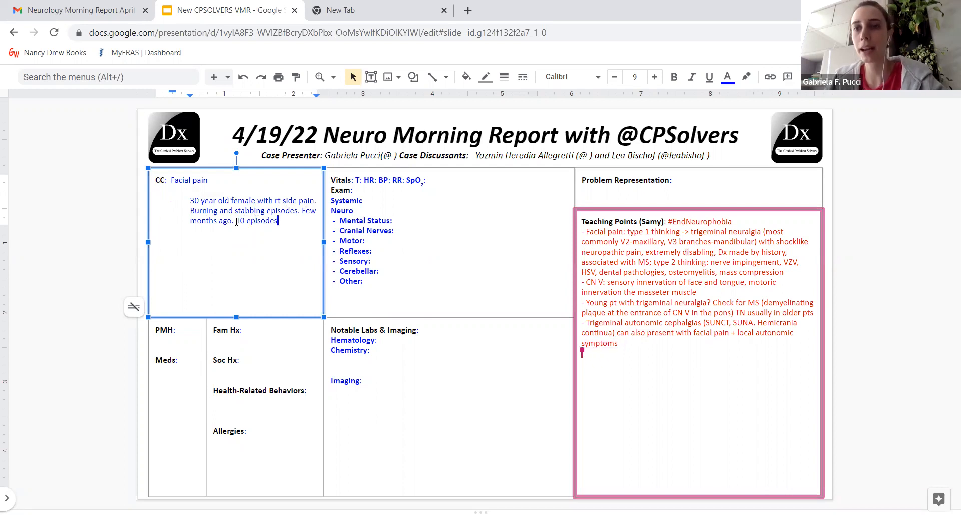
- Add episodes rising from 10 to 100/day, triggered by eating, hot/cold water, speech and rhinorrhea
text(/day.)
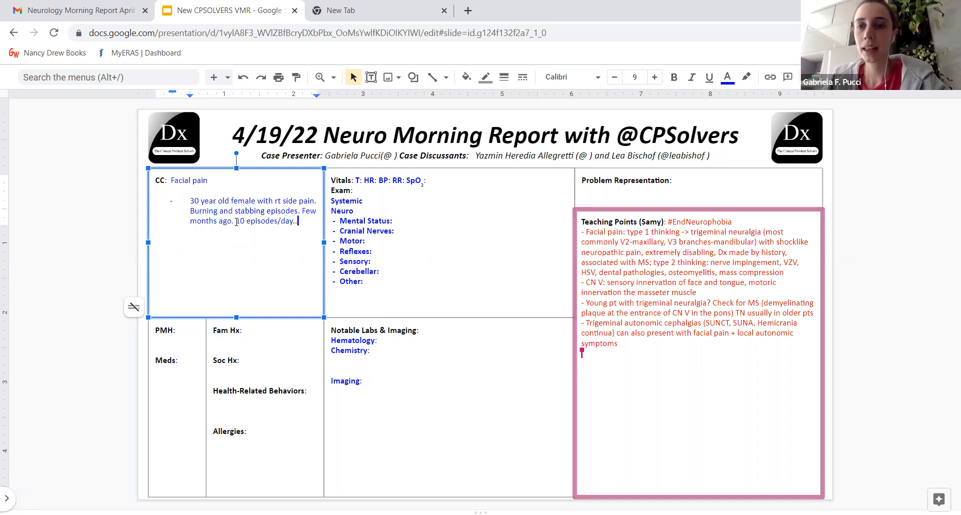
text(...100 ep)
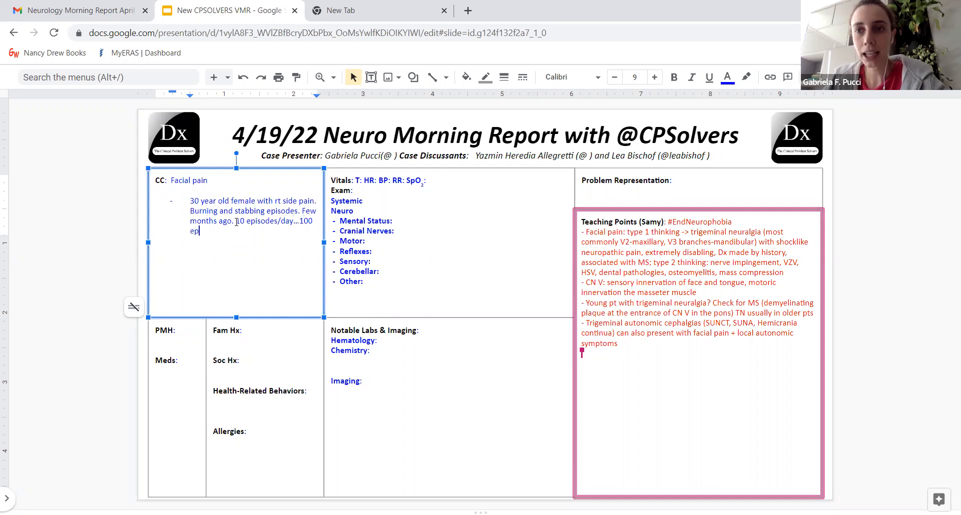
text(/day.)
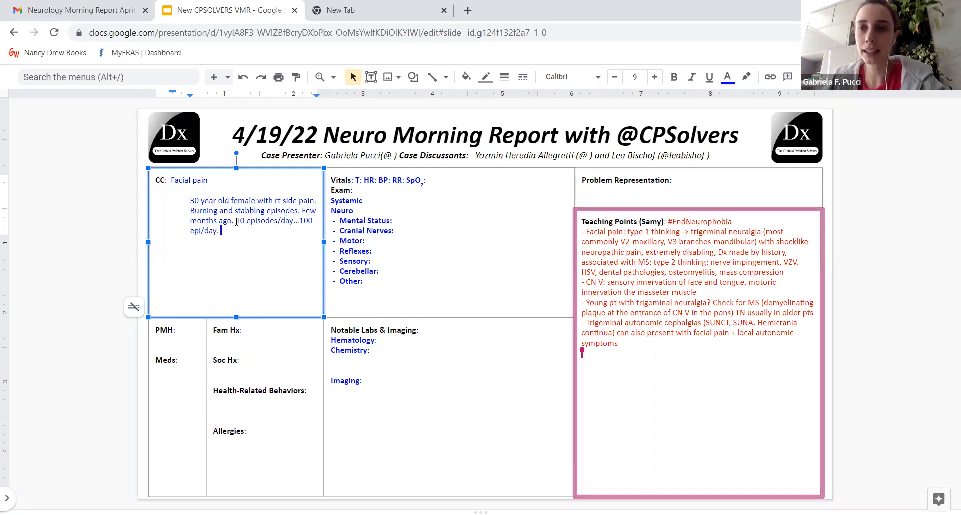
text(Triggered by)
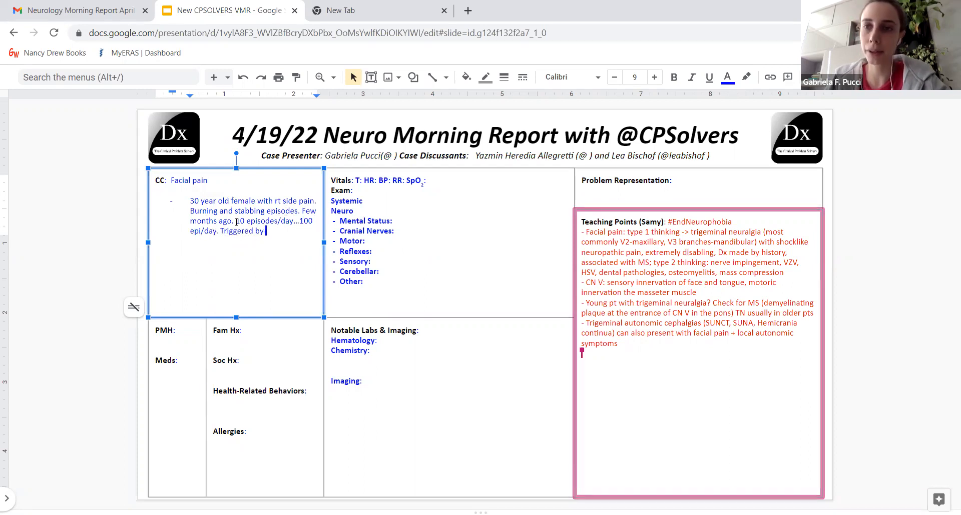
text(eating, h)
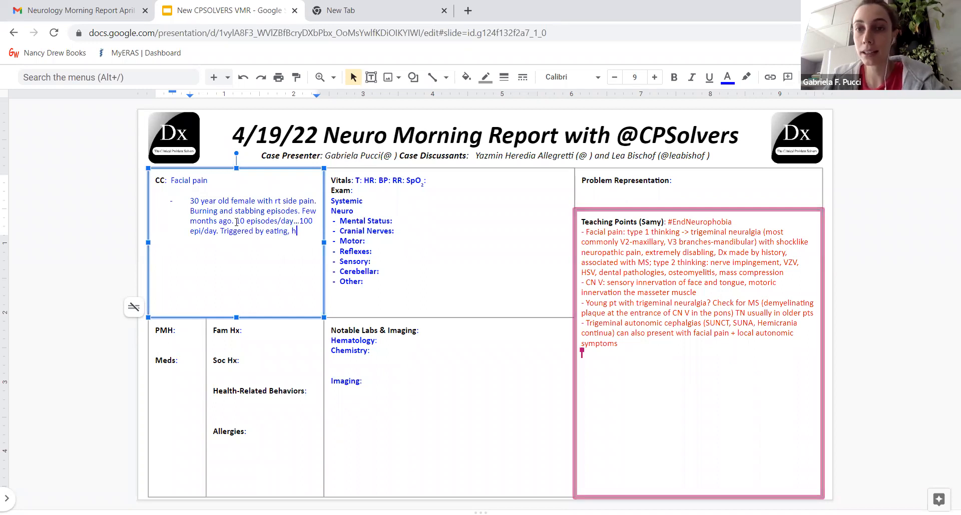
text(ot/cold water, speech, rhino)
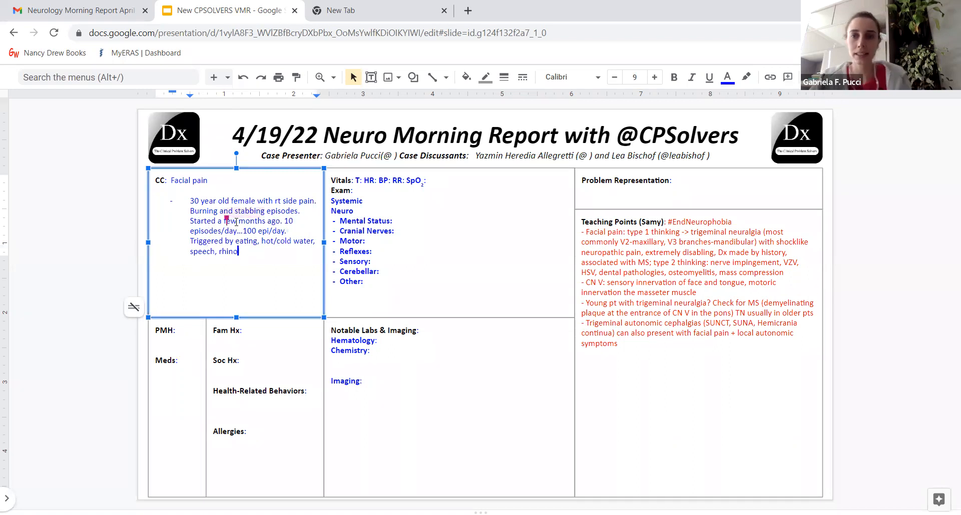
text(rrhea,)
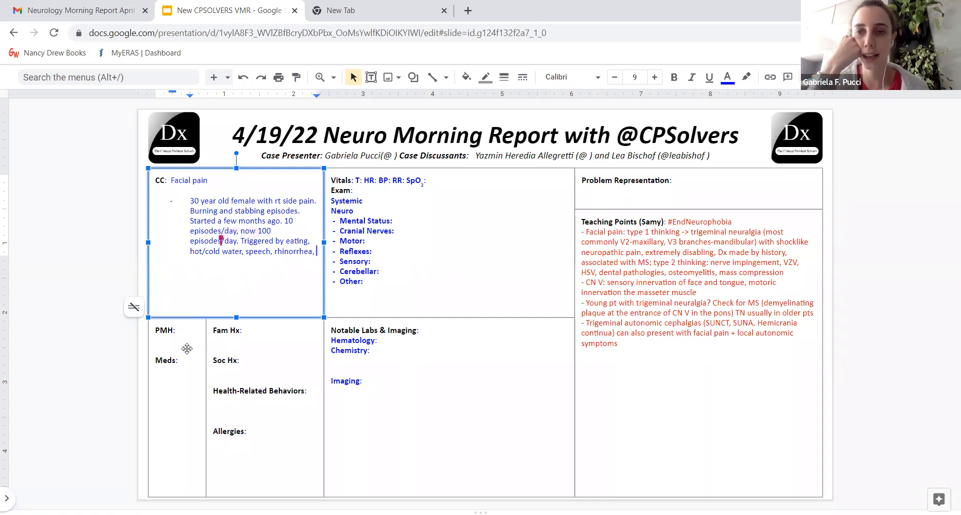
- Record PMH as HTN, obesity, B12 deficiency with HCTZ as medication, and start the dentists bullet
click(178, 331)
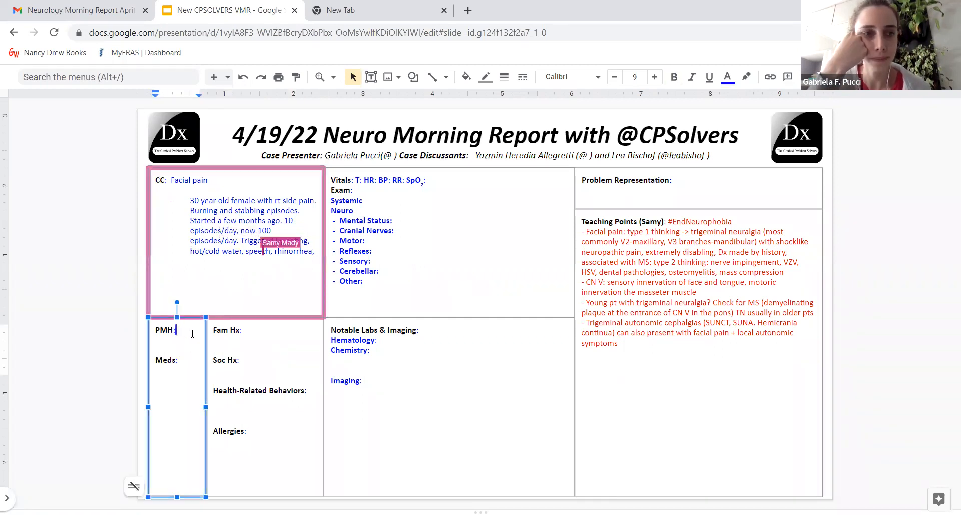
text(HTN)
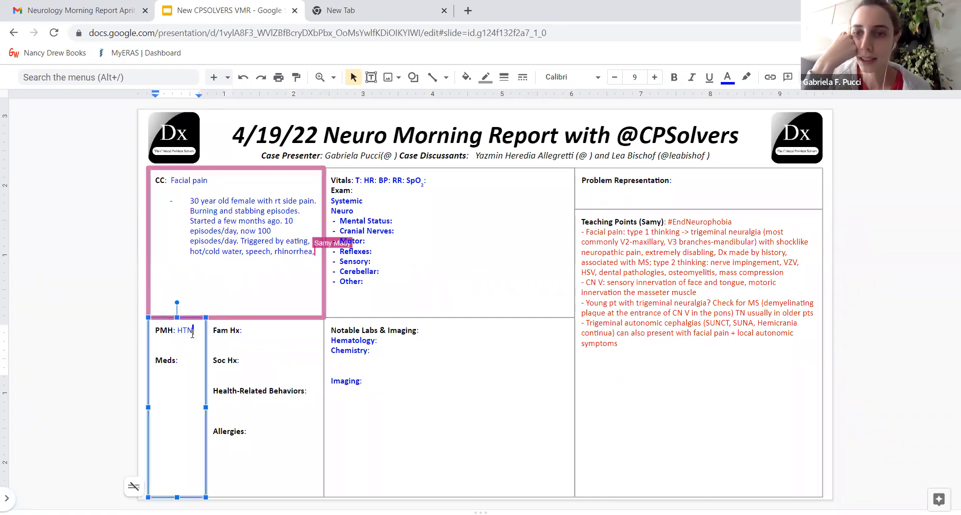
text(obesity, B12 deficiency)
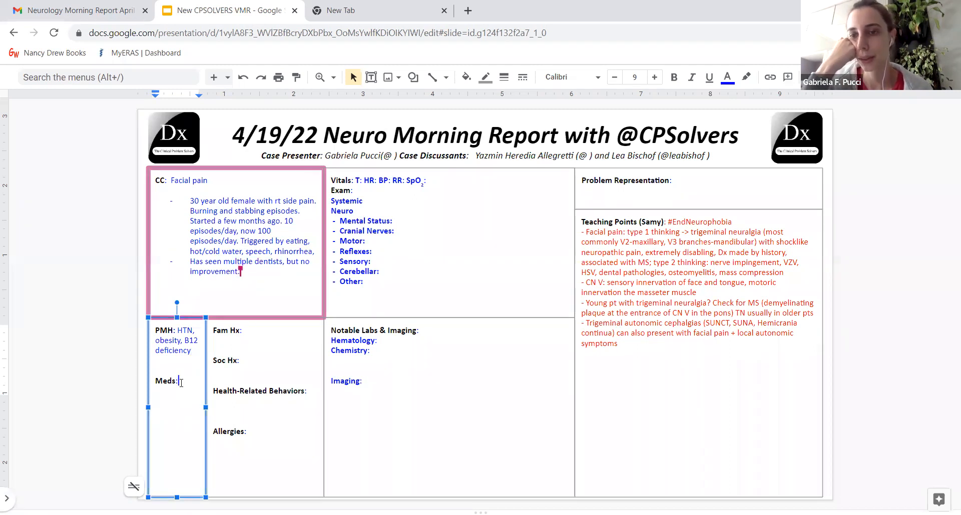
text(HCTZ)
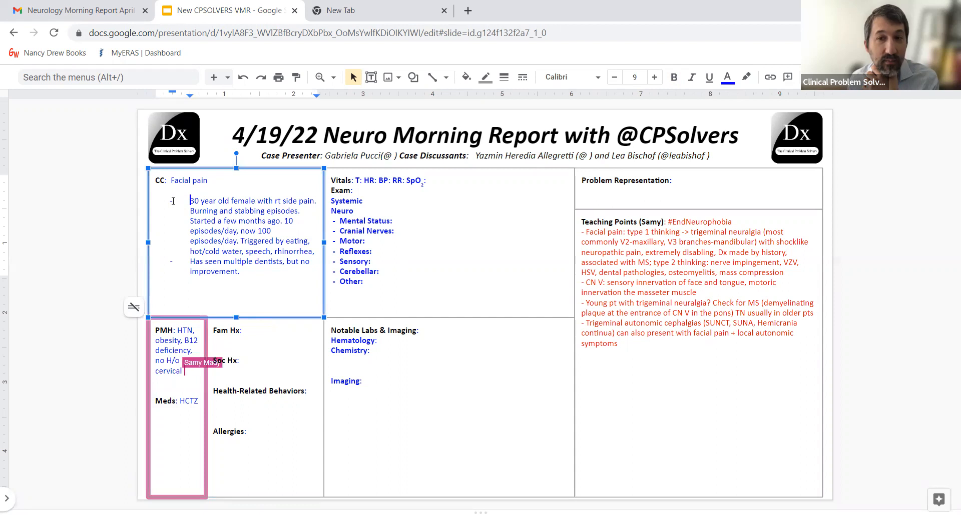
text(h)
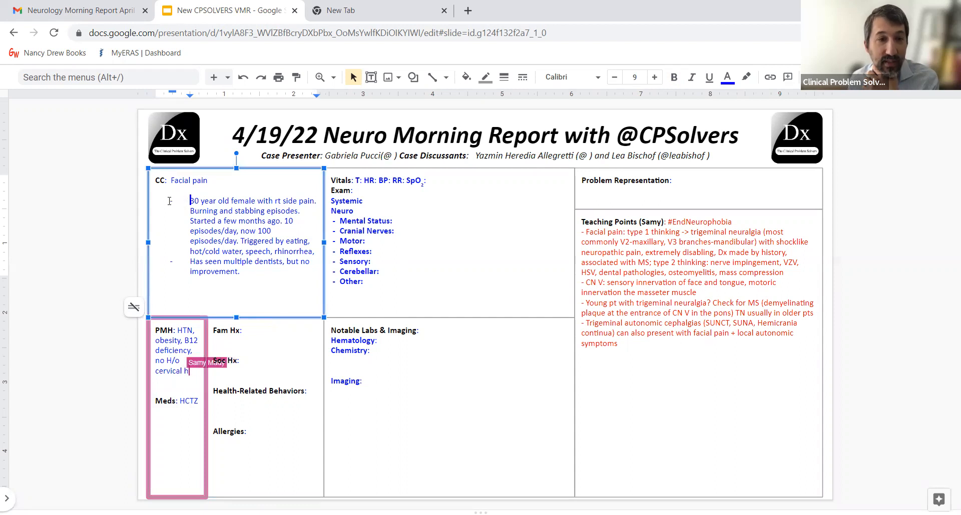
- Note no cervical herpes zoster history and specify severe right side pain on the right side of the face
text(herpes zoster)
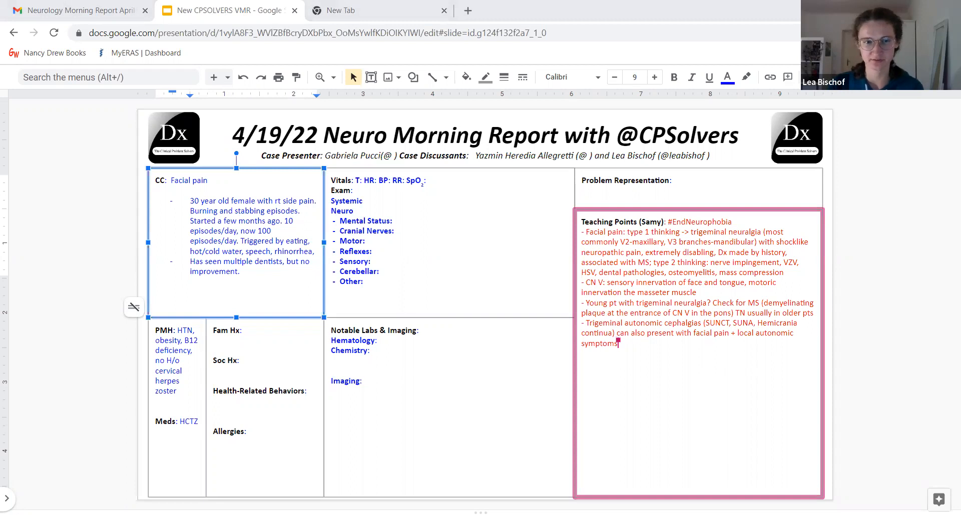
mouse_move(417, 474)
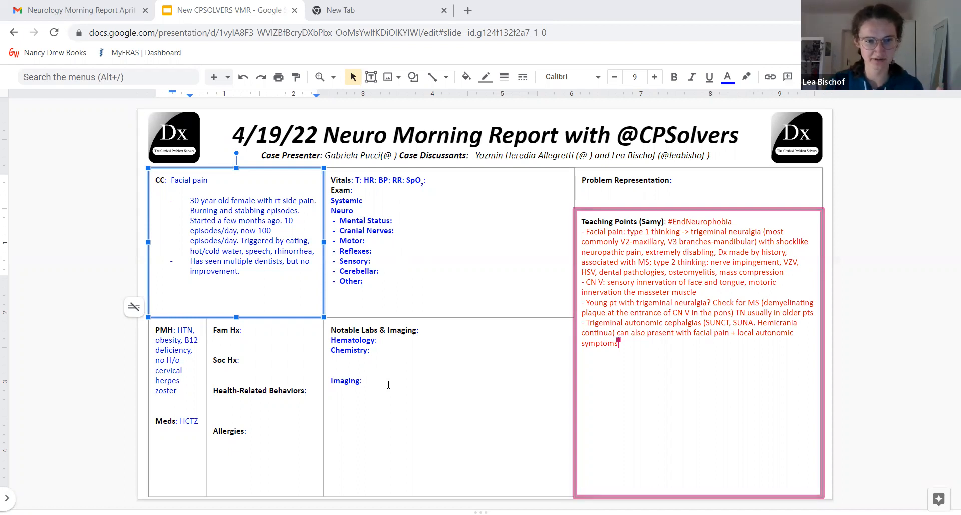
text(Samy Mady)
text( in)
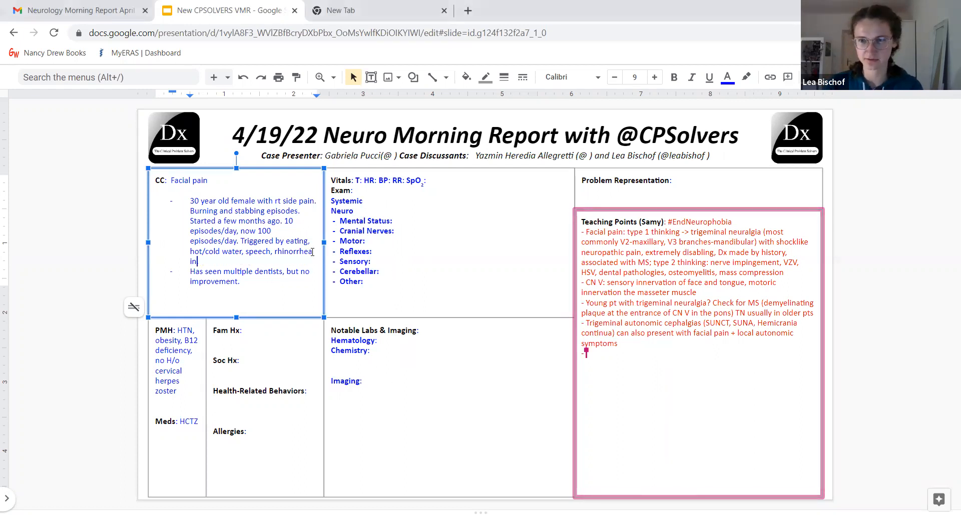
text(rt side of)
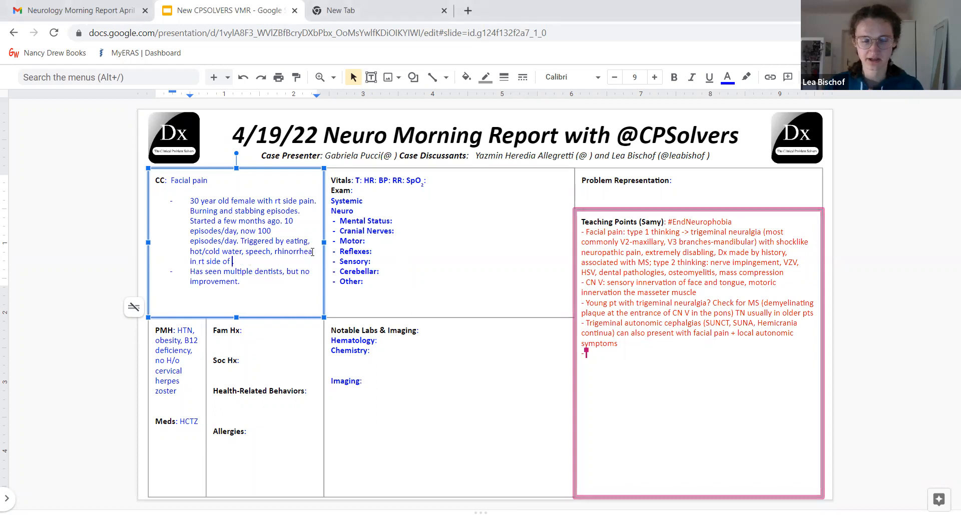
text(face,)
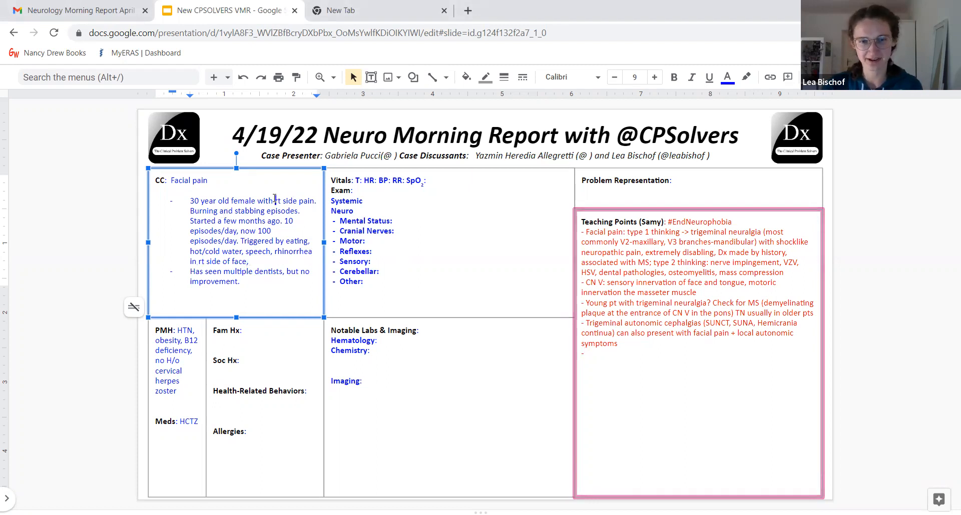
text(severe)
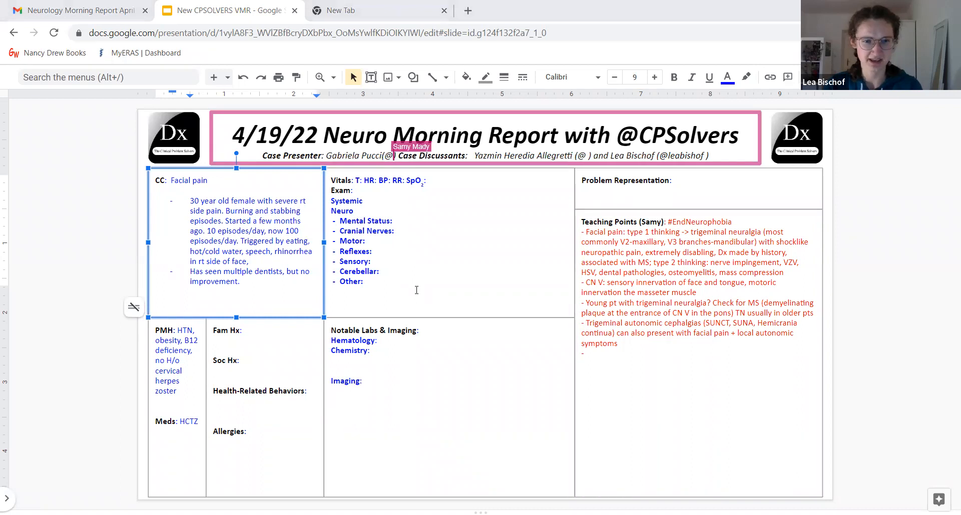
- Add a No headaches bullet, refine the episode timeline, and mark B12 deficiency successfully treated, no cause found
text(Gabifpucci)
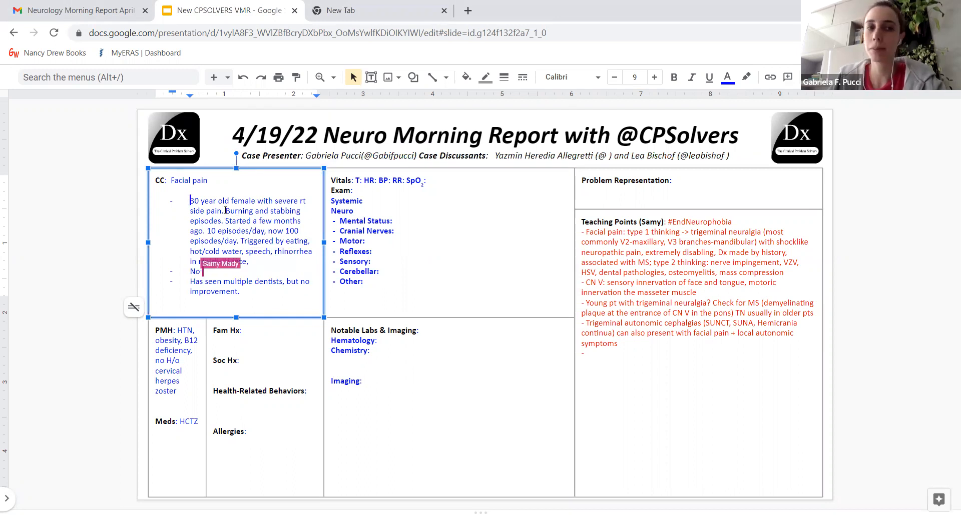
text(headaches)
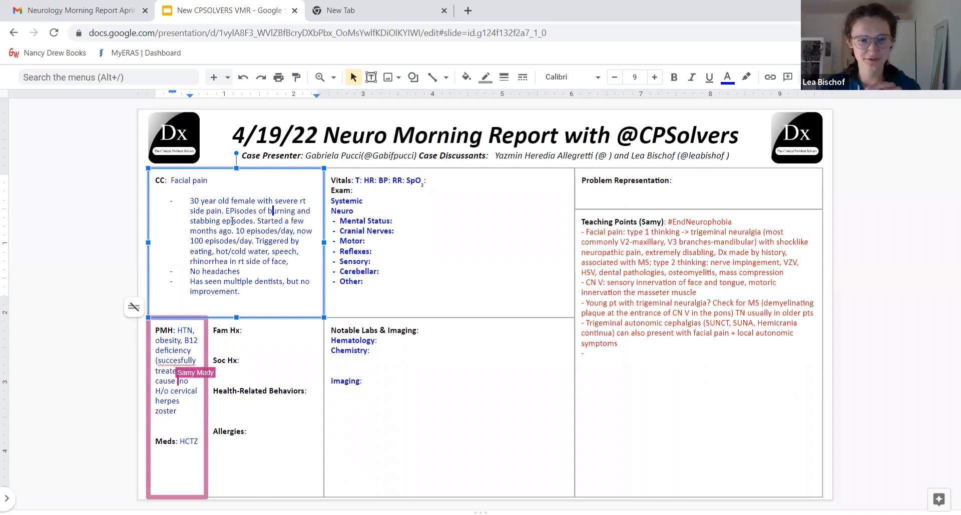
text(found),)
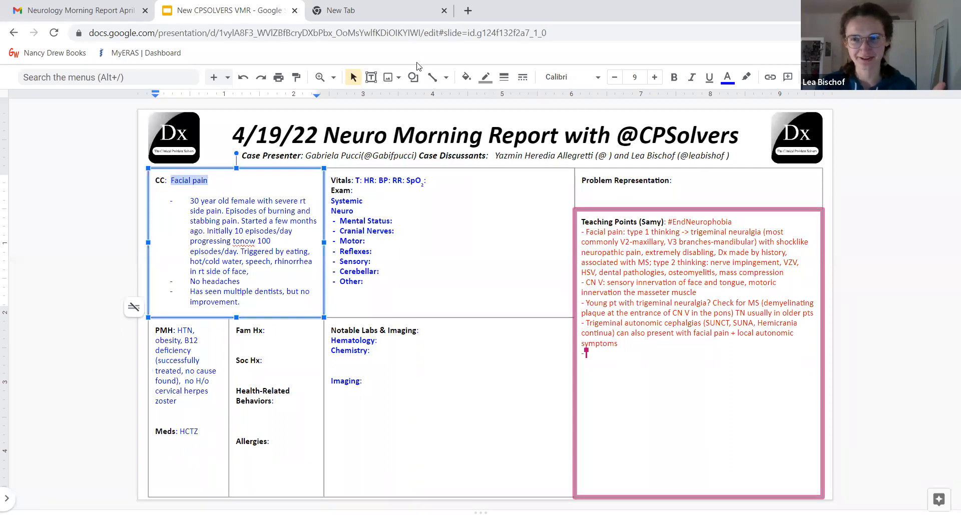
- Colour the Facial pain label and the burning and stabbing episodes sentence red
click(726, 77)
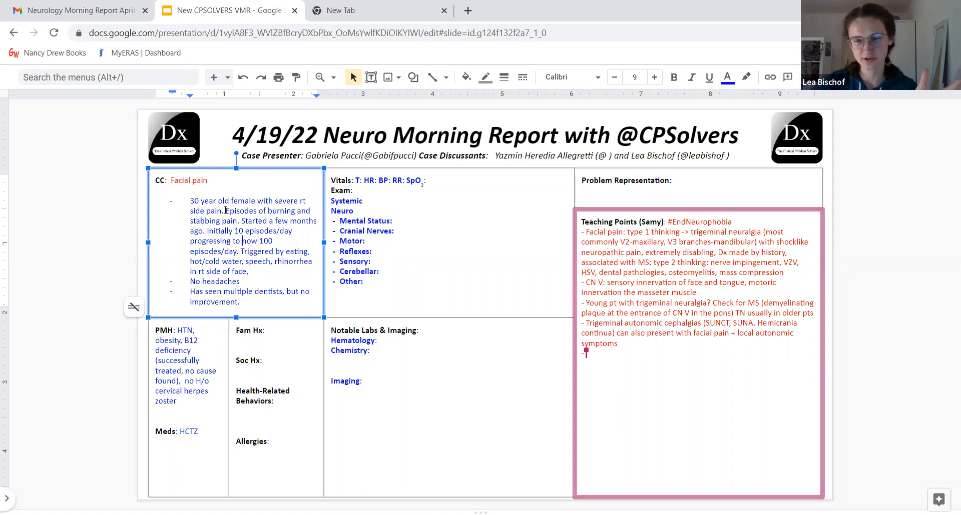
drag(225, 211, 240, 220)
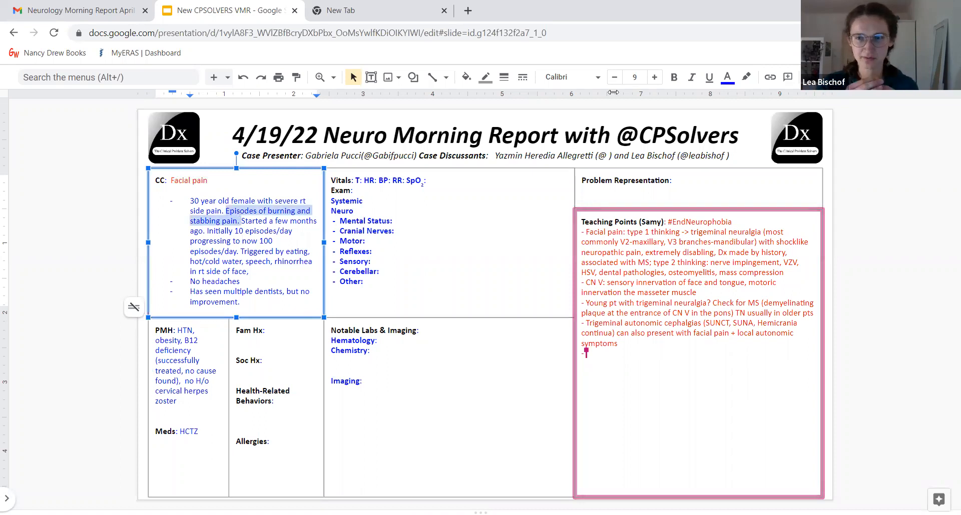
click(727, 77)
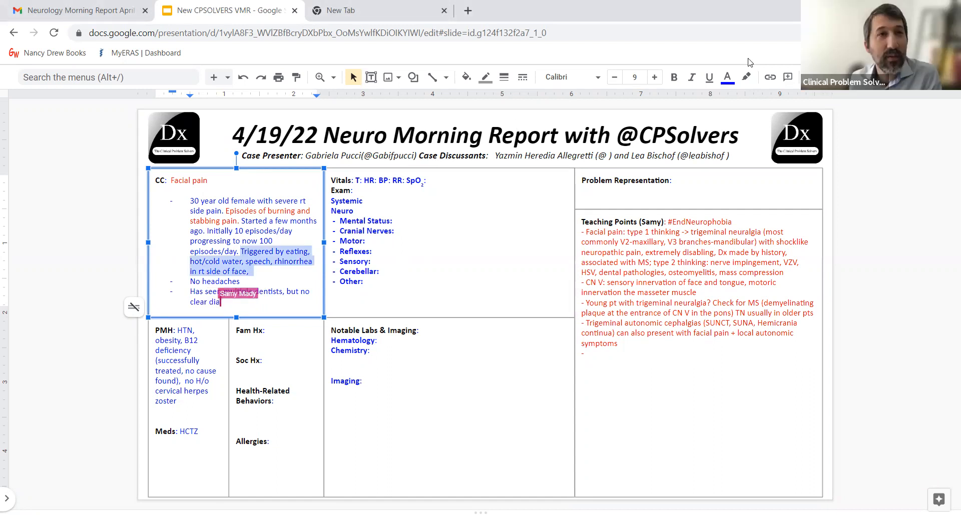
- Colour the pain triggers sentence red
click(727, 77)
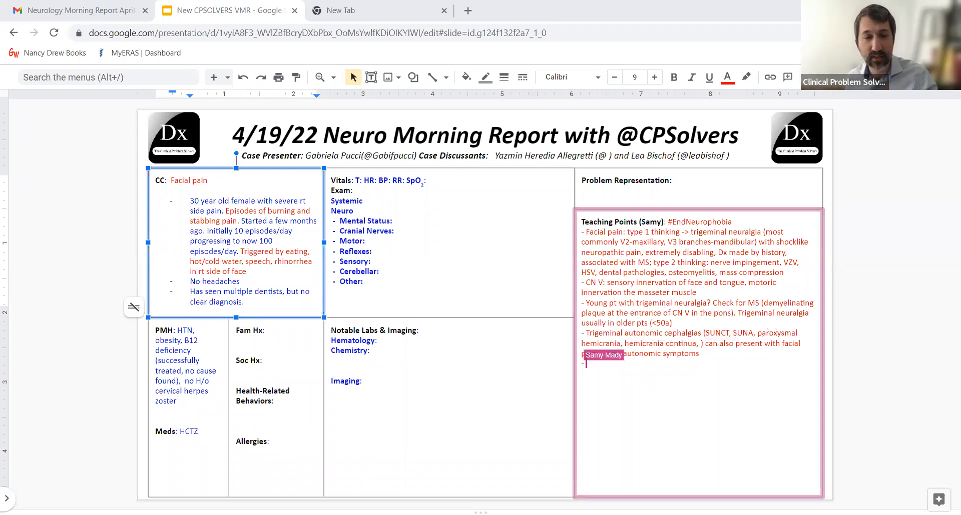
- List nasal congestion, eye tearing, sweating and myosis as the local autonomic symptoms with facial pain
text(with facial pain + local autonomic symptoms (nasal congestion,)
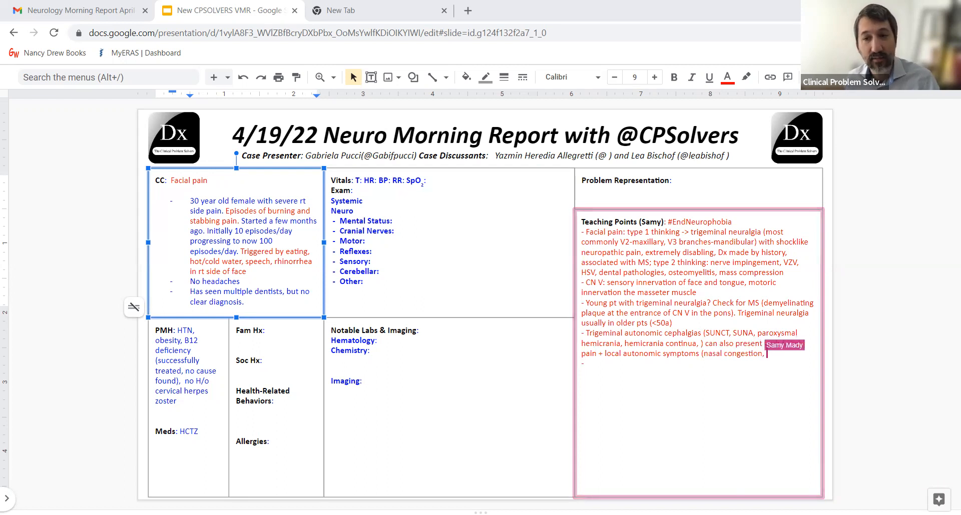
text(eye tearing,)
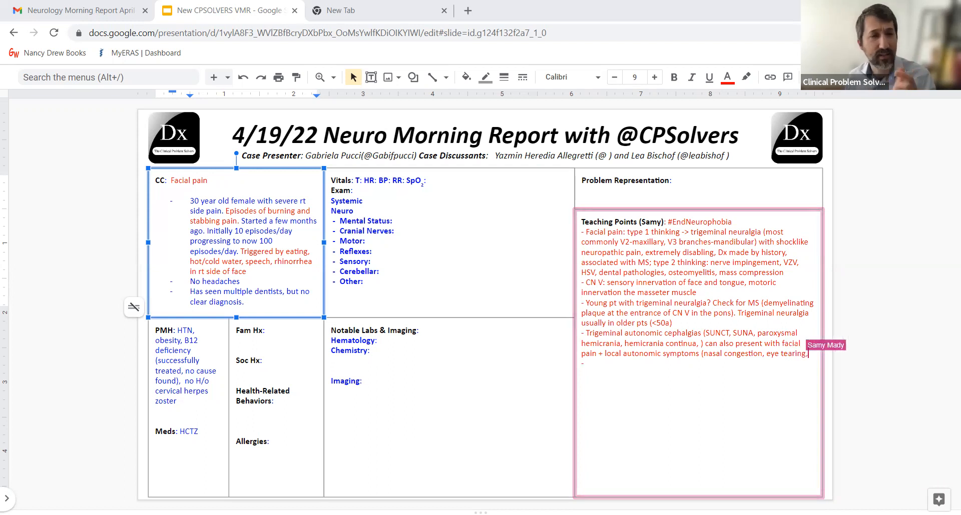
text(sweating)
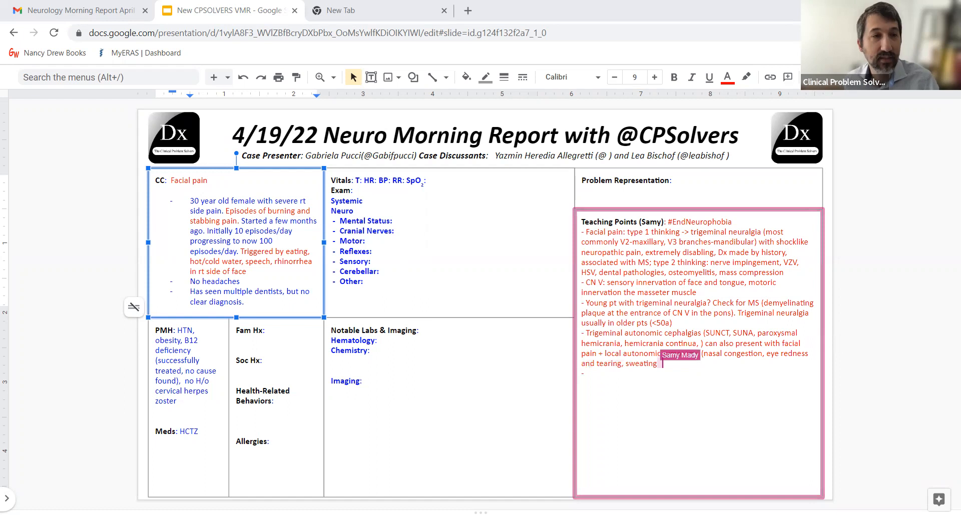
text(myosis)
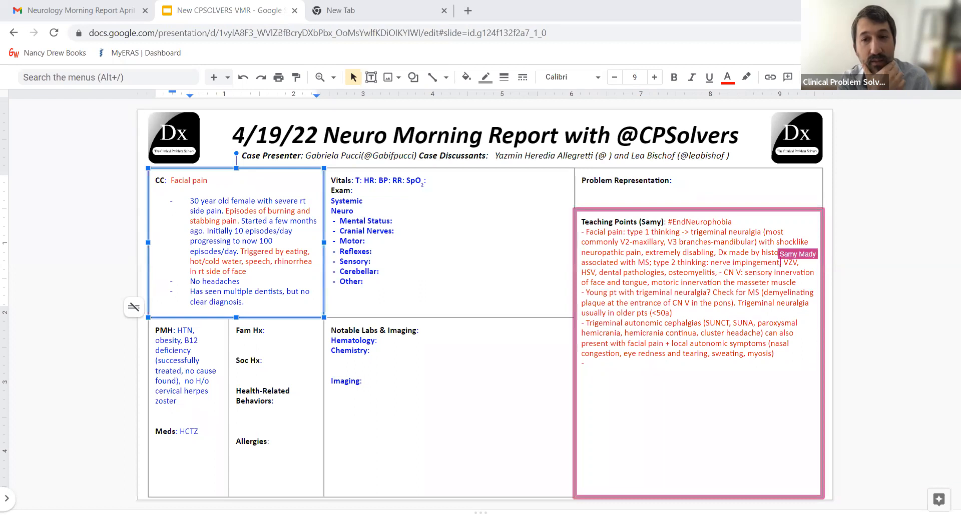
- Describe nerve impingement as caused by a mass or lesion in the type 2 teaching point
text(by a)
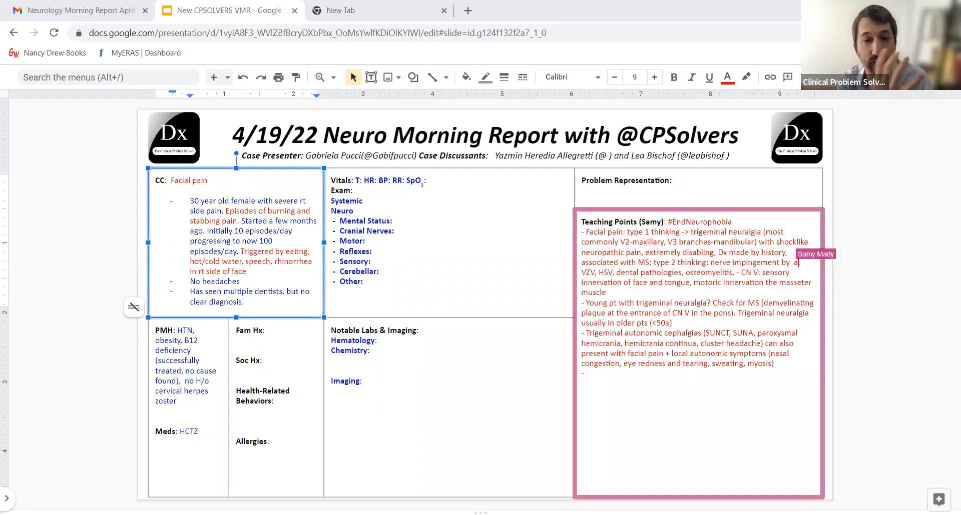
text(mass or other lesion,)
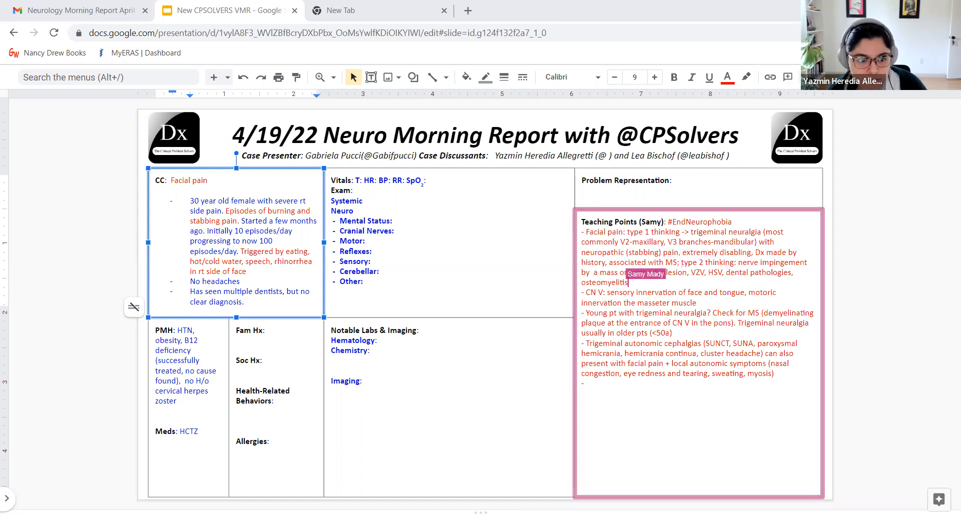
- Close the list of nerve impingement causes with etc
text(e)
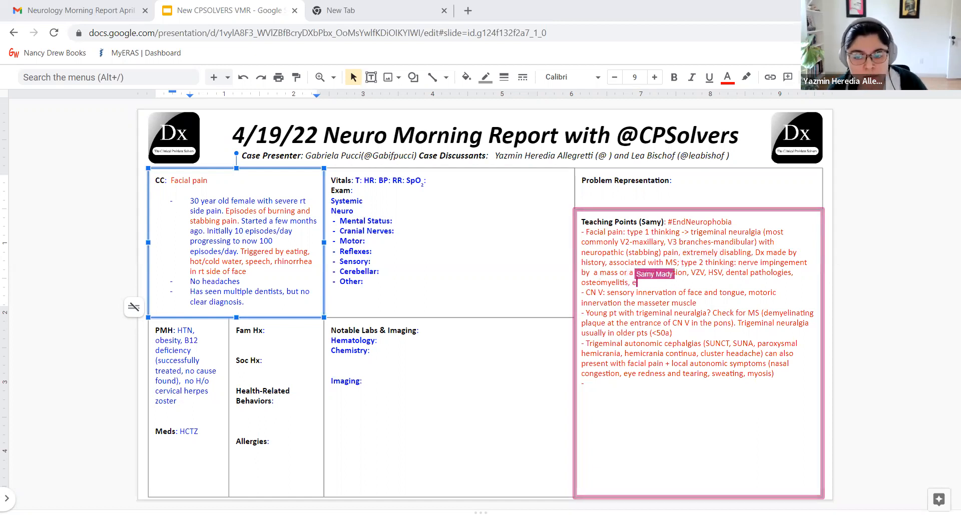
text(tc.)
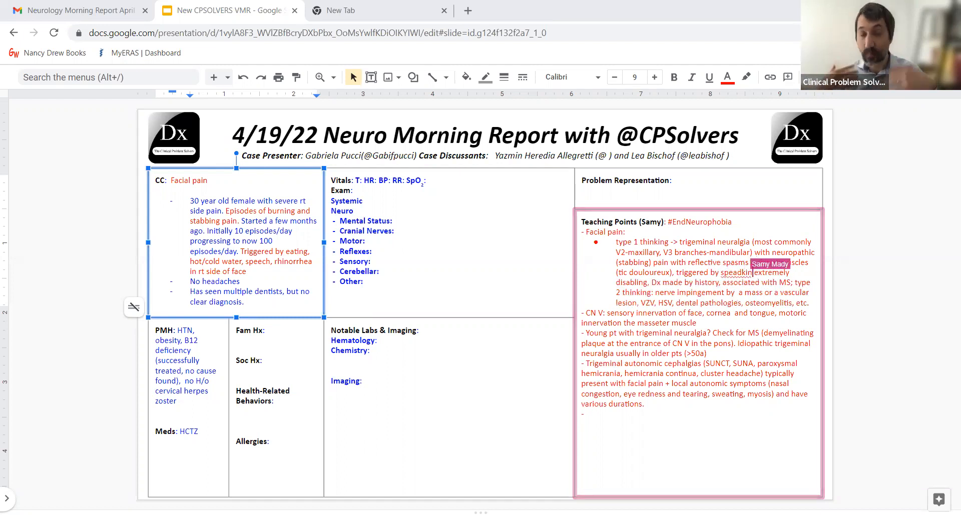
- Add speaking to the triggers and MS to the nerve impingement causes in the teaching points
text(speaking,)
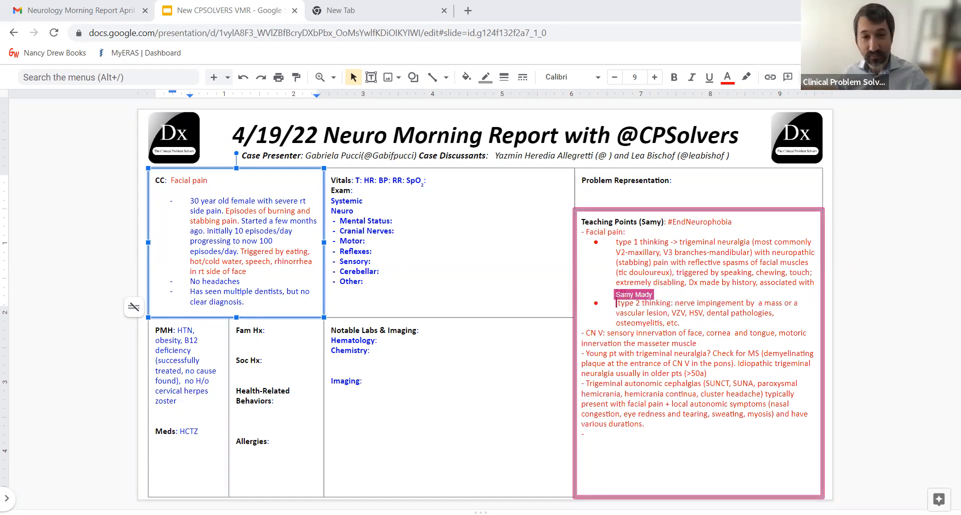
text(MS)
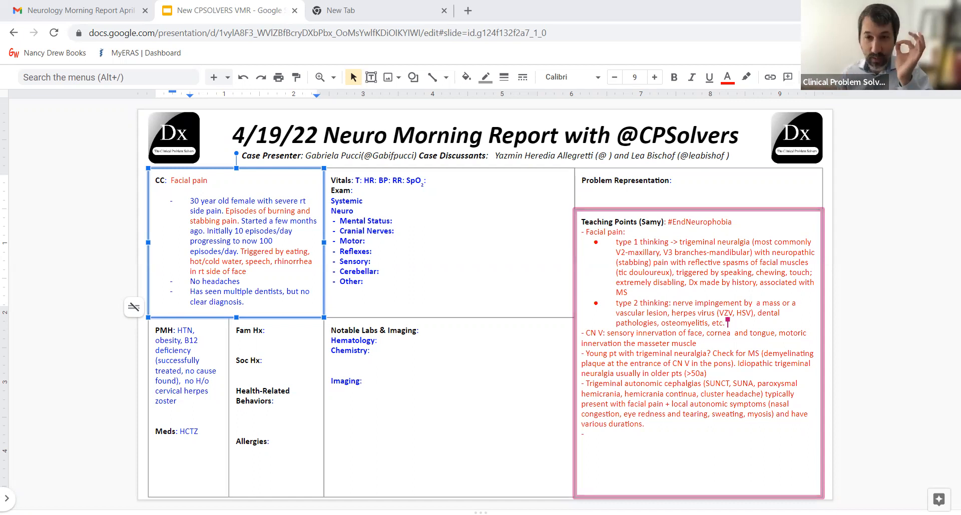
- Begin editing the Vitals/Exam findings text to add a new line under Other
double_click(773, 273)
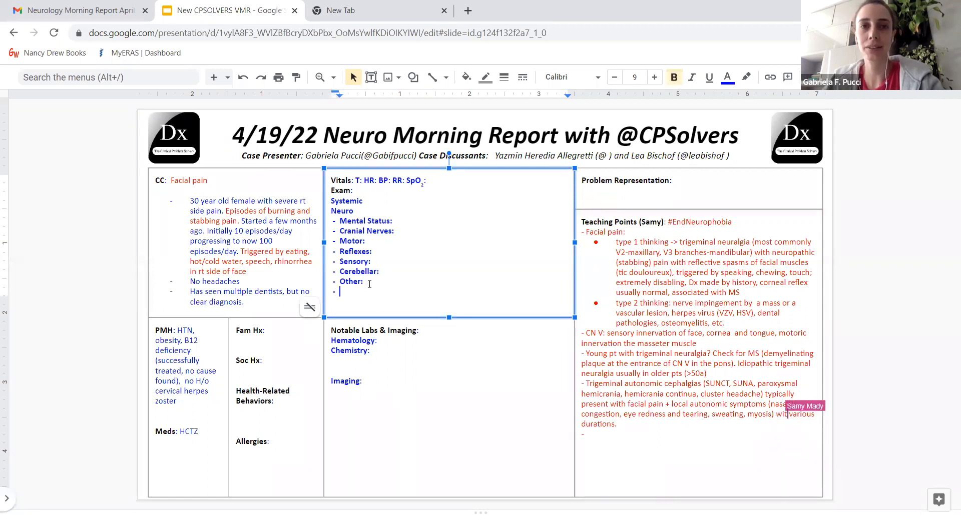
- Write 'Normal Fundoscopic examination' as the last exam finding under Other
text(Normal)
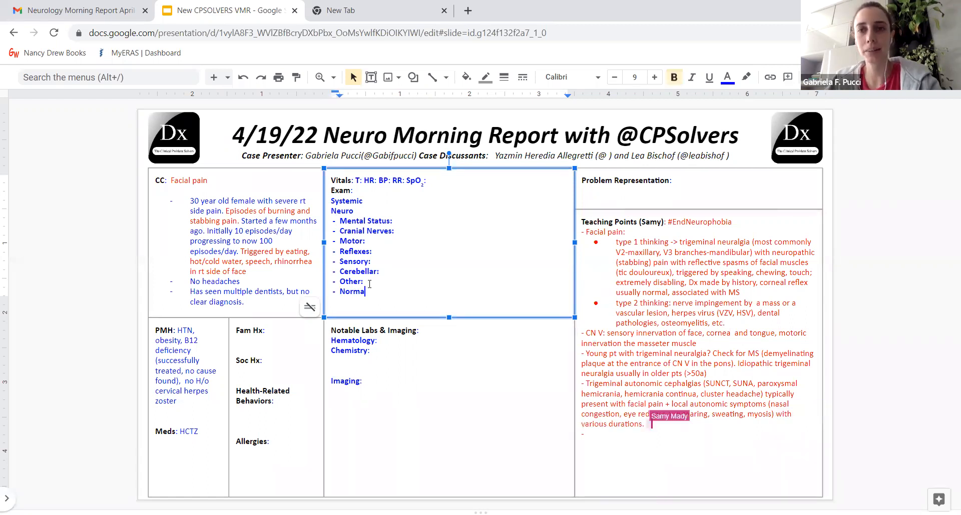
text(FUnd)
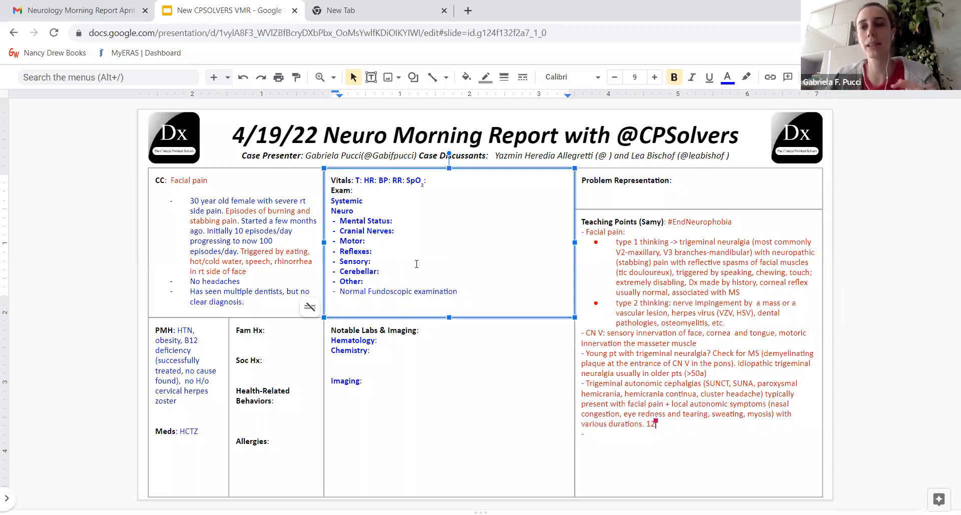
key(Backspace)
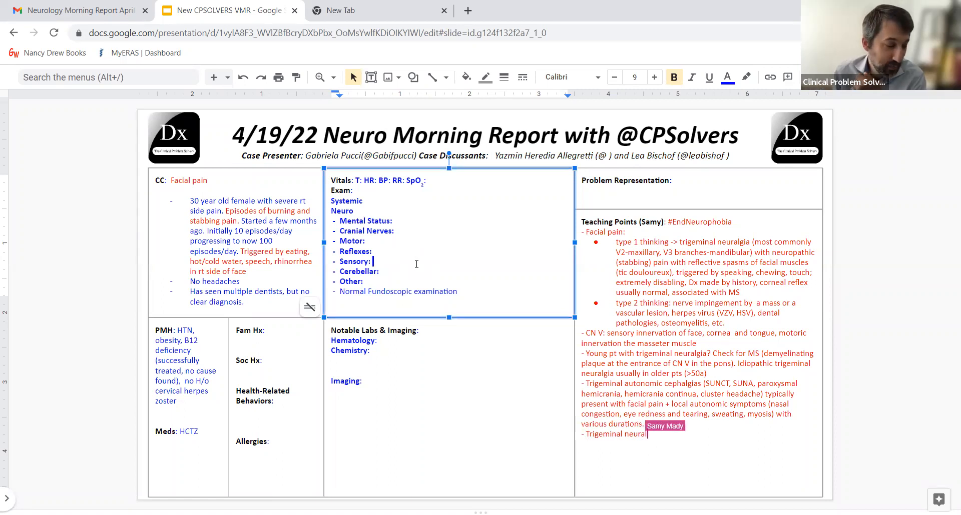
- Write that trigeminal neuralgia can have autonomic symptoms if the opthalmic nerve (V1) is affected
text(gia can have)
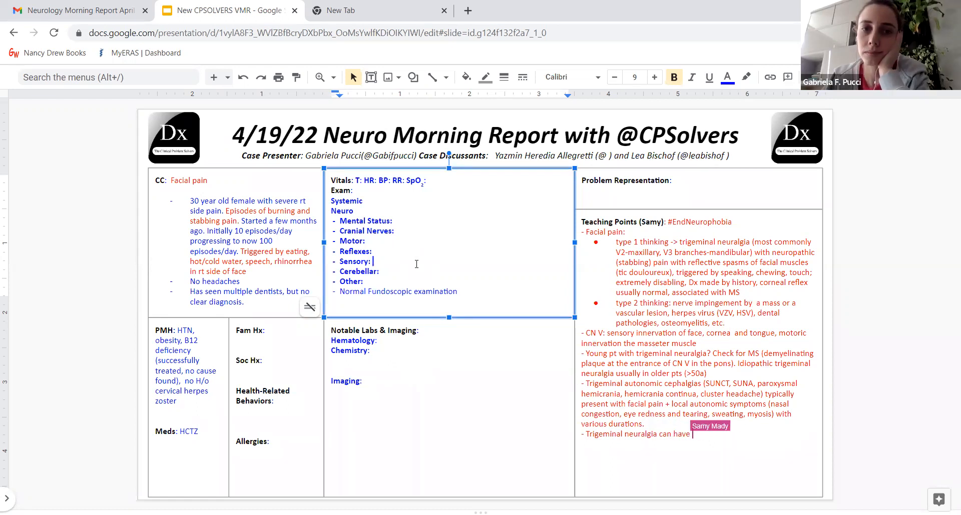
text(autonomic s)
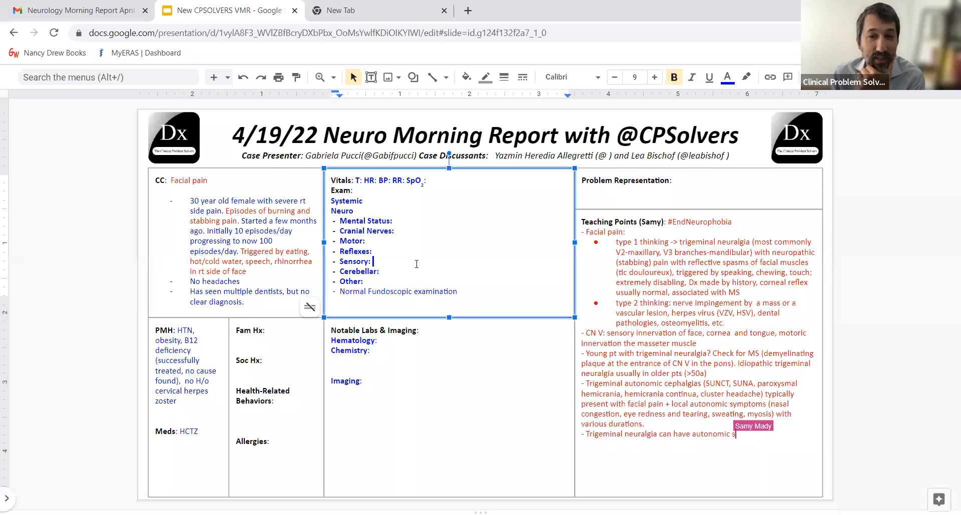
text(ymptoms of)
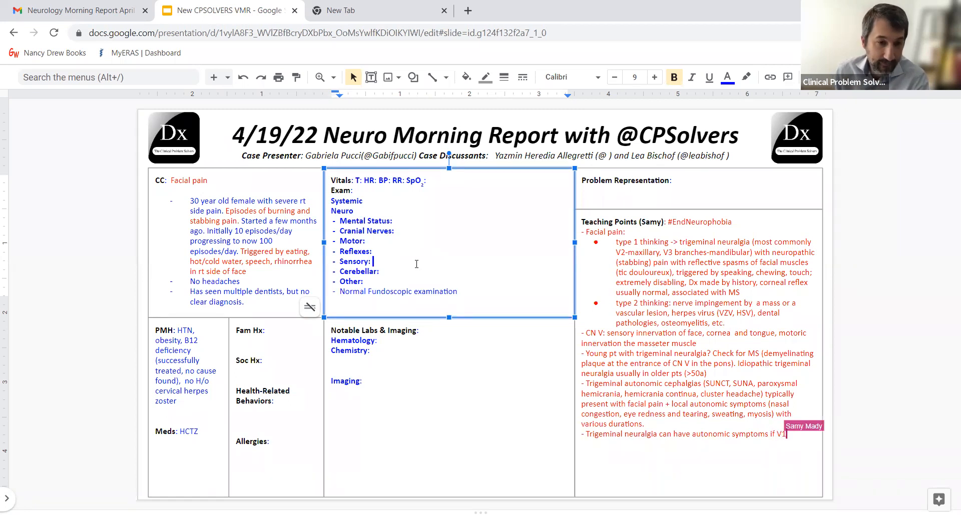
text(is a)
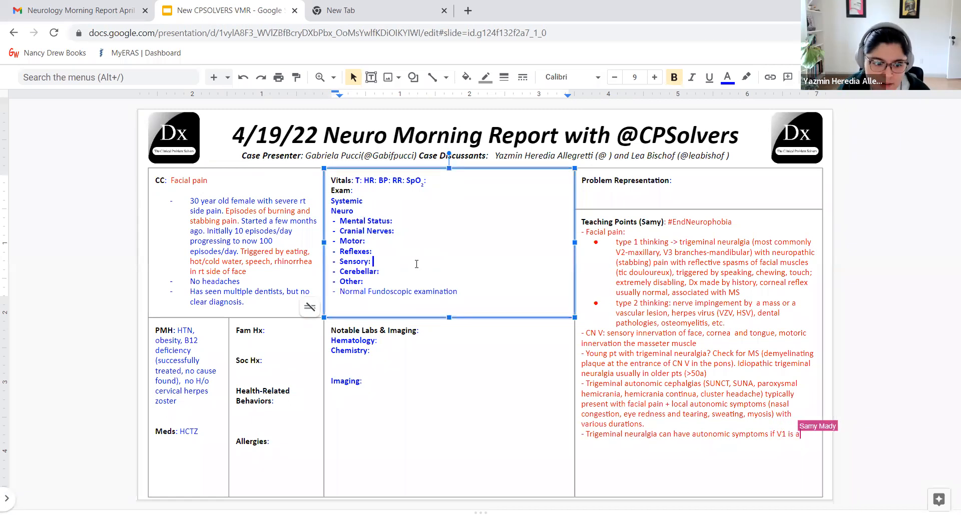
text(affected)
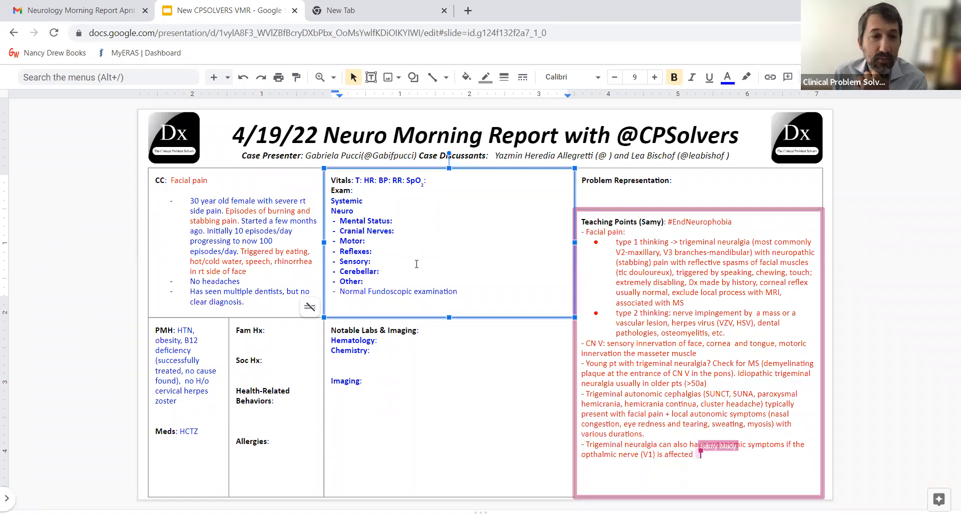
- End the V1 teaching point and begin a new dash line starting with 'Important'
text(DDx to)
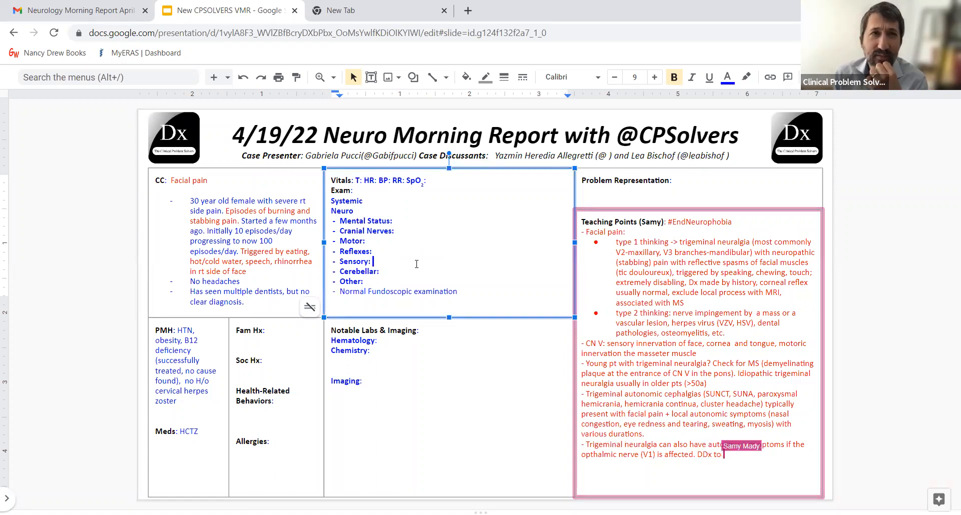
text(TAC)
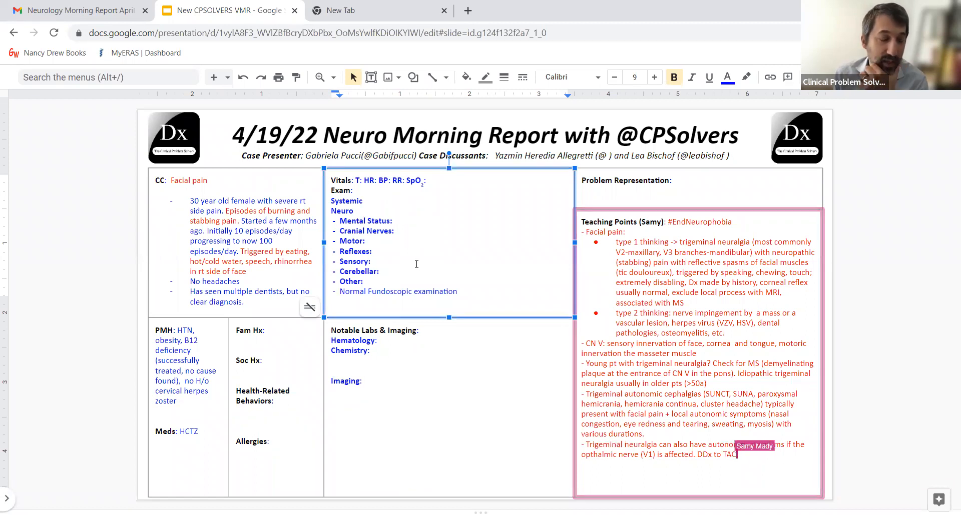
text(Trigeminal)
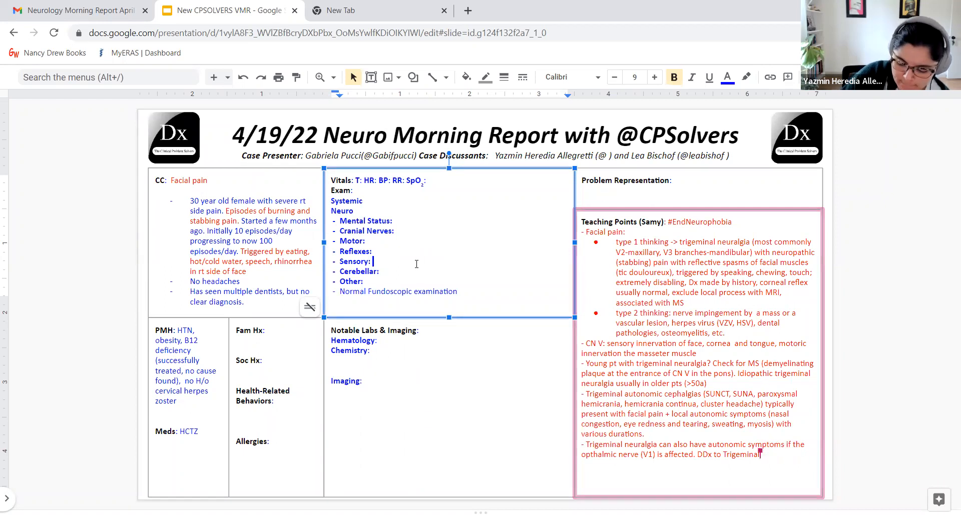
key(Backspace)
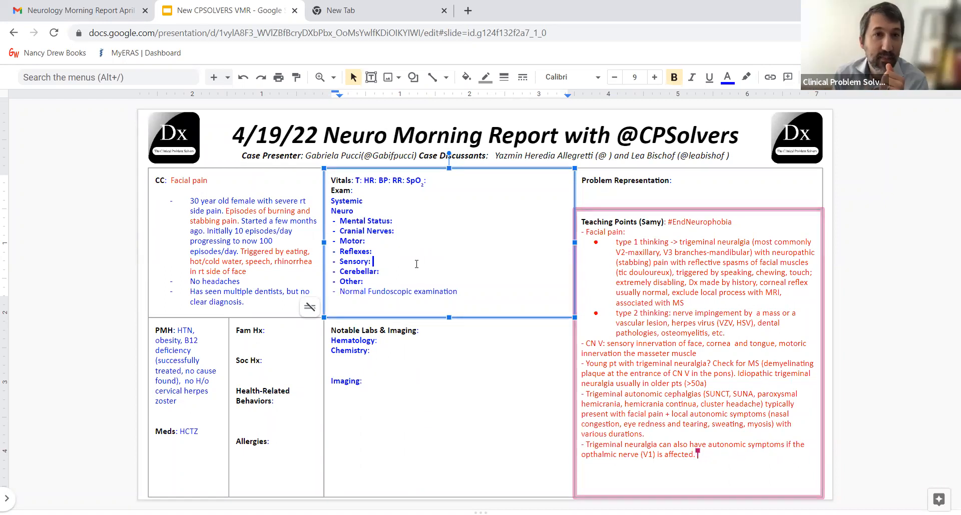
text(Important)
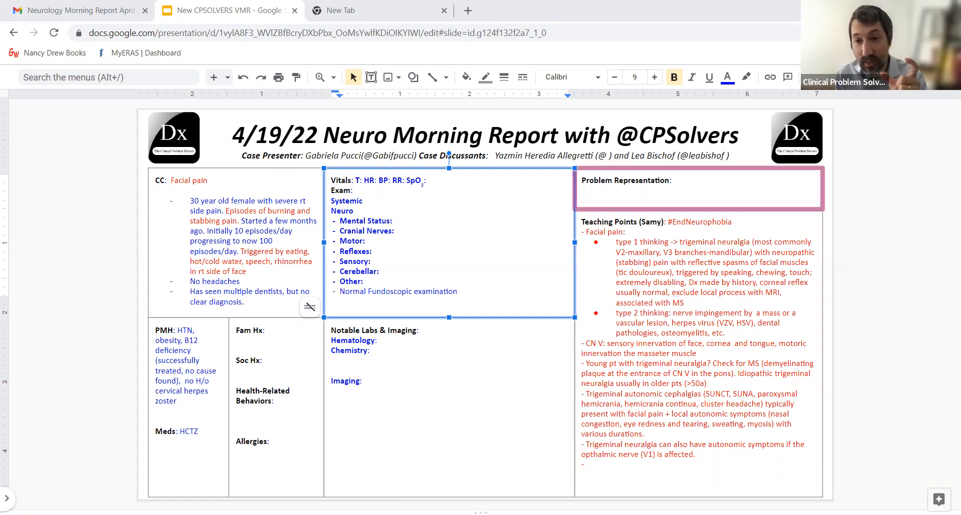
- Write the problem representation: young woman with progressive burning, stabbing facial pain up to 100 episodes/day with rhinorrhea
click(677, 181)
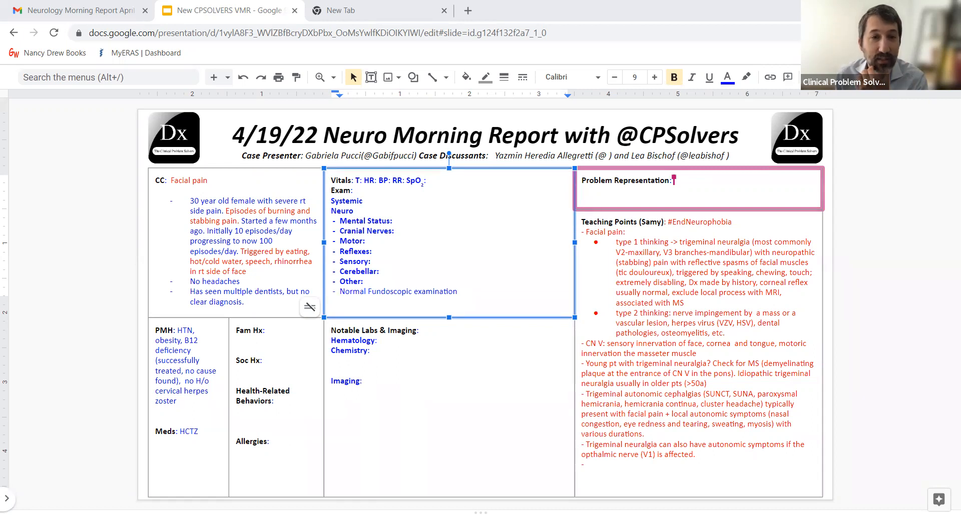
text(Young woman found)
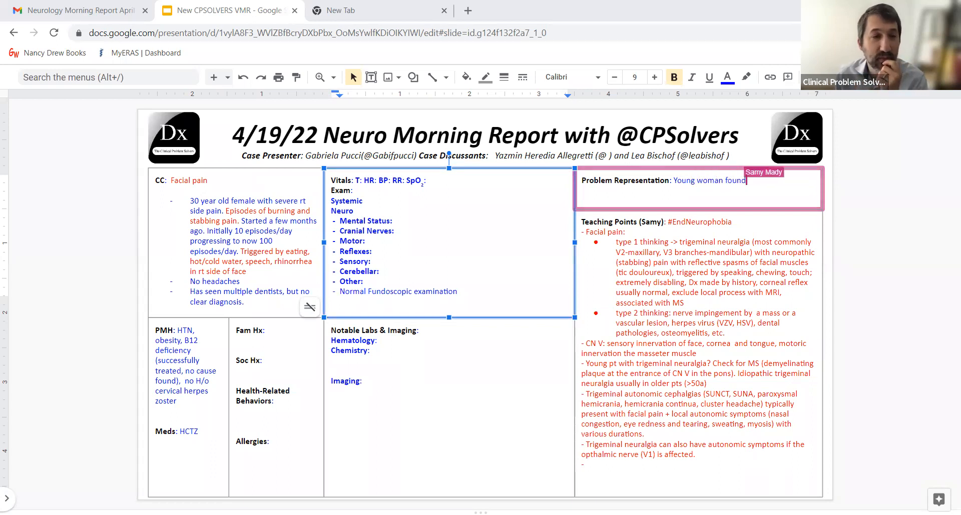
text(to have e)
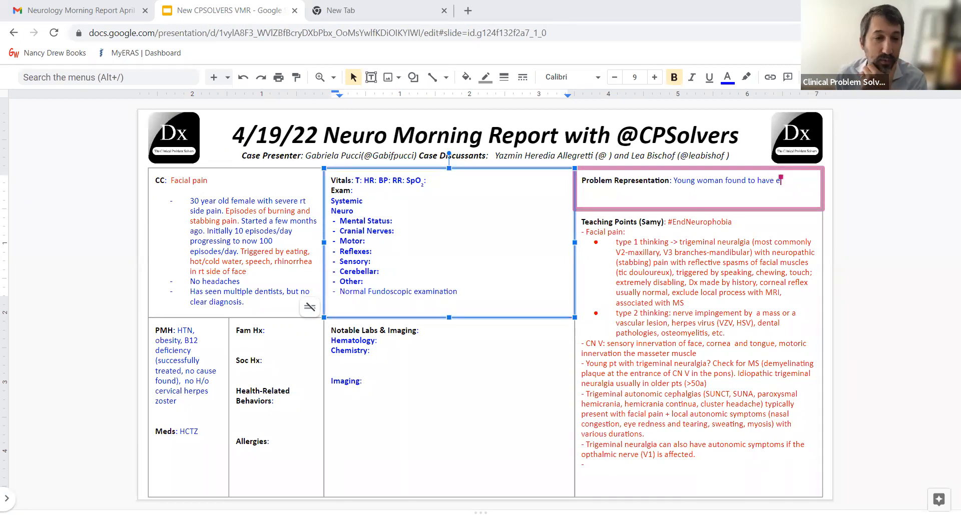
key(Backspace)
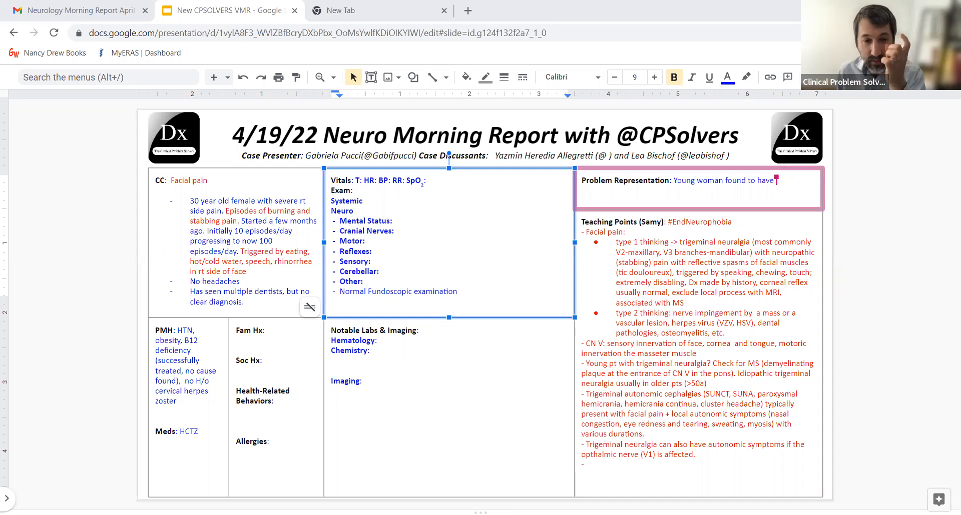
text(episodes of burning and)
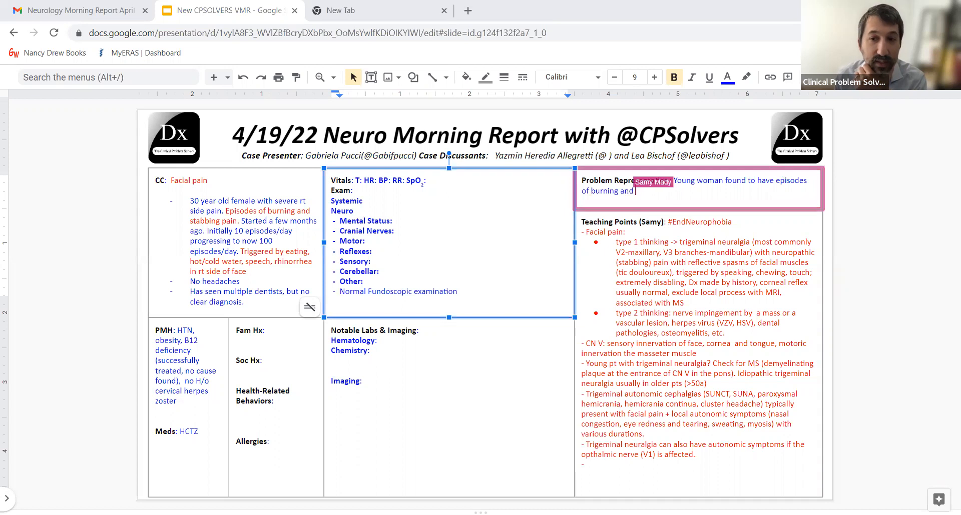
text(stabbing)
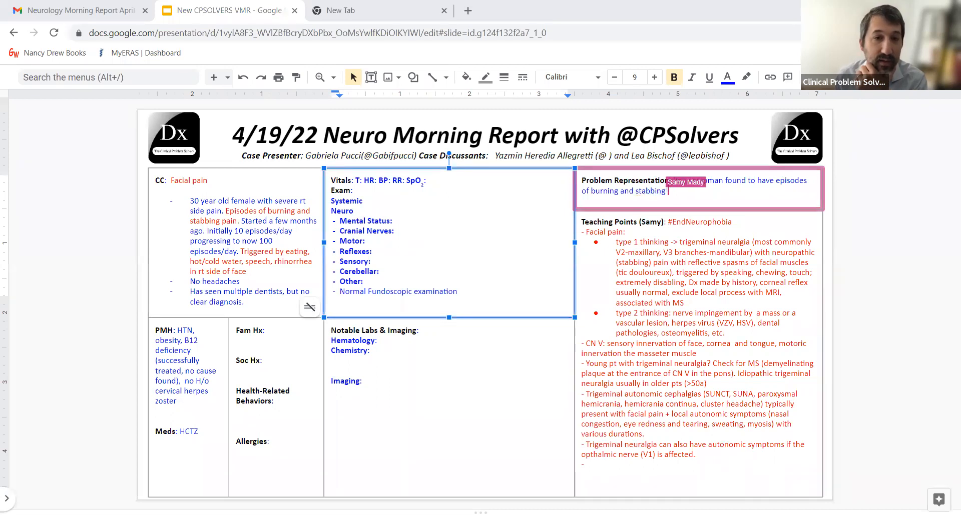
text(facial pain now up to 100 episodes/day with)
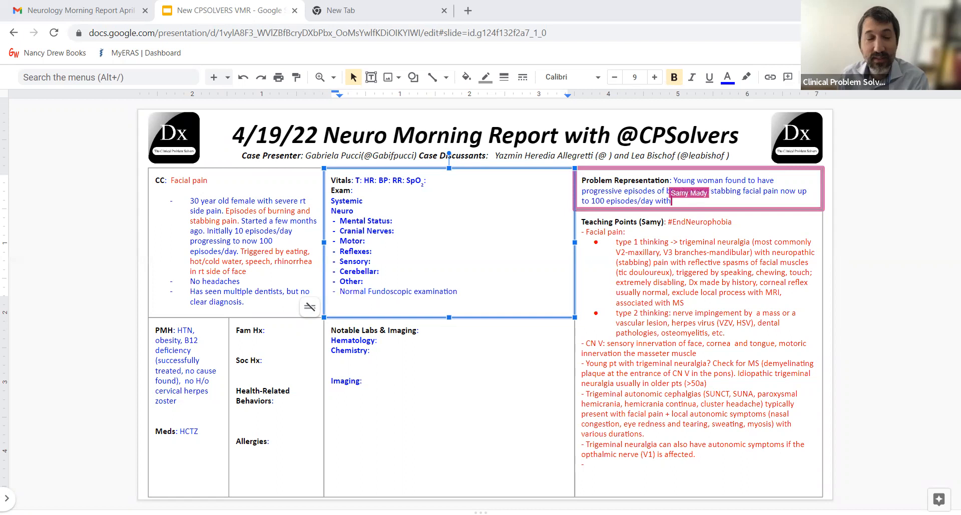
text(rhinorrhea)
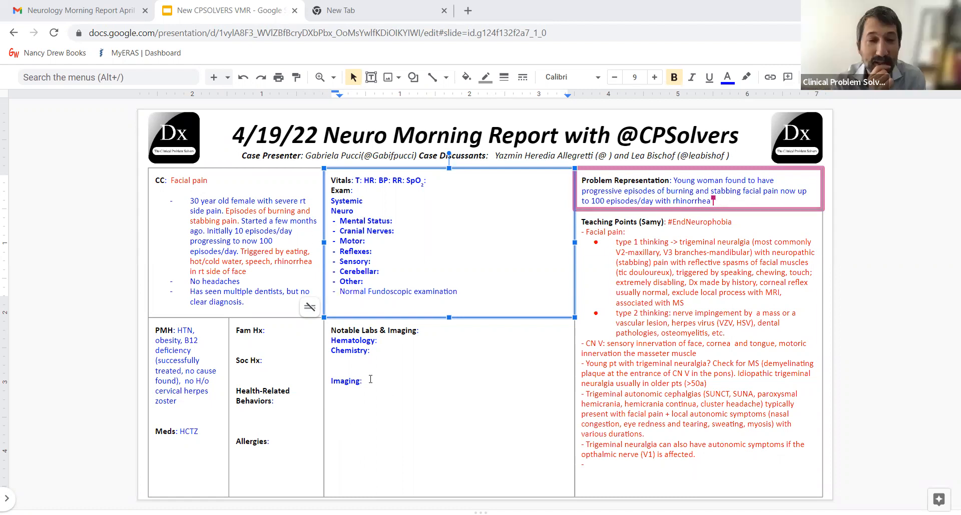
- Record under Imaging 'MRI: Vascular compression at the Trigeminal nerve root'
click(367, 382)
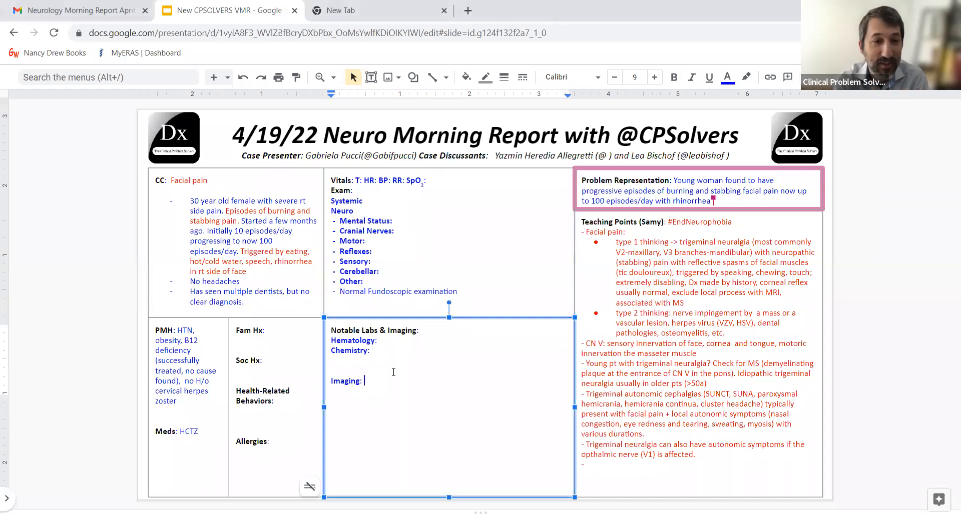
text(MR)
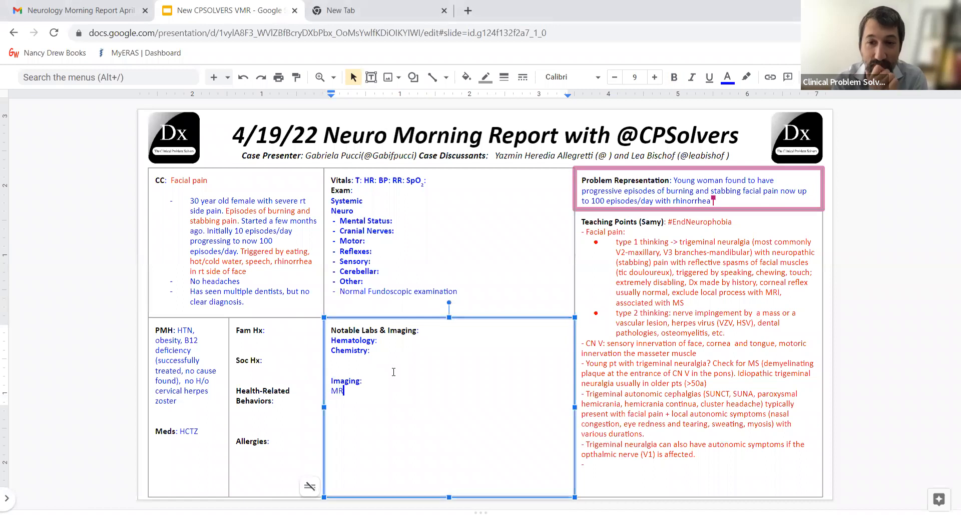
text(I:)
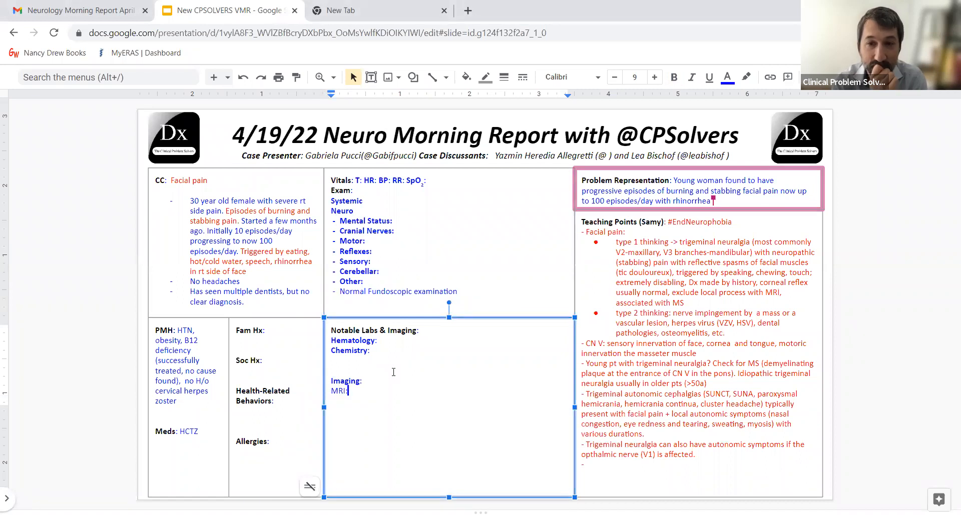
text(Vascular c)
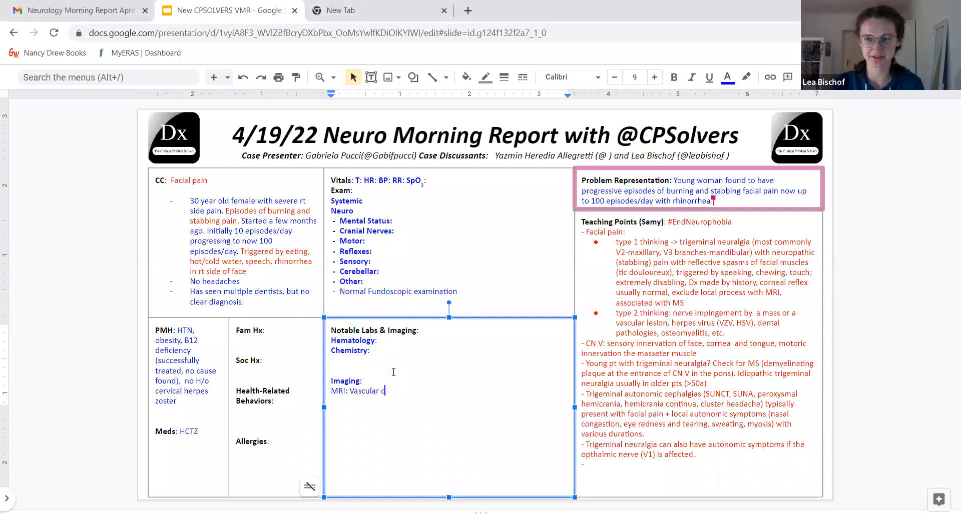
text(ompression at the Trigeminal nerve roo)
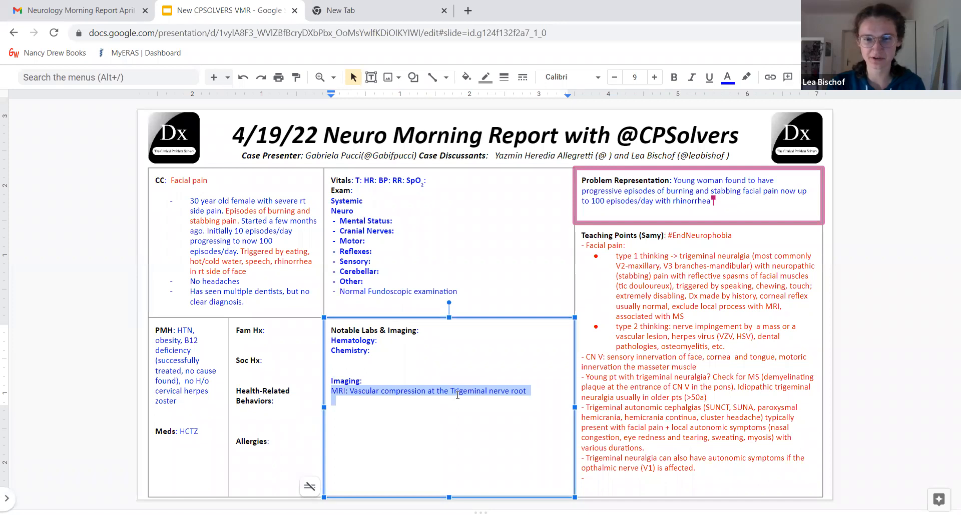
- Extend the problem representation with eating/speaking triggers, a normal neurologic exam, and a vascular compression finding
text(triggered by e)
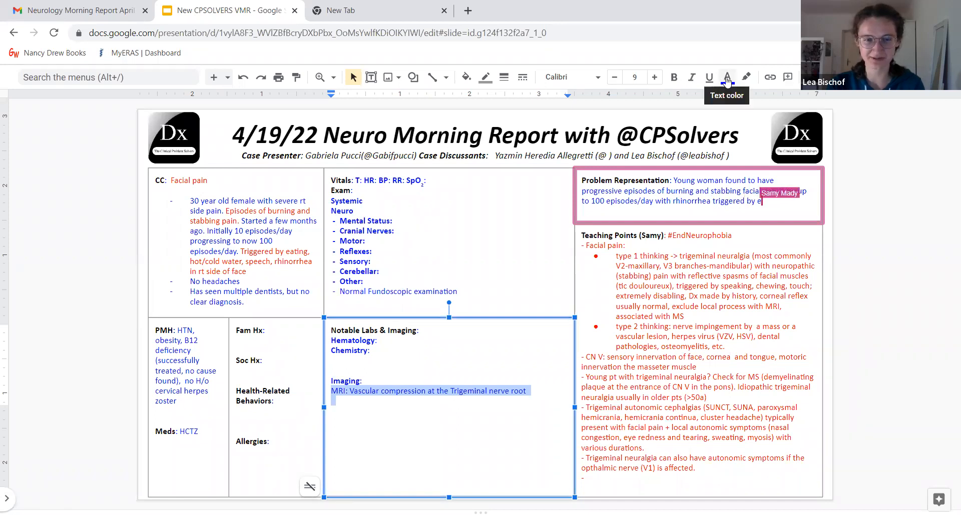
text(ating, sp)
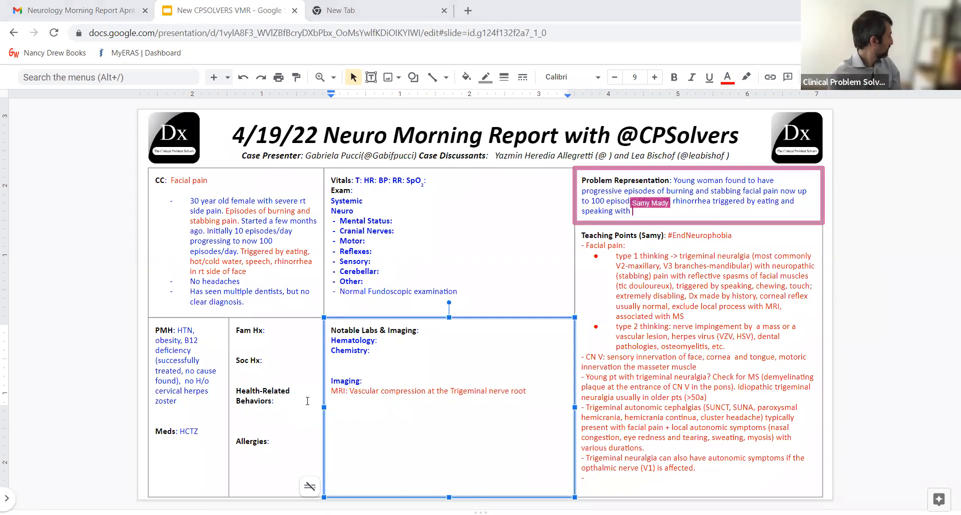
text(a normal neurologic exam)
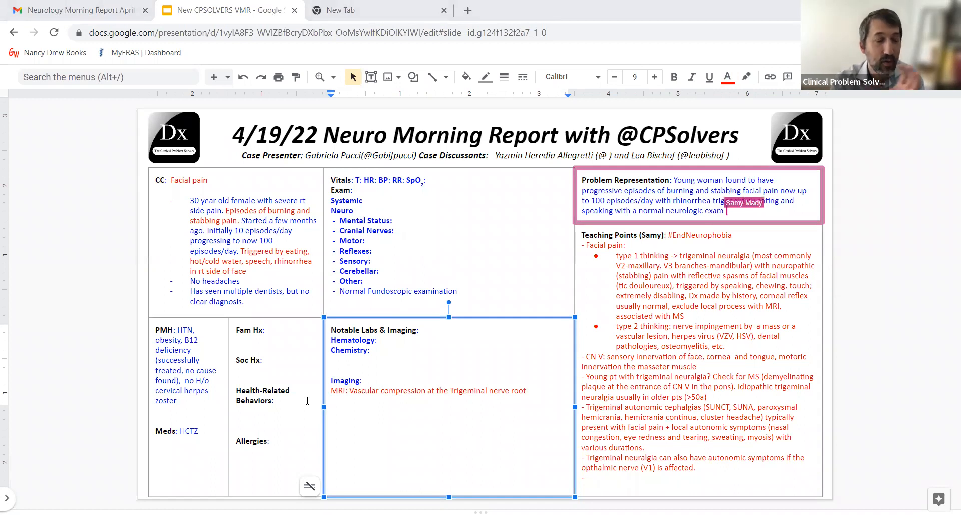
text(found to ahve a v)
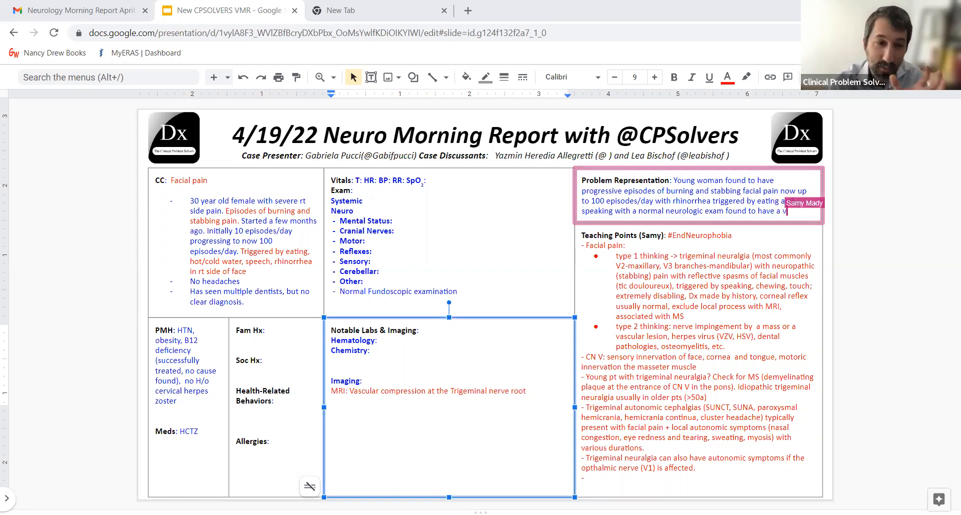
text(ascular compression of the)
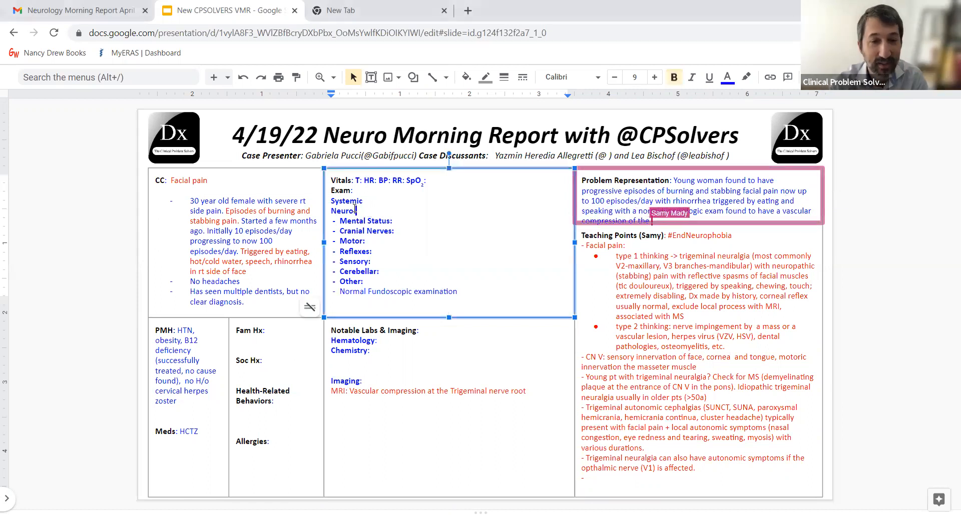
- Record Neuro as 'Normal Neurologic examination' and finish the problem representation with 'trigeminal nerve root.'
text(Normal)
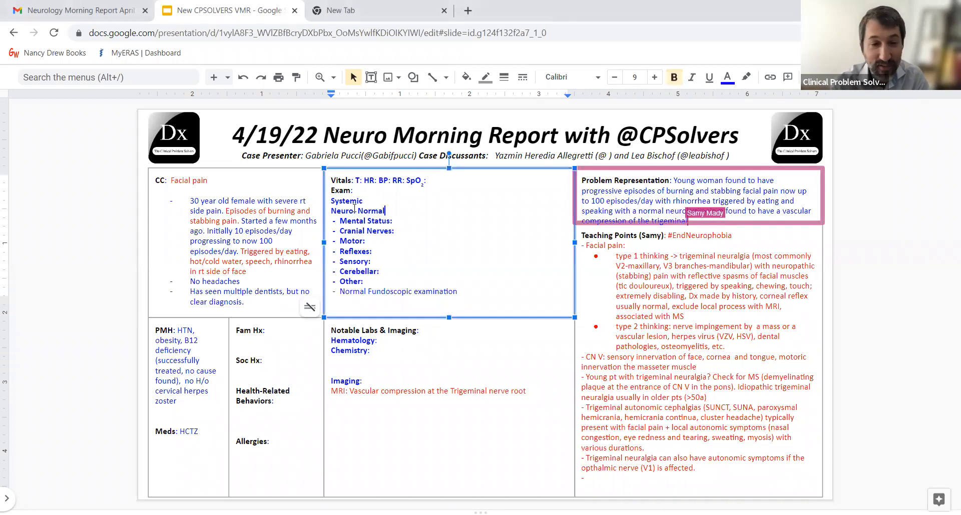
text(Neurologic examination)
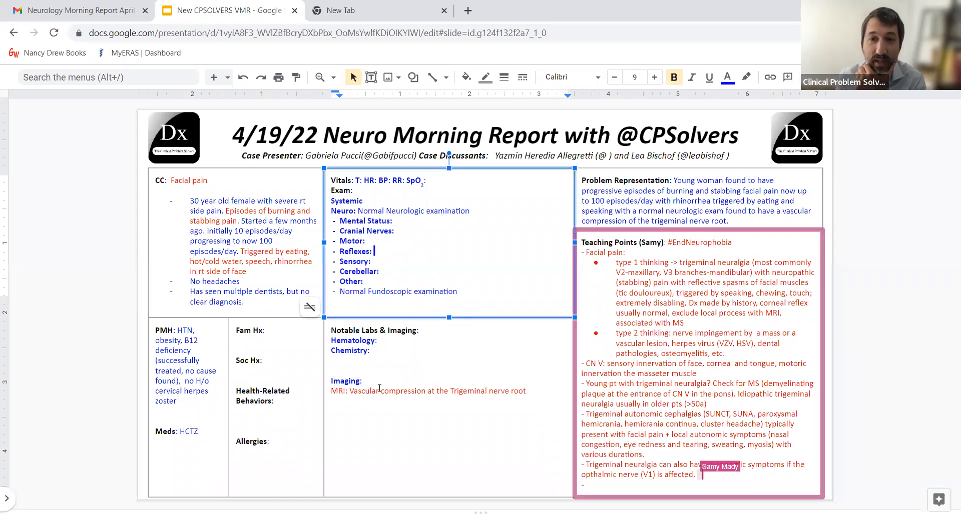
text(T)
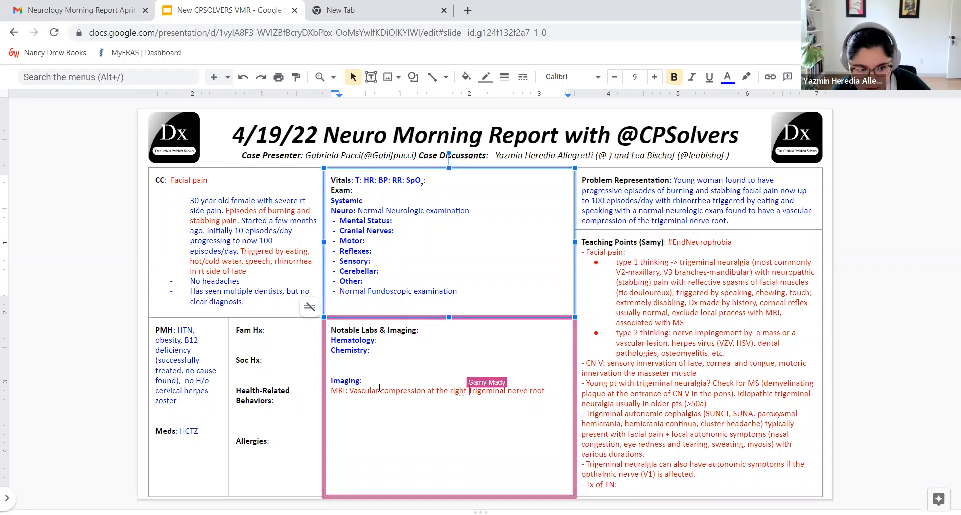
- Specify 'right sided' in the MRI finding and begin a 'Tx of Trigeminal neuralgia:' teaching point
text(sided)
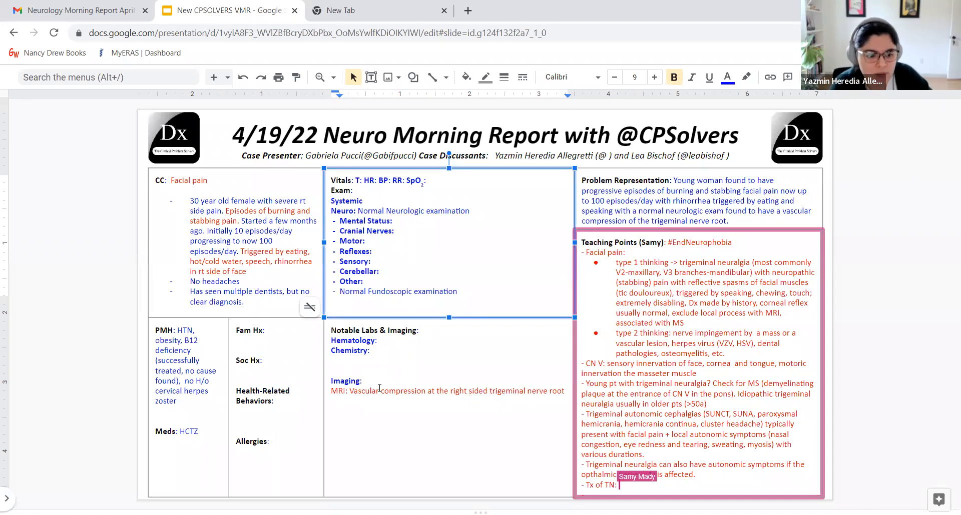
text(Trige)
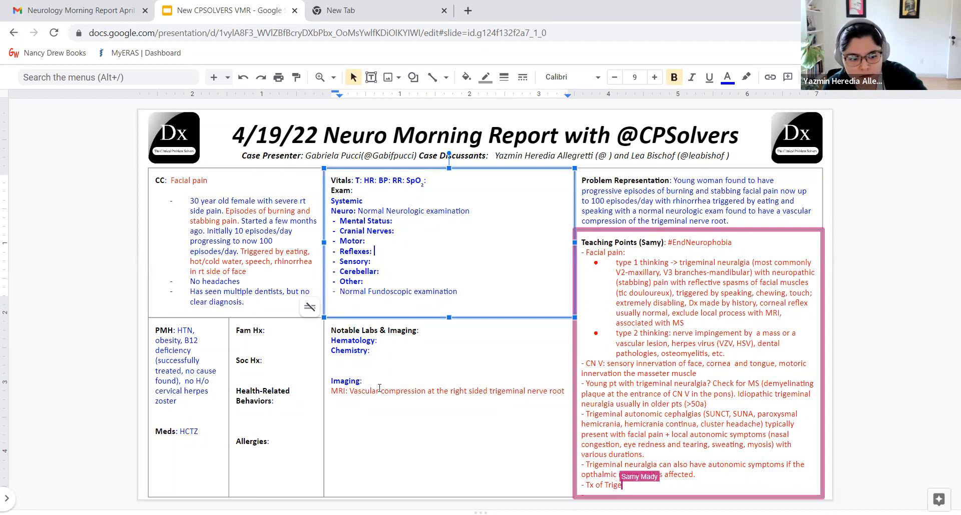
text(eminal neuralgia:)
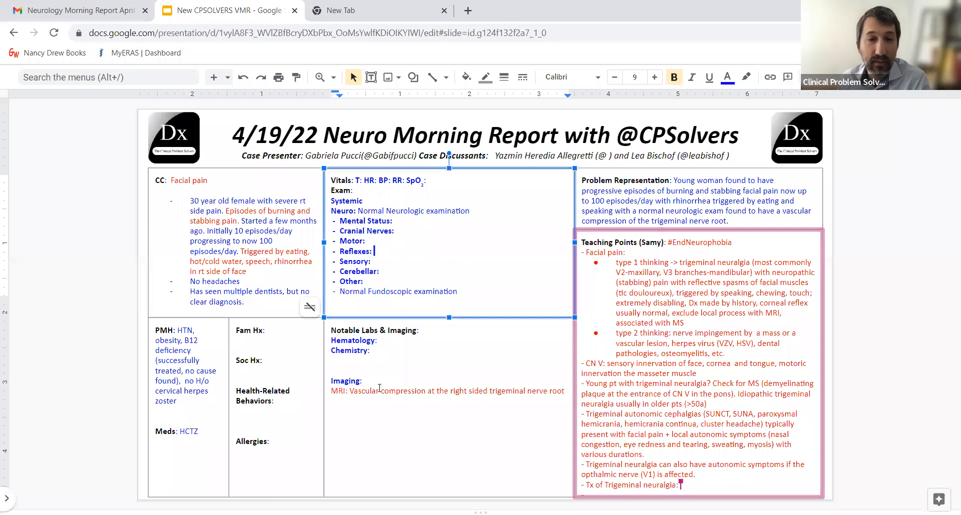
- List treatment: Carbamazepine (LFT, CBC, Na), if refractory microvascular decompression, NSAIDs have no effect
text(Carbamazepine, mir)
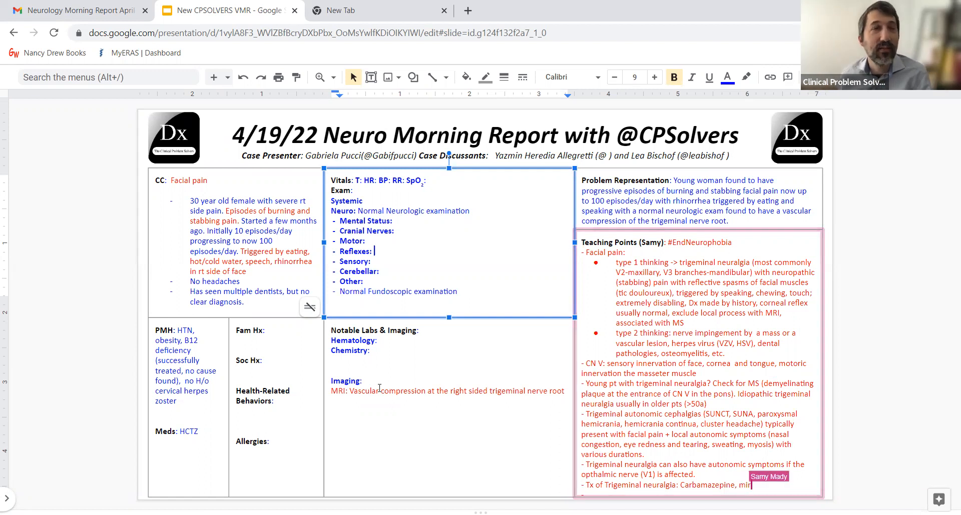
text(microvasu)
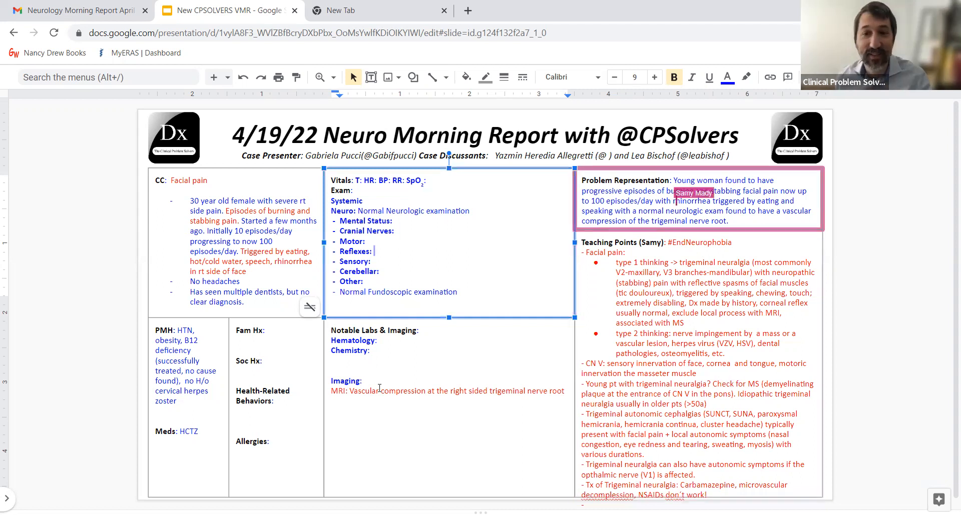
click(698, 242)
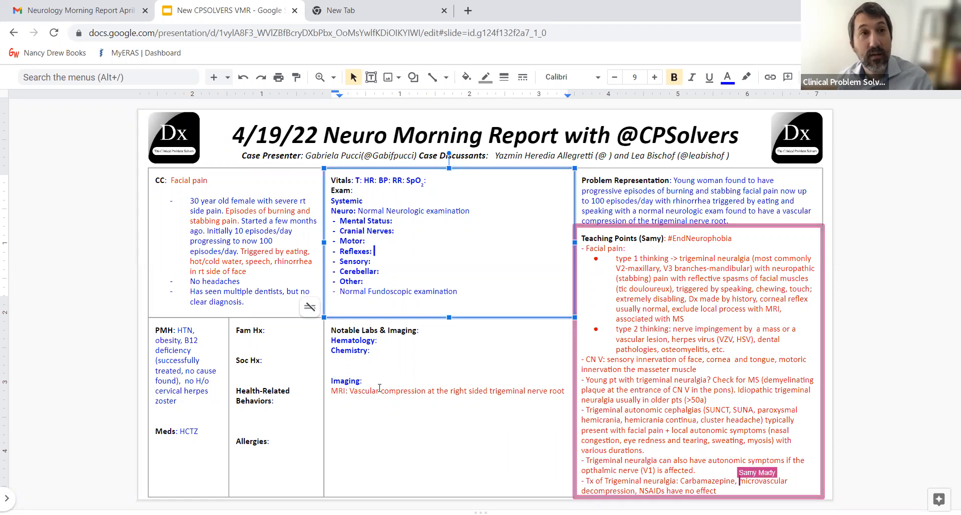
text(if refractory)
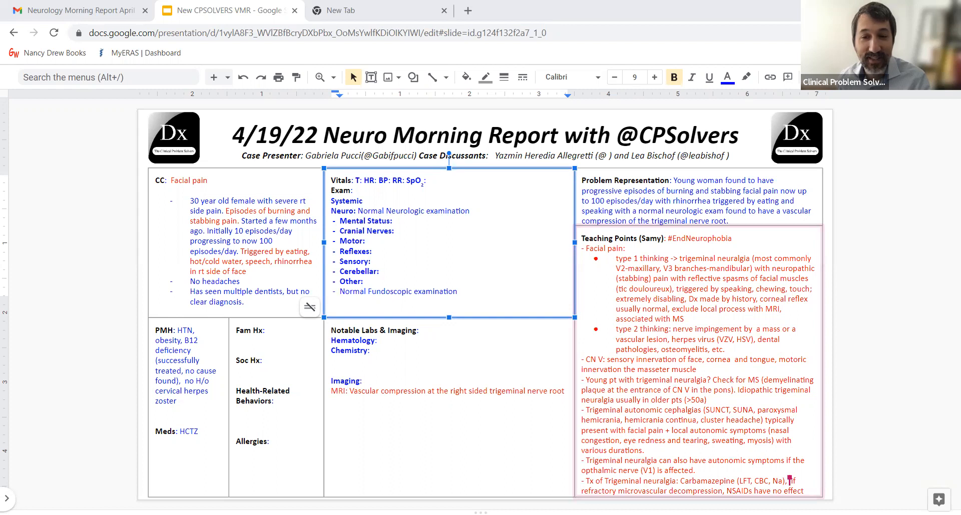
mouse_move(306, 352)
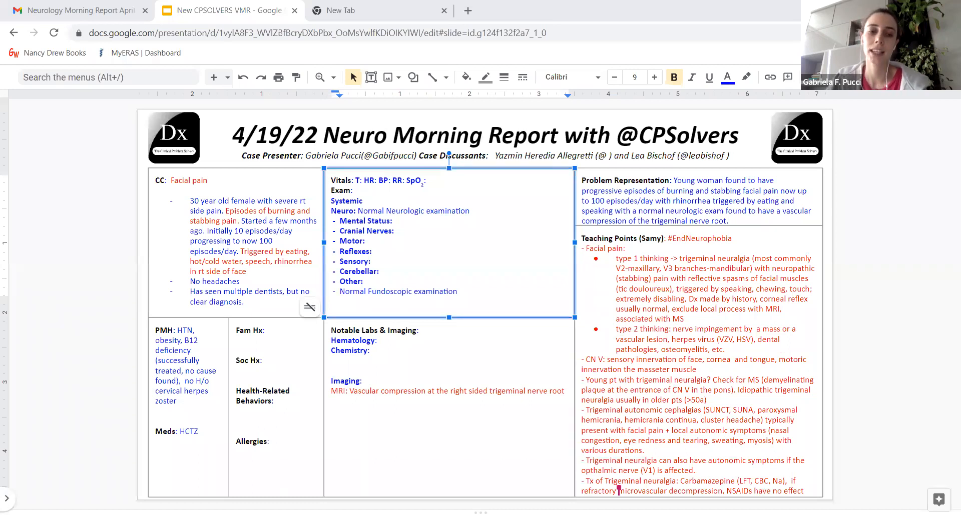
mouse_move(420, 418)
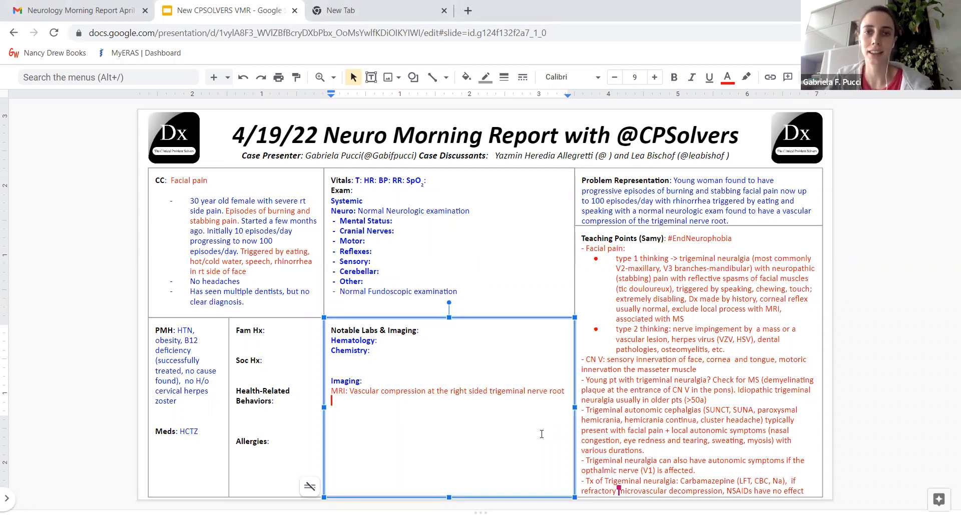
- Complete the MRI note to read 'Possibly attributed to AV malformation' and start a new line below
text(Possibly attributed to)
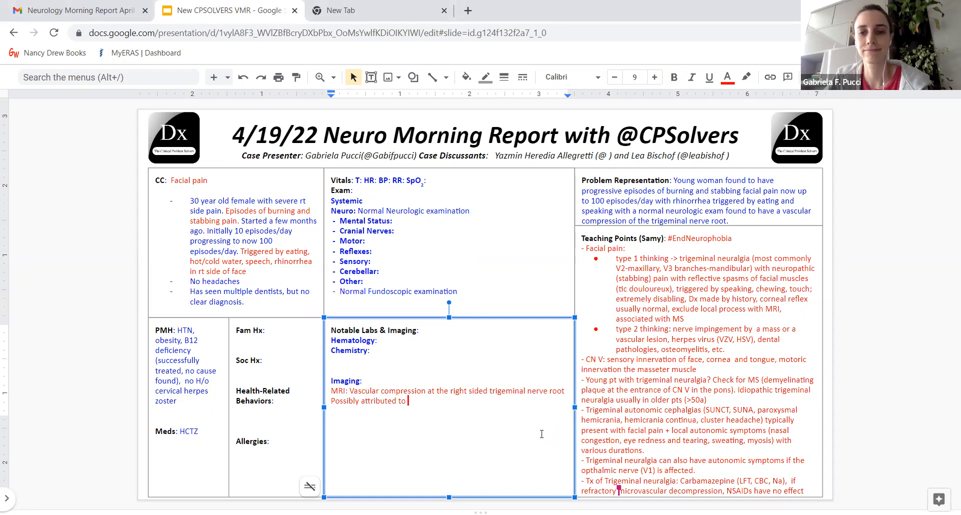
text(AV)
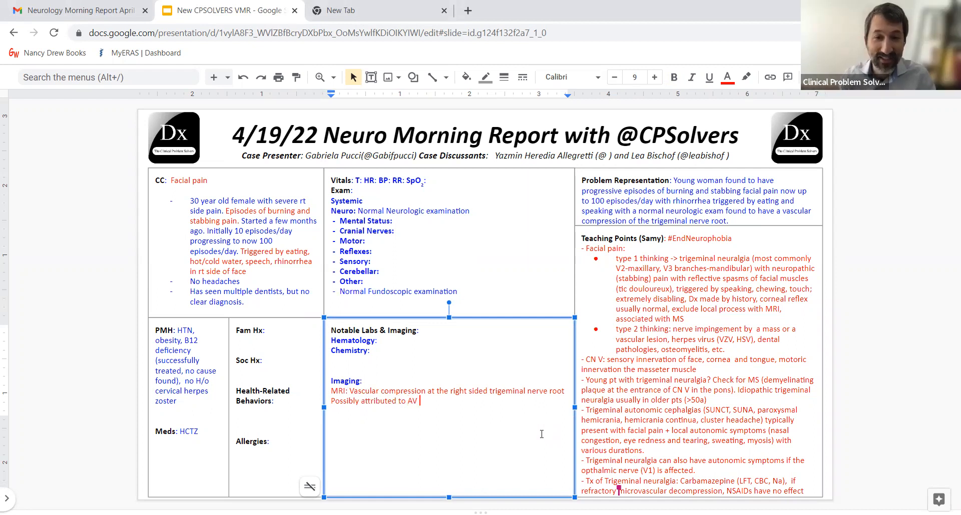
text(malfo)
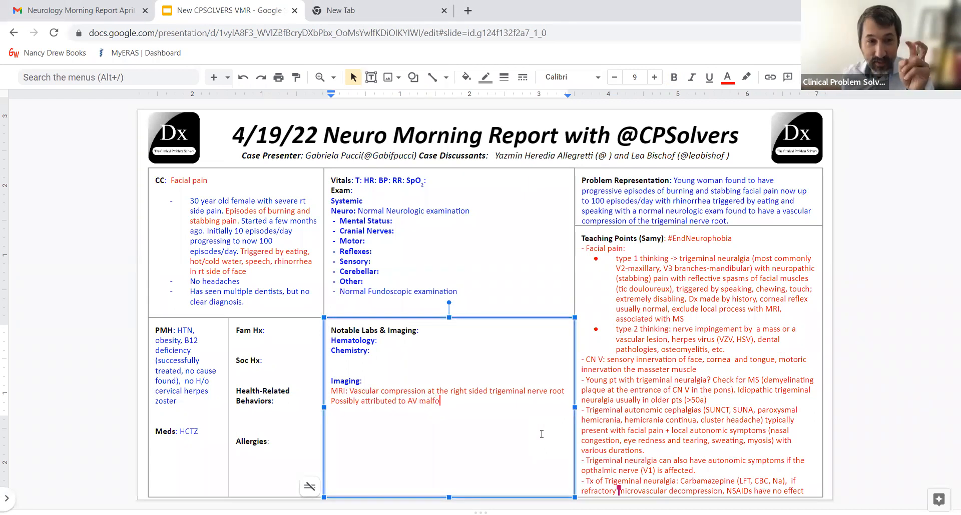
text(rmation)
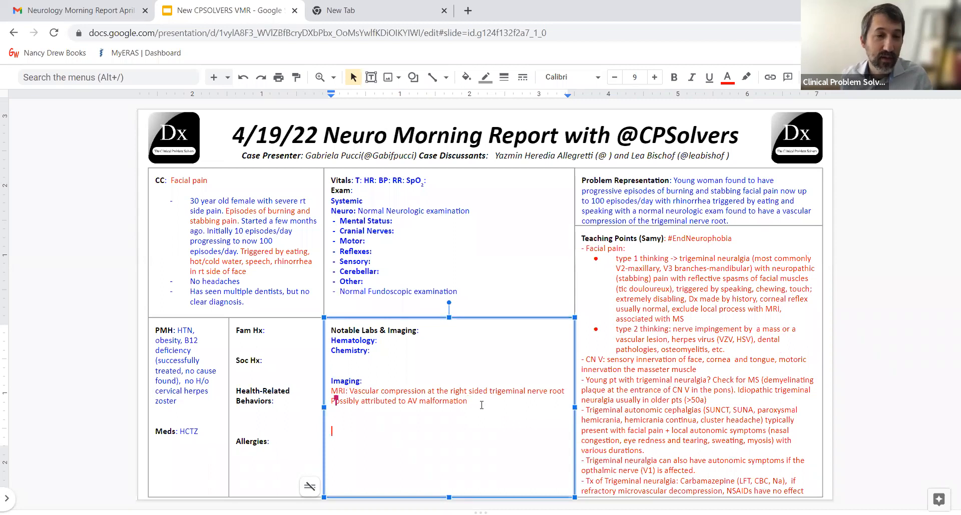
- Add 'Final Dx: Trigeminal Neuralgia' to the box and format the line bold and underlined
text(Fl)
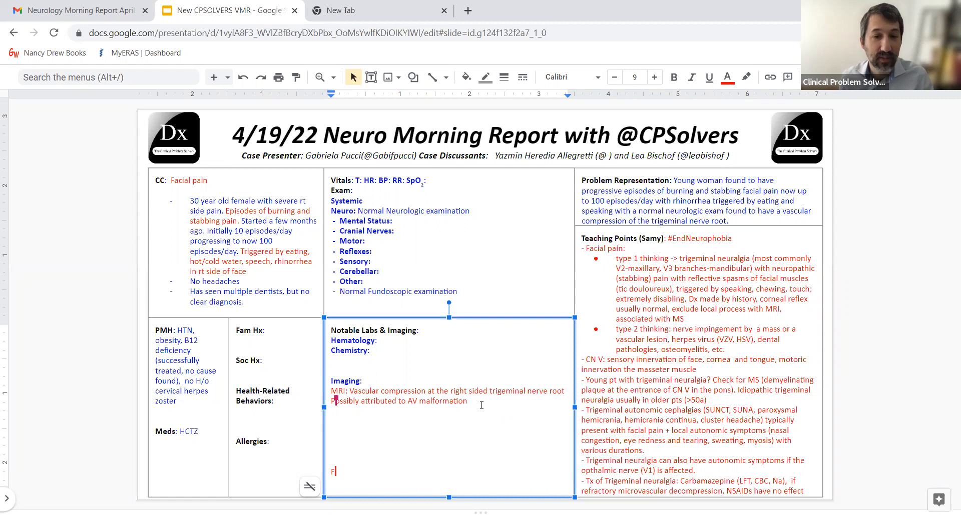
text(inal)
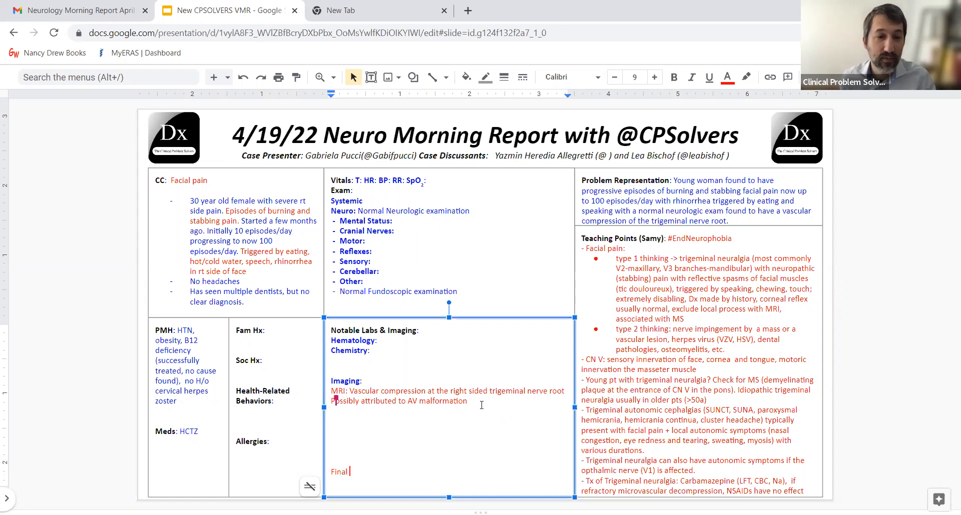
text(Dx:)
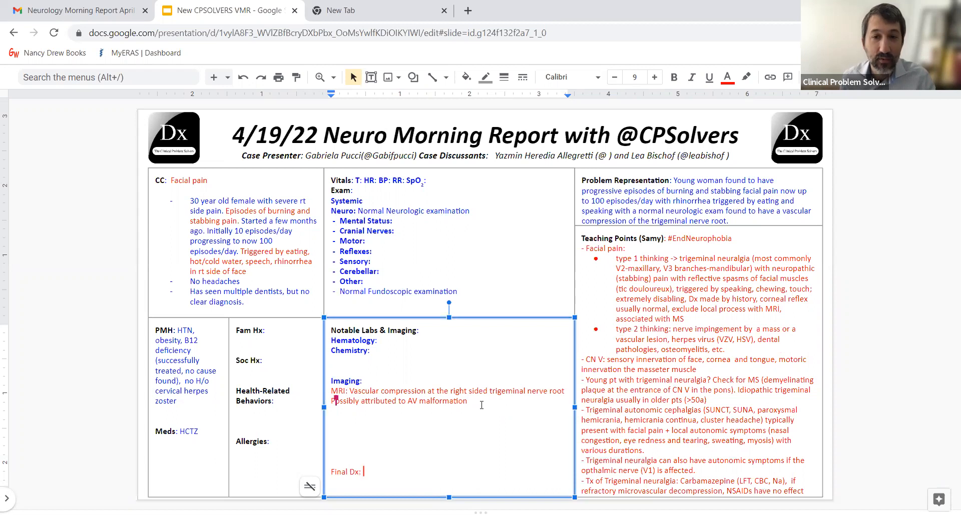
text(Trigeminal)
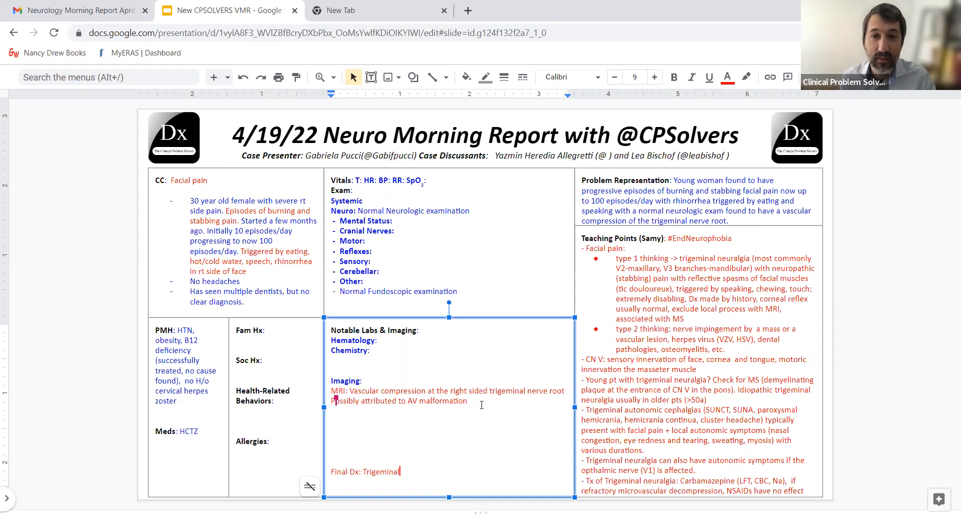
text(Neura)
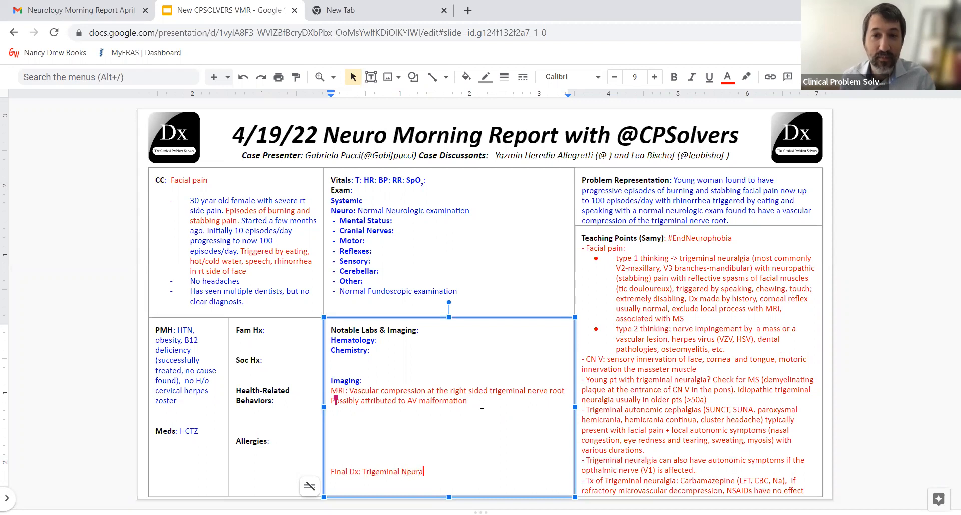
text(gia)
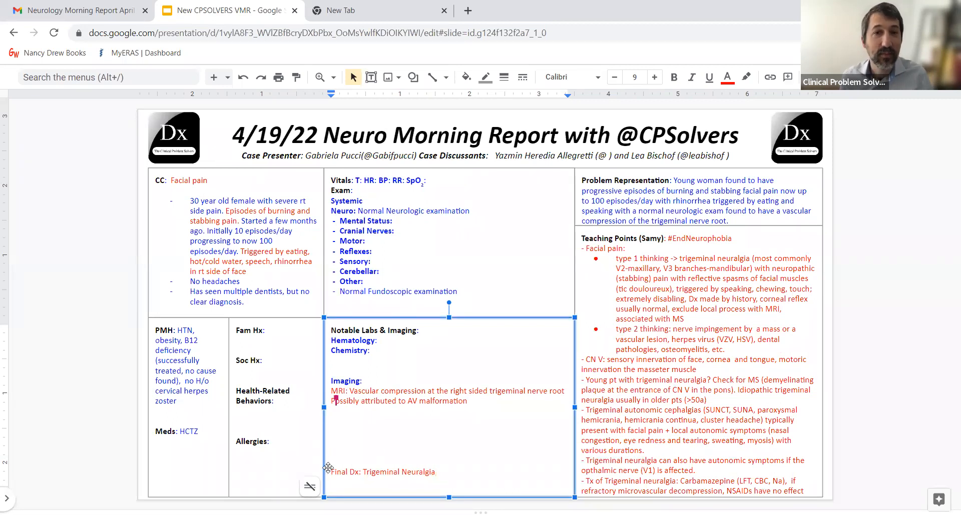
triple_click(381, 472)
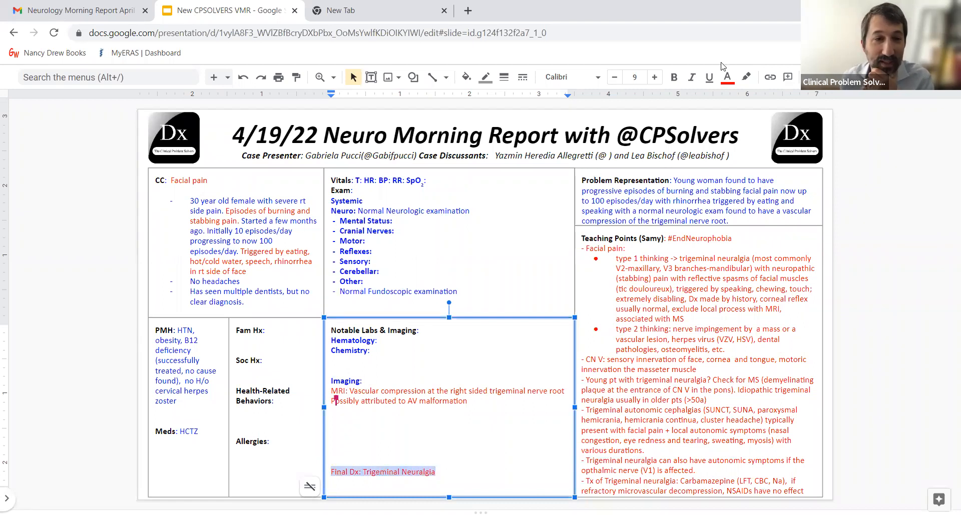
click(674, 77)
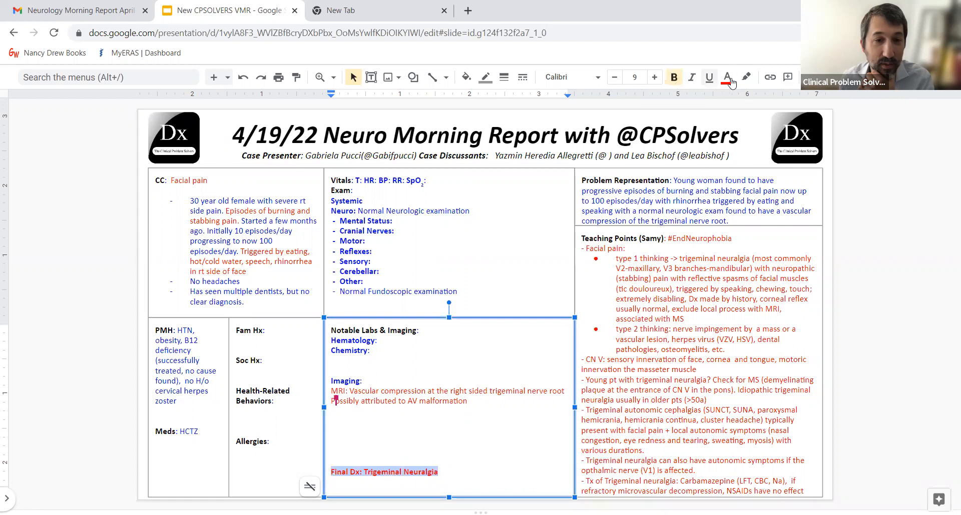
click(709, 77)
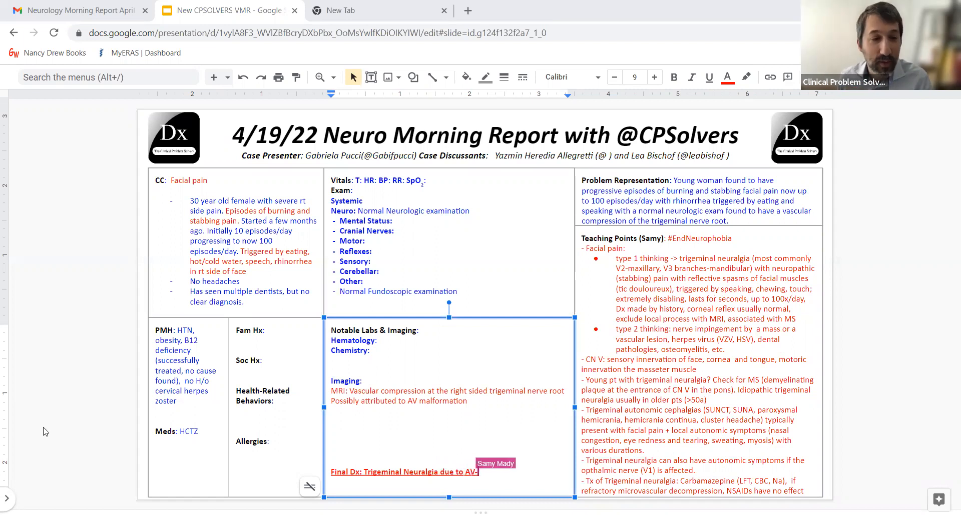
text(malformation)
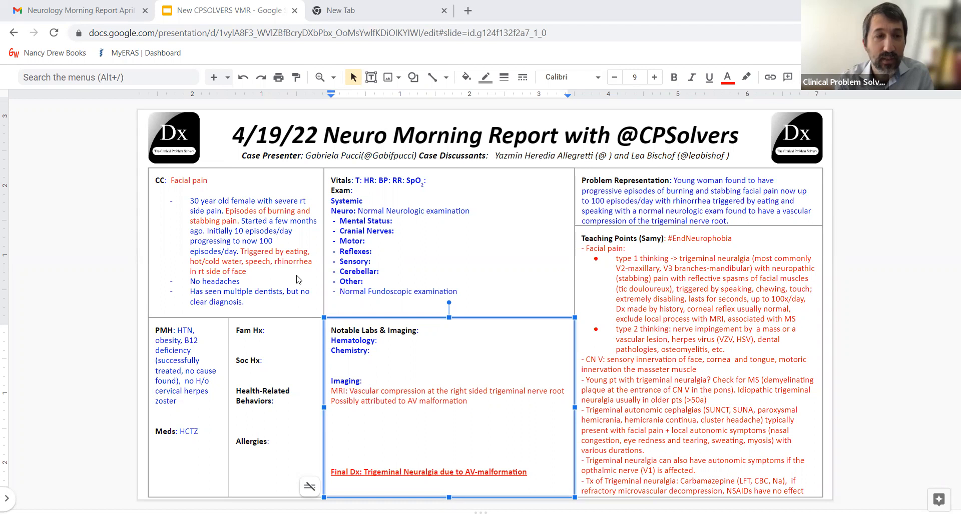
mouse_move(108, 205)
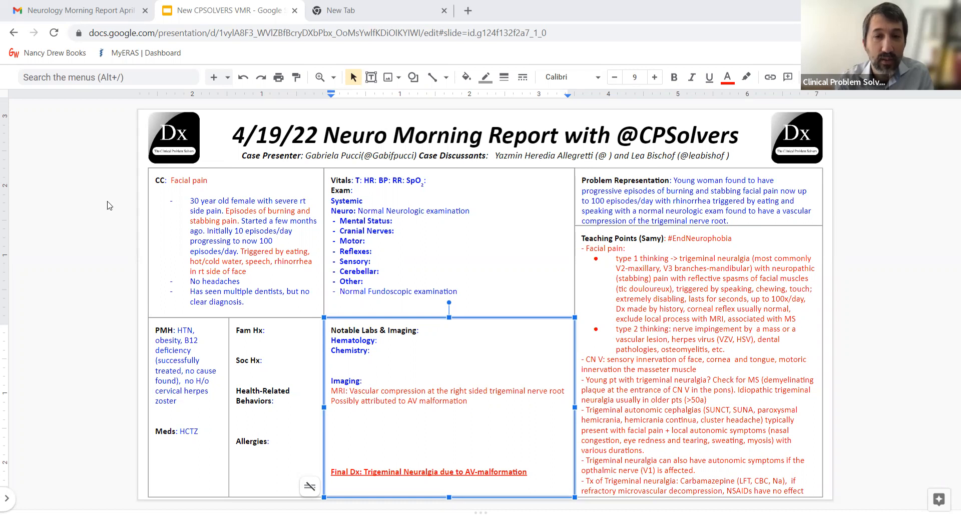